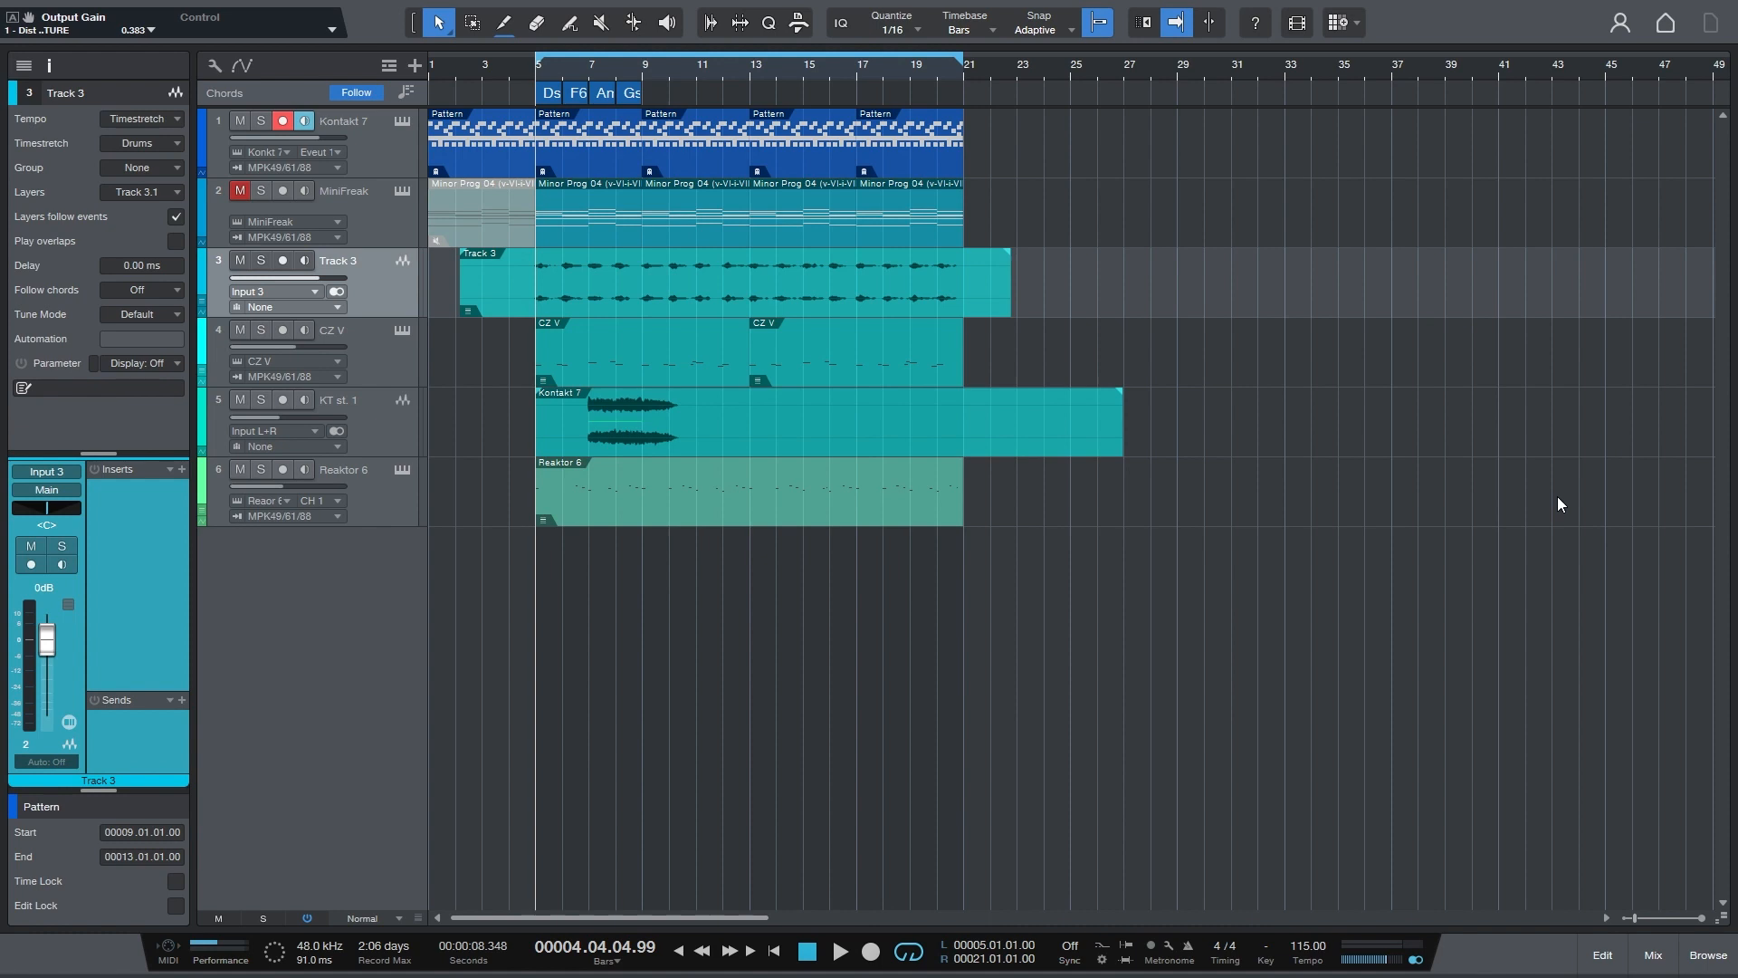
mouse_move(1712, 418)
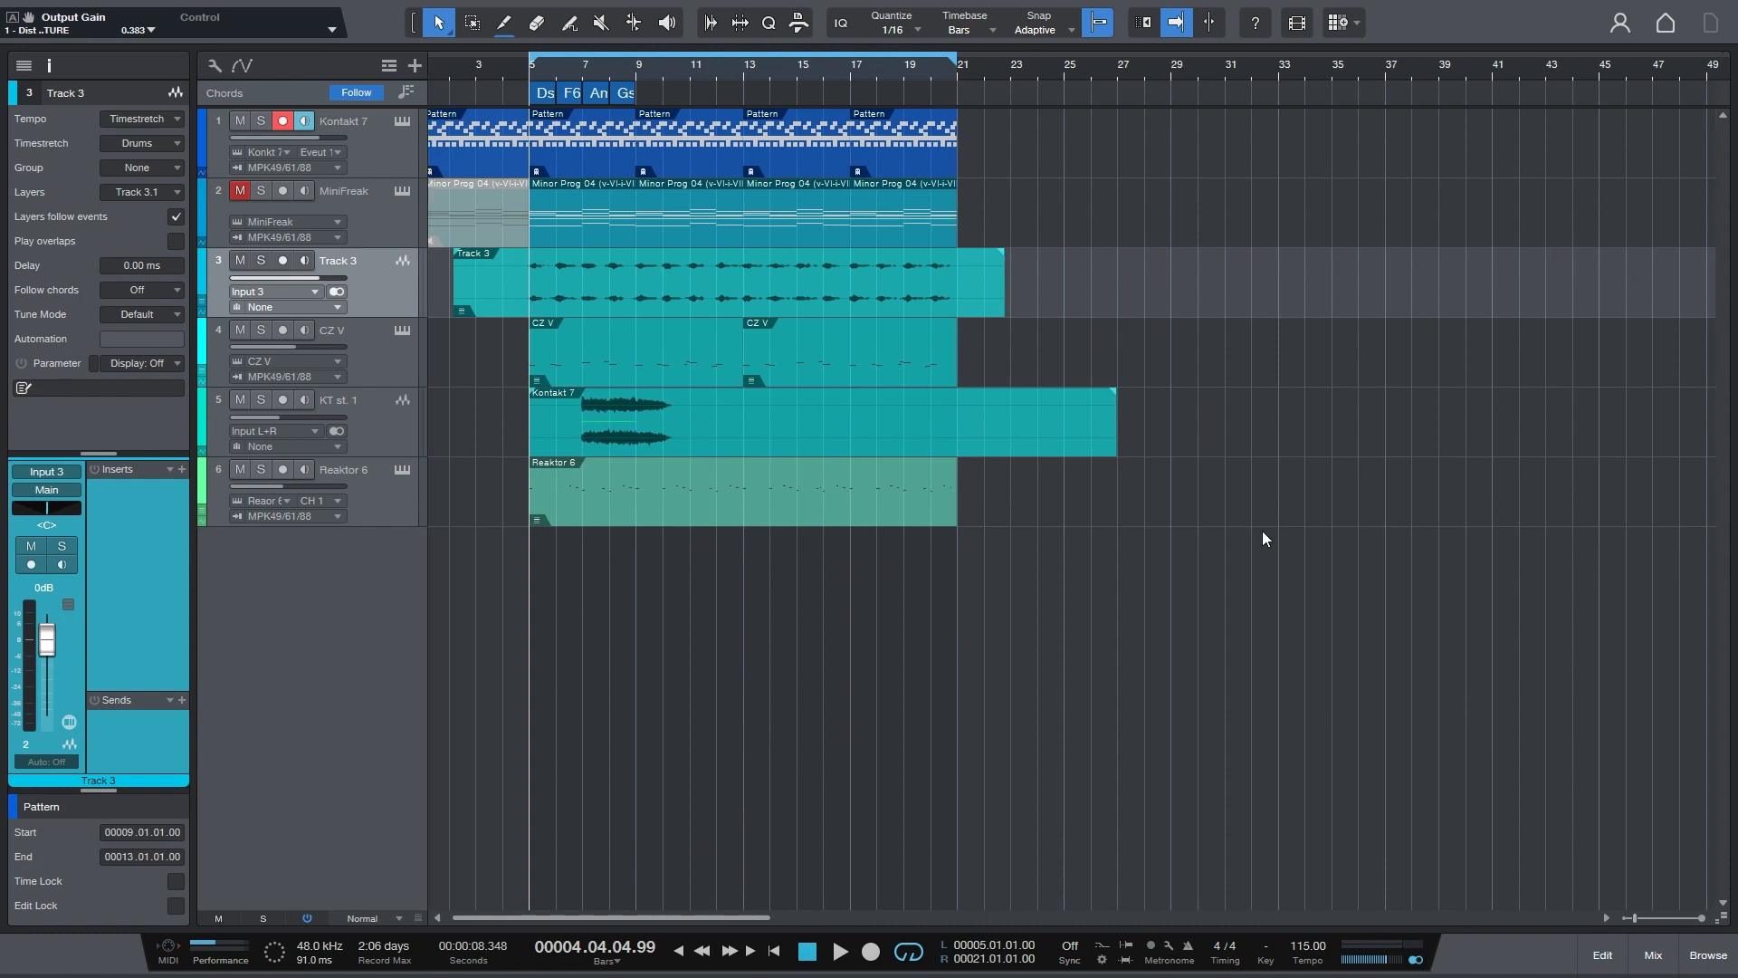
mouse_move(504, 474)
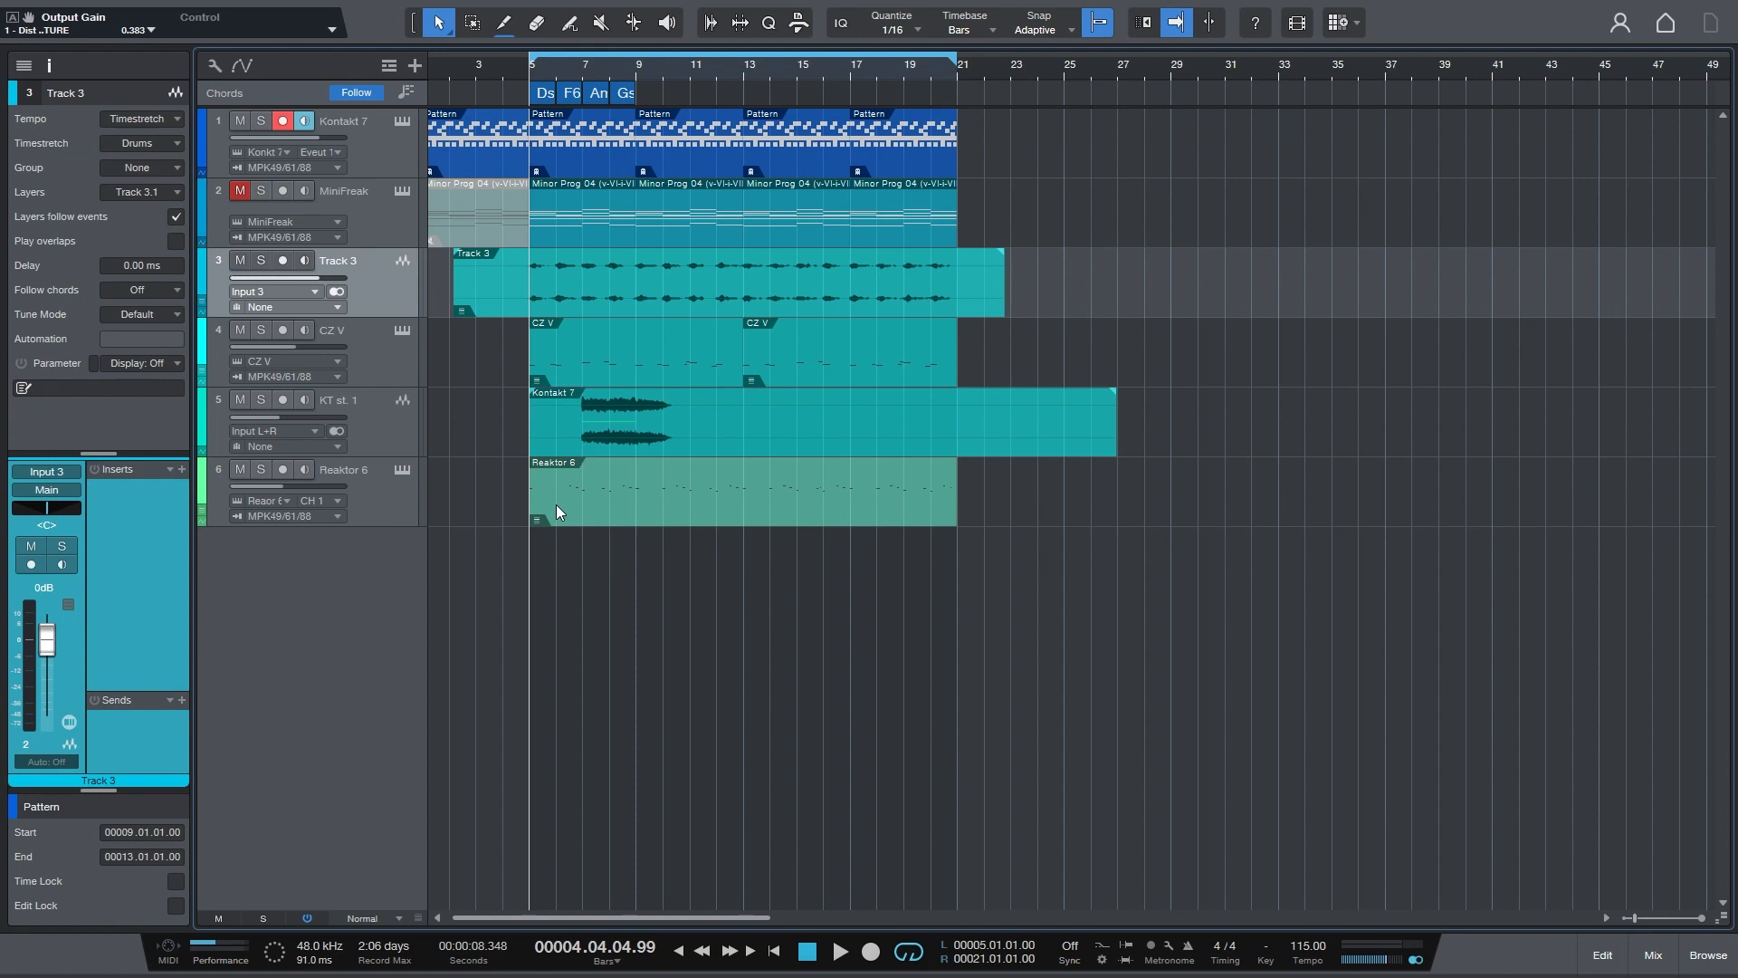
mouse_move(637, 396)
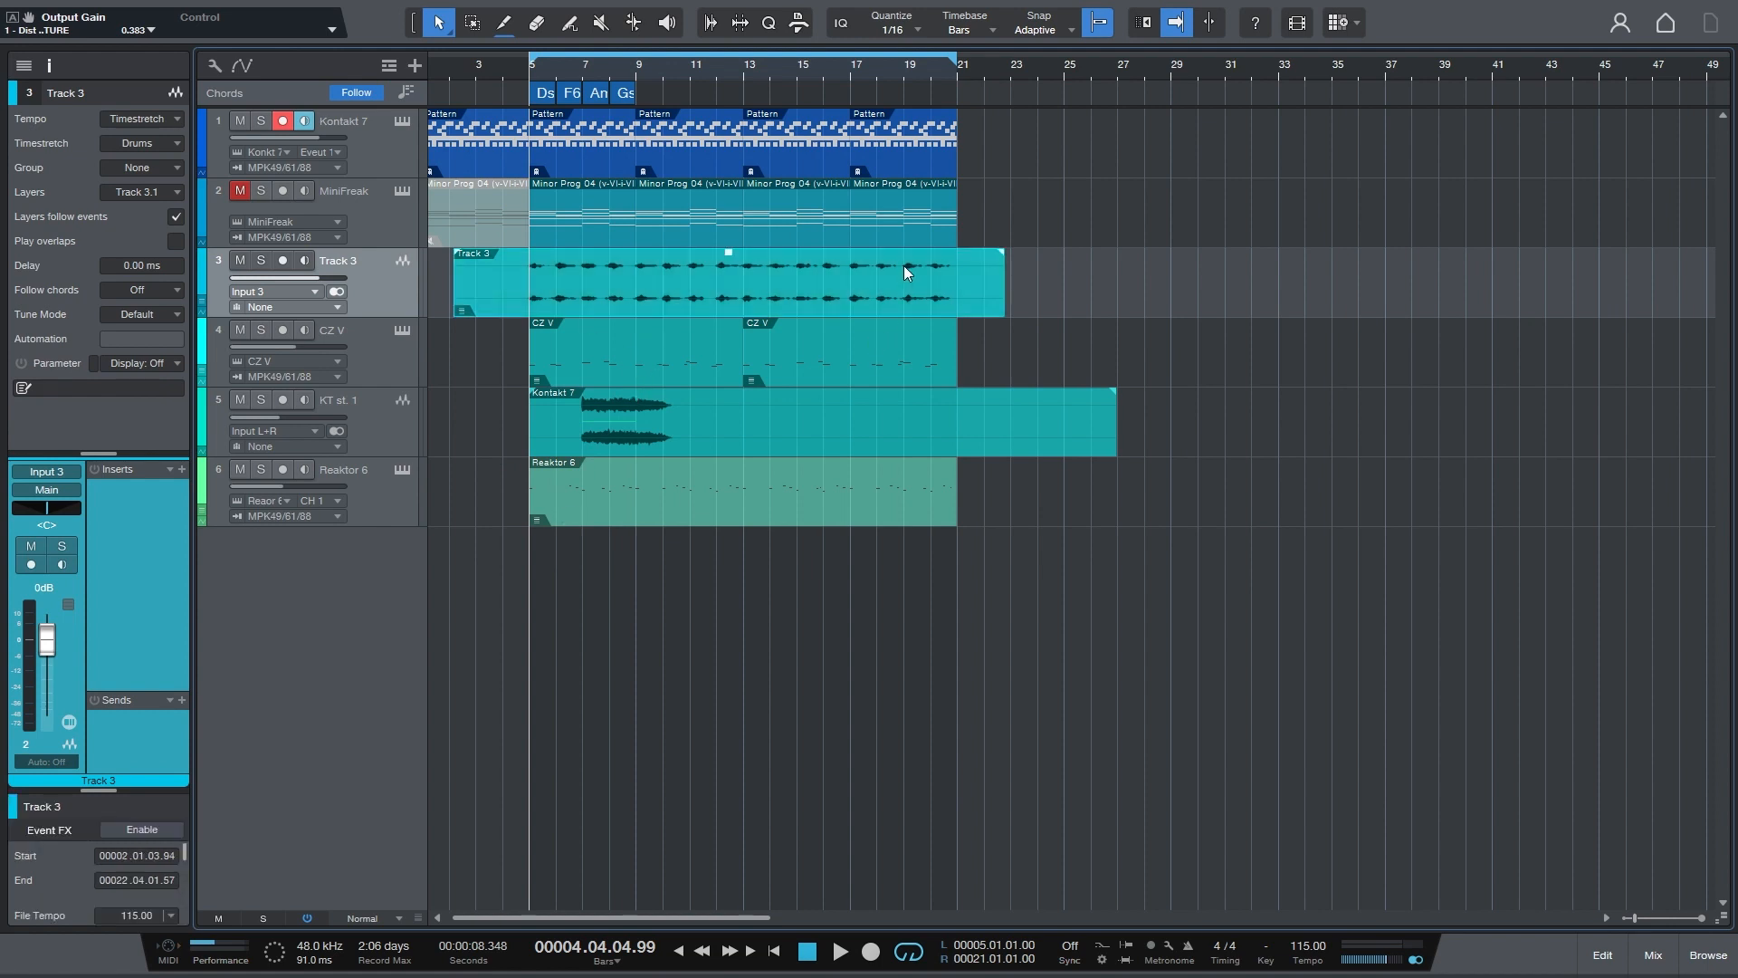
mouse_move(953, 353)
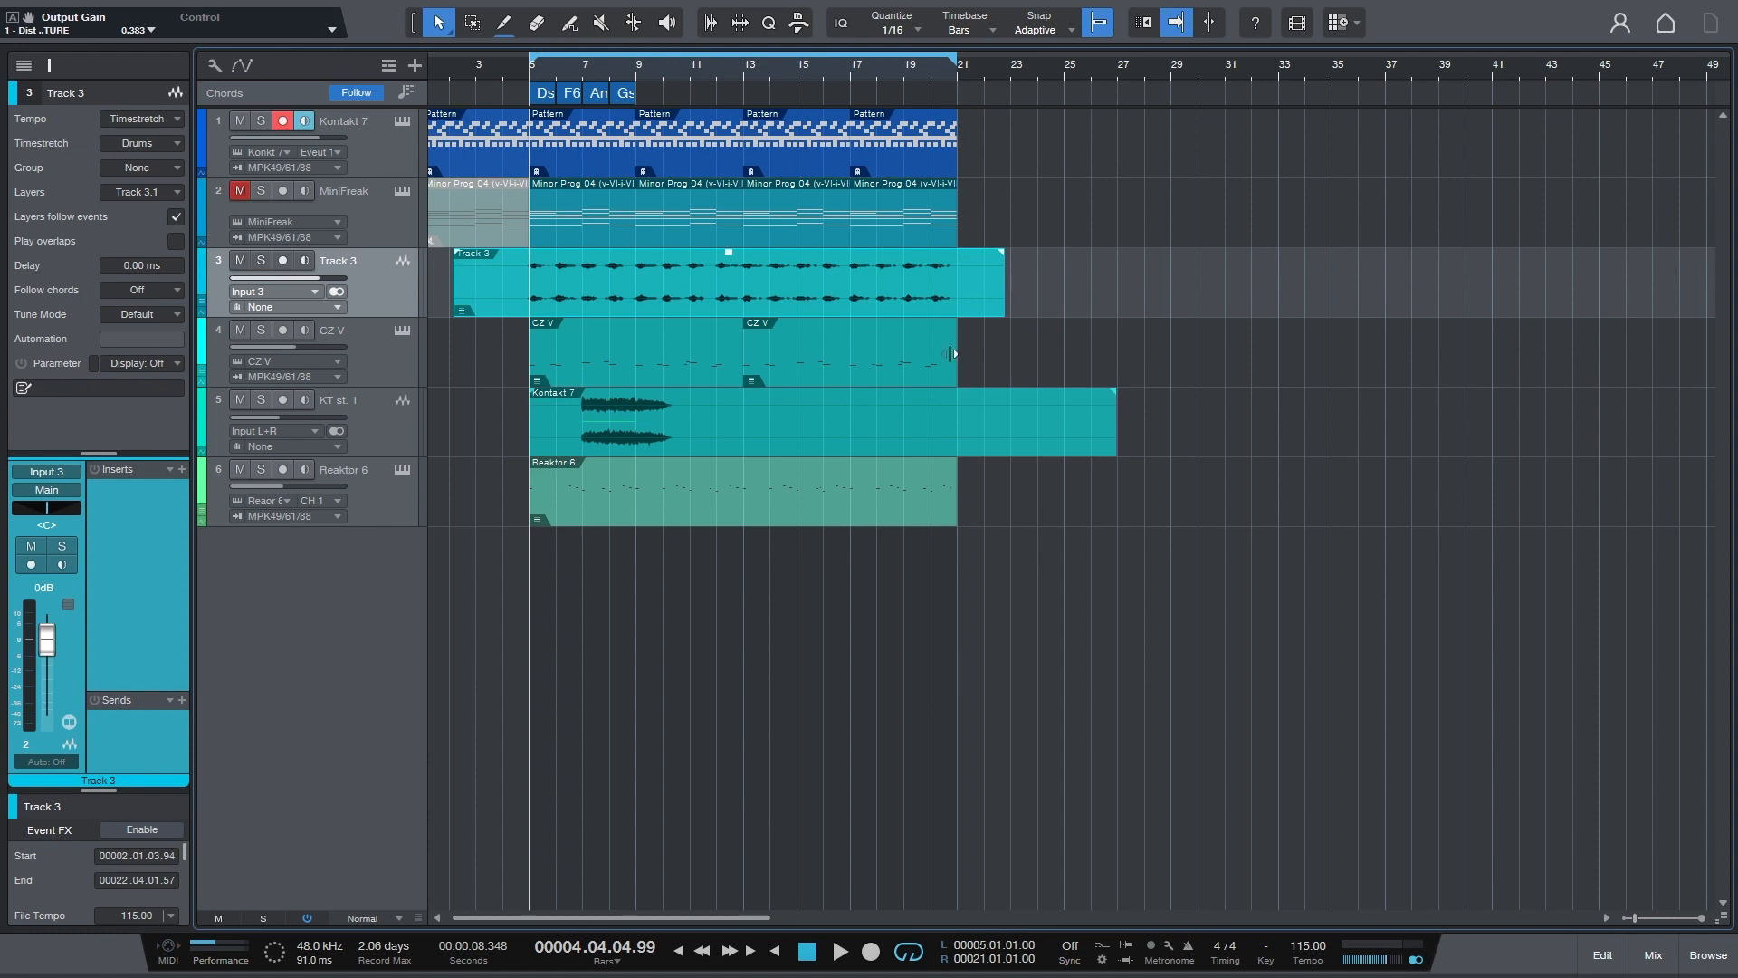
- Solo Track 3 so the other five tracks of the song are silenced
click(842, 950)
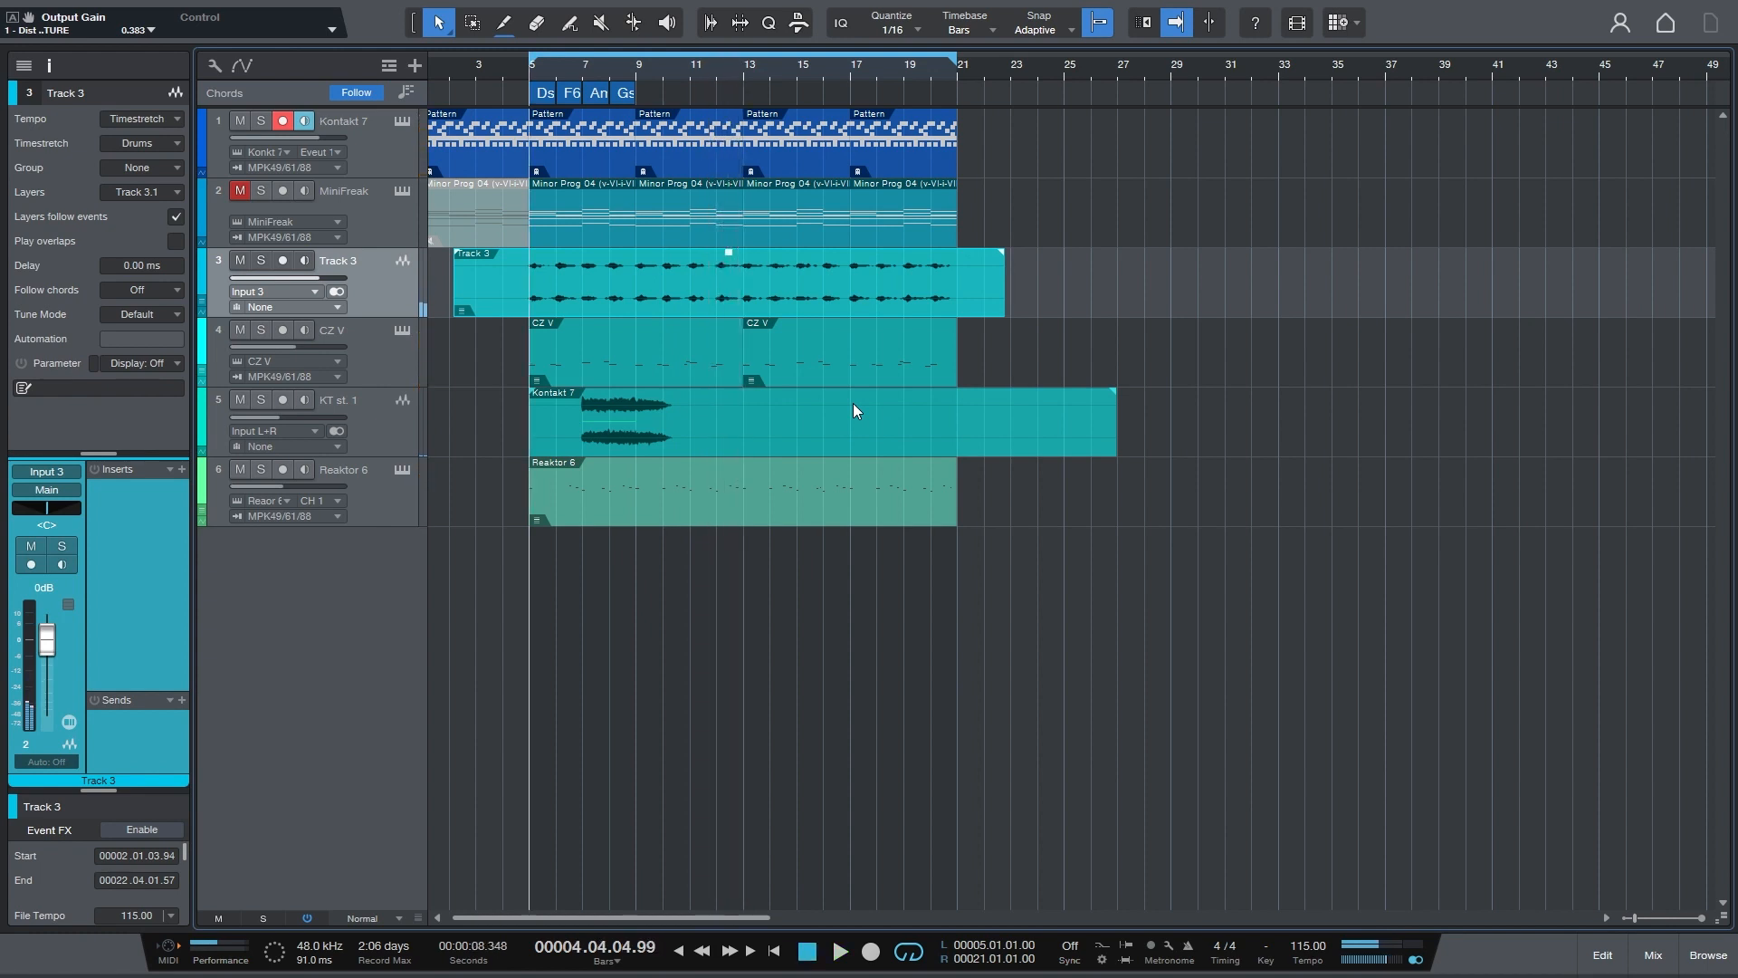
click(261, 261)
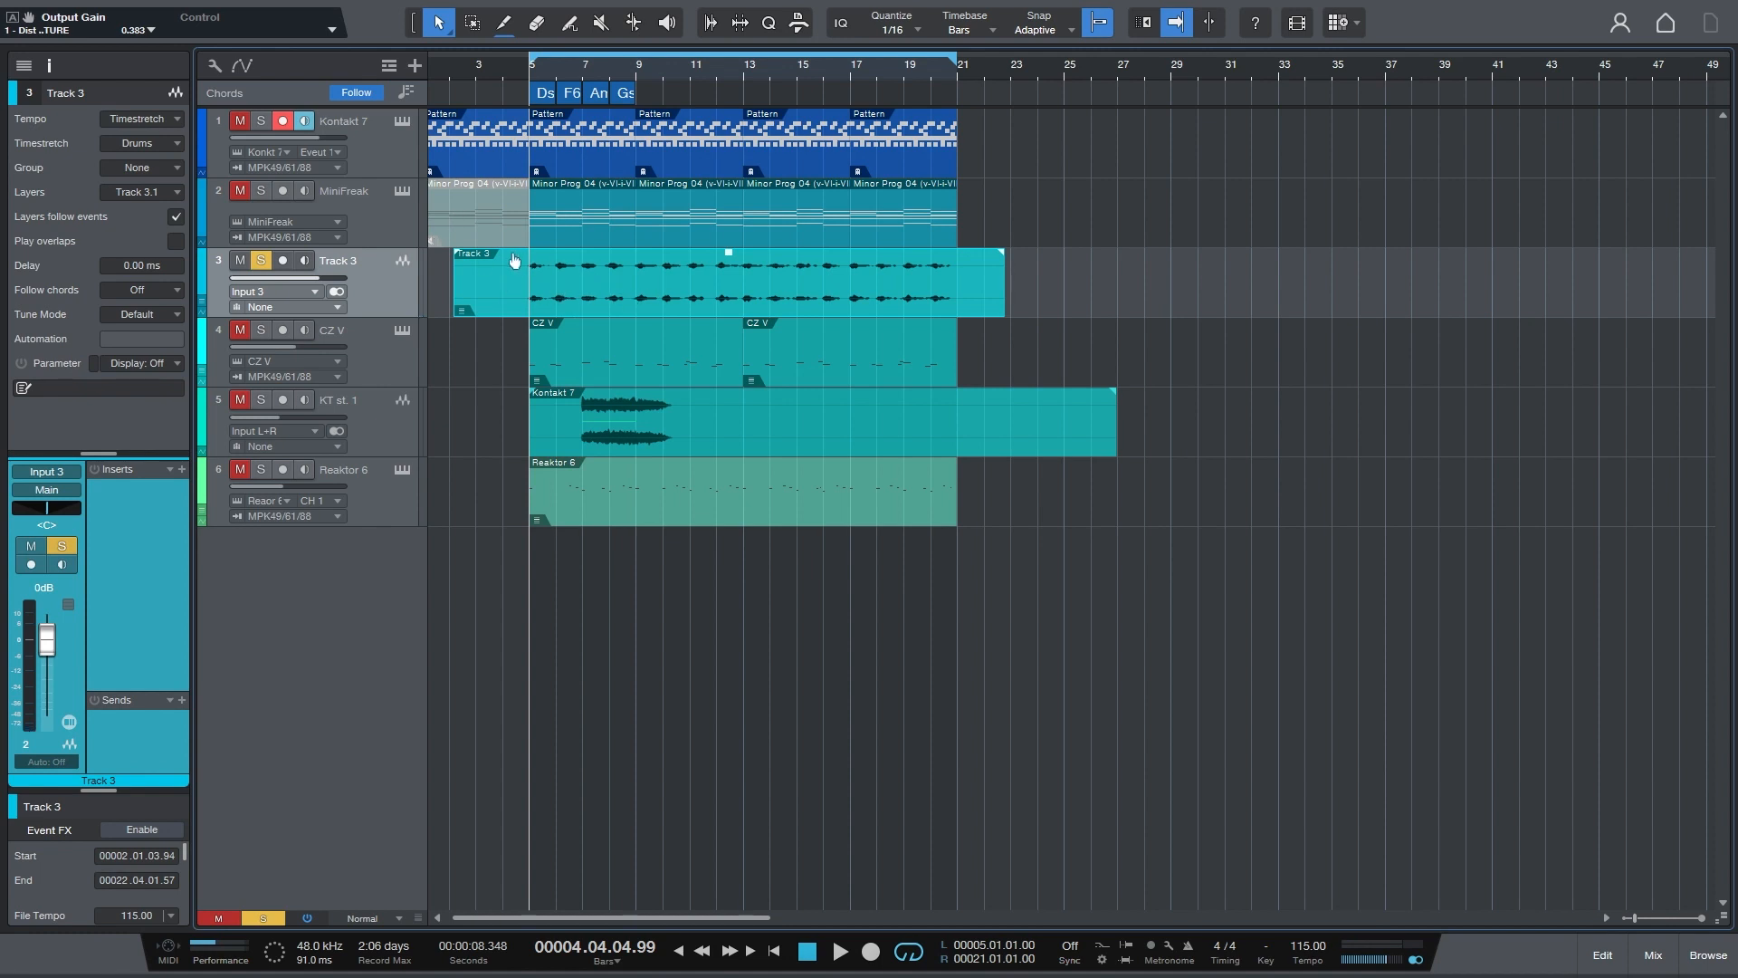
mouse_move(774, 70)
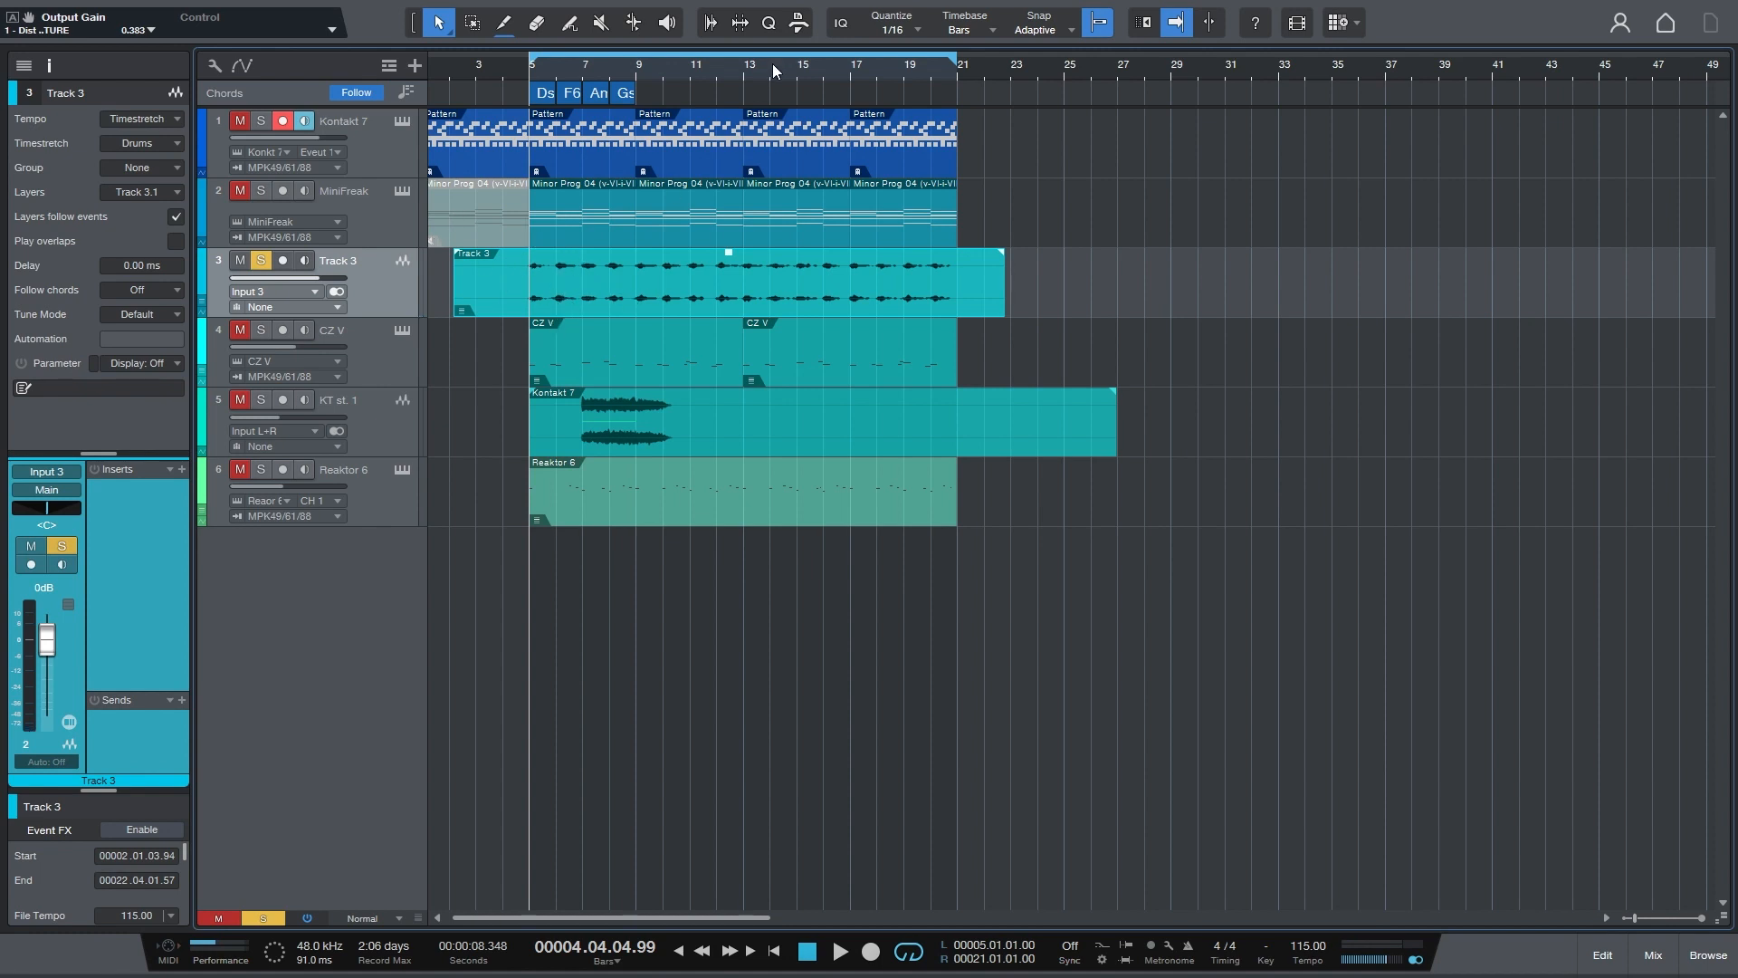
mouse_move(1077, 302)
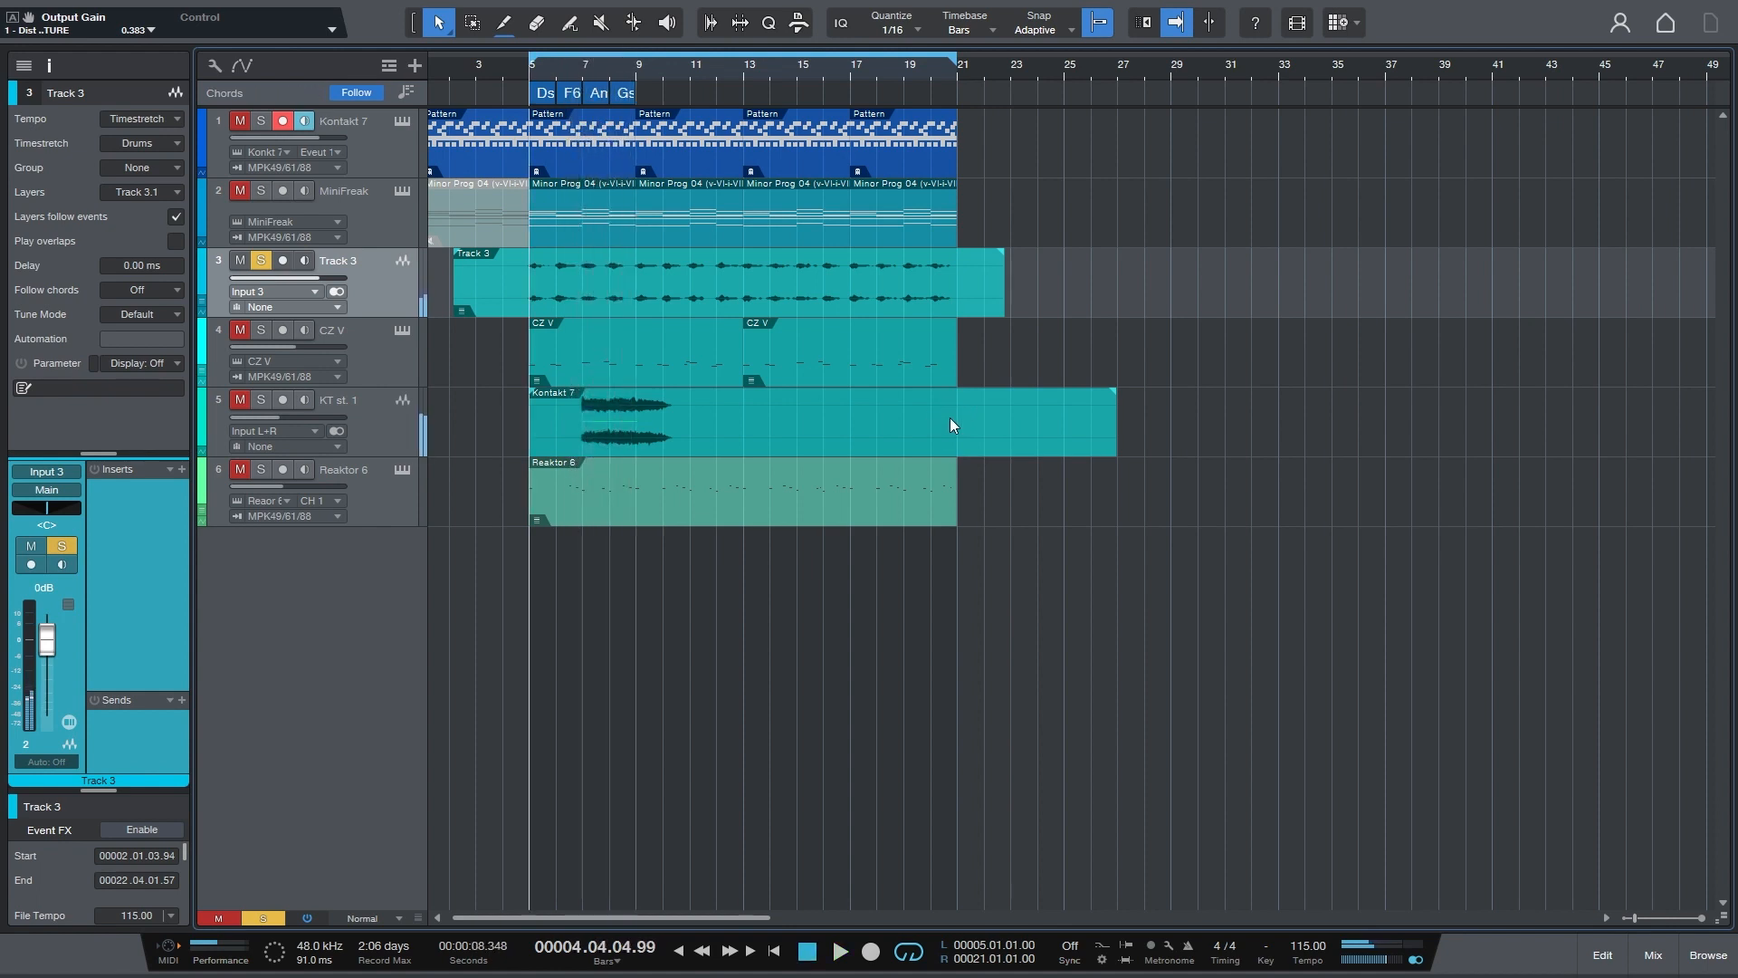
click(180, 470)
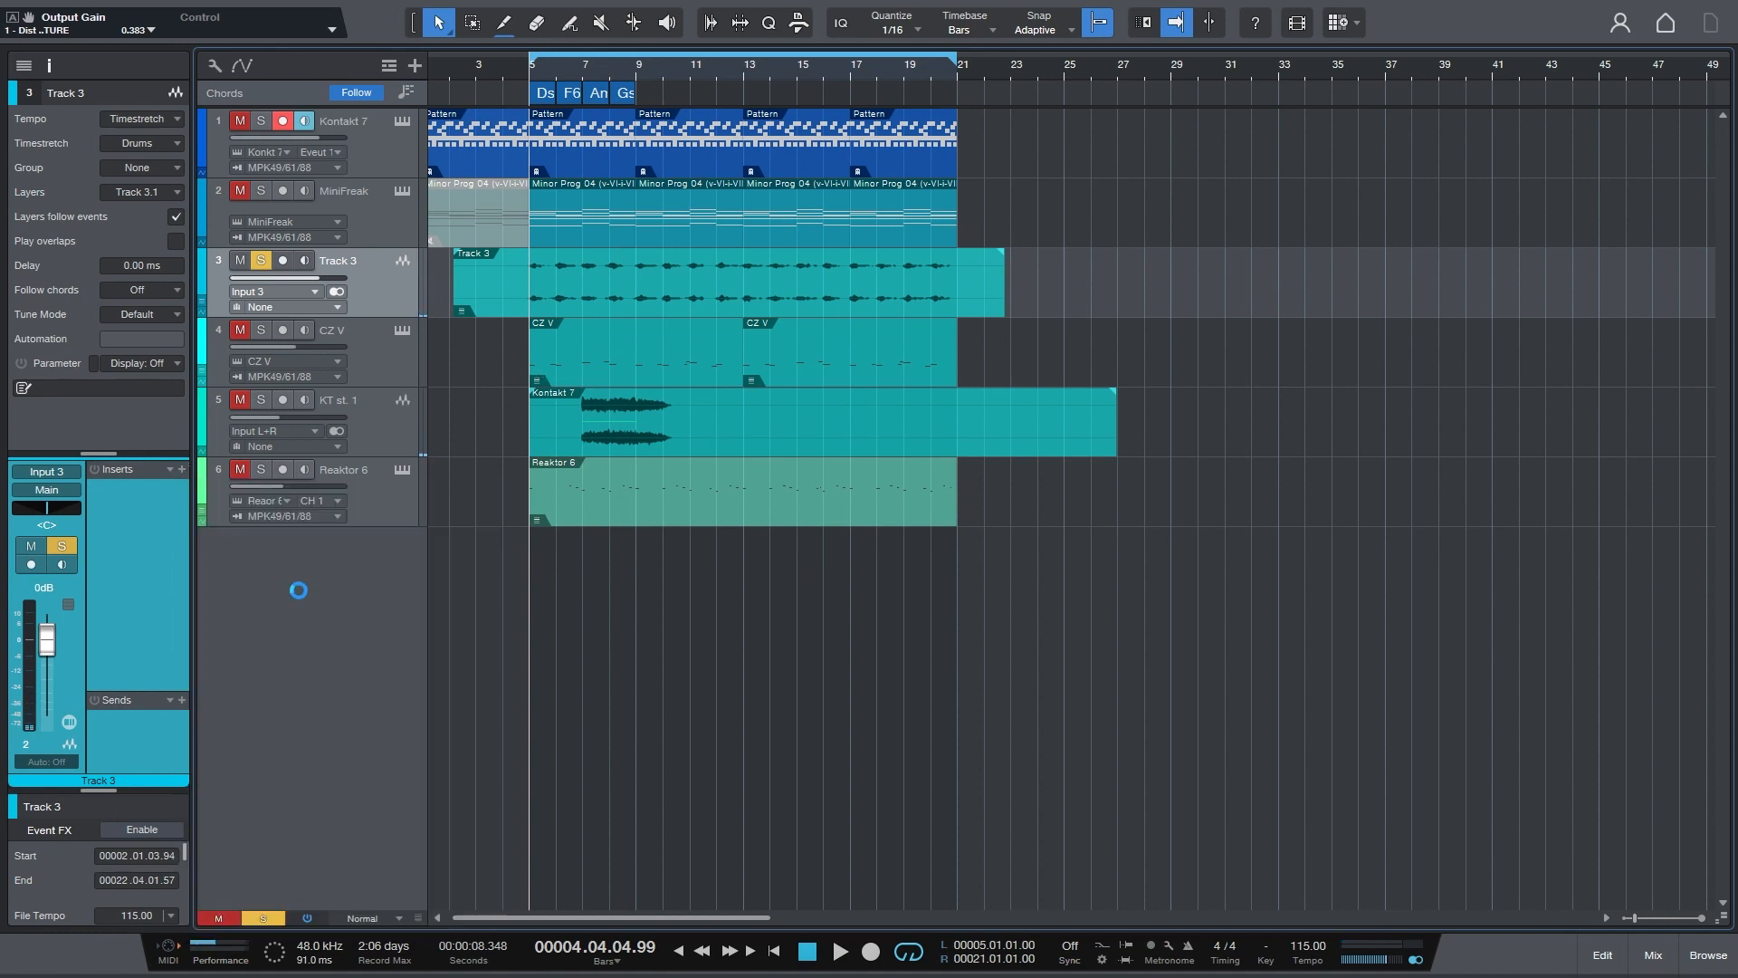
- Open Track 3's Arturia Comp FET-76 window and move it higher over the tracks
click(180, 469)
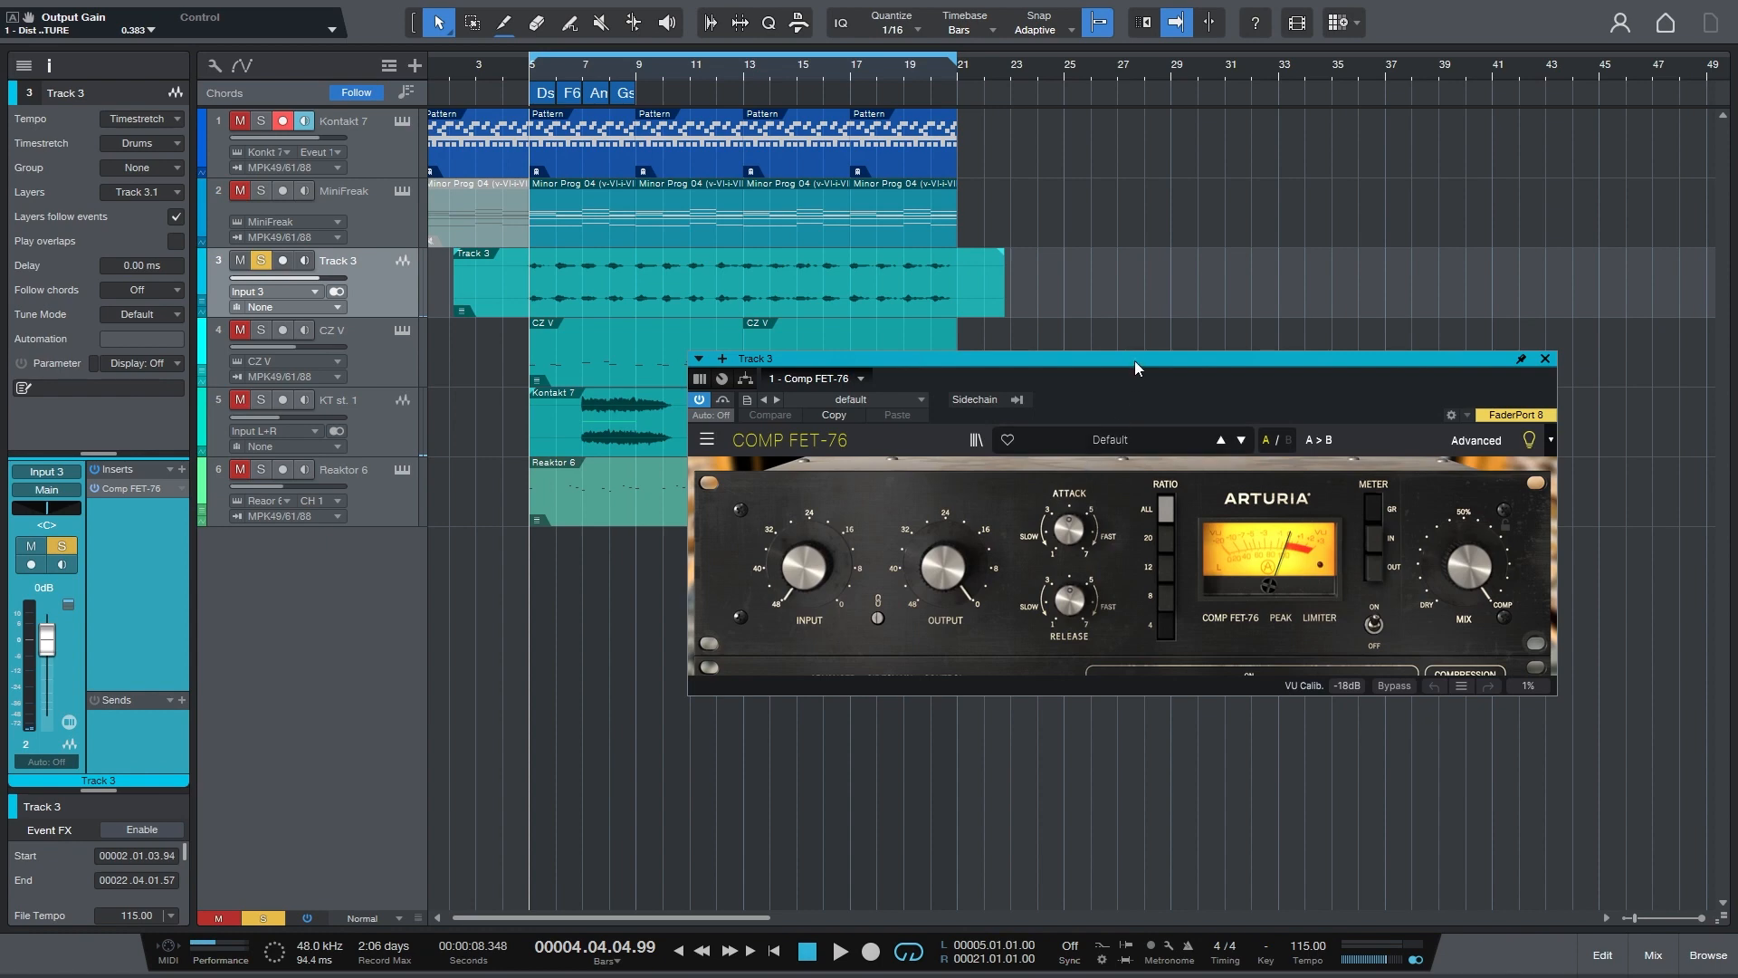
drag(1136, 367, 888, 320)
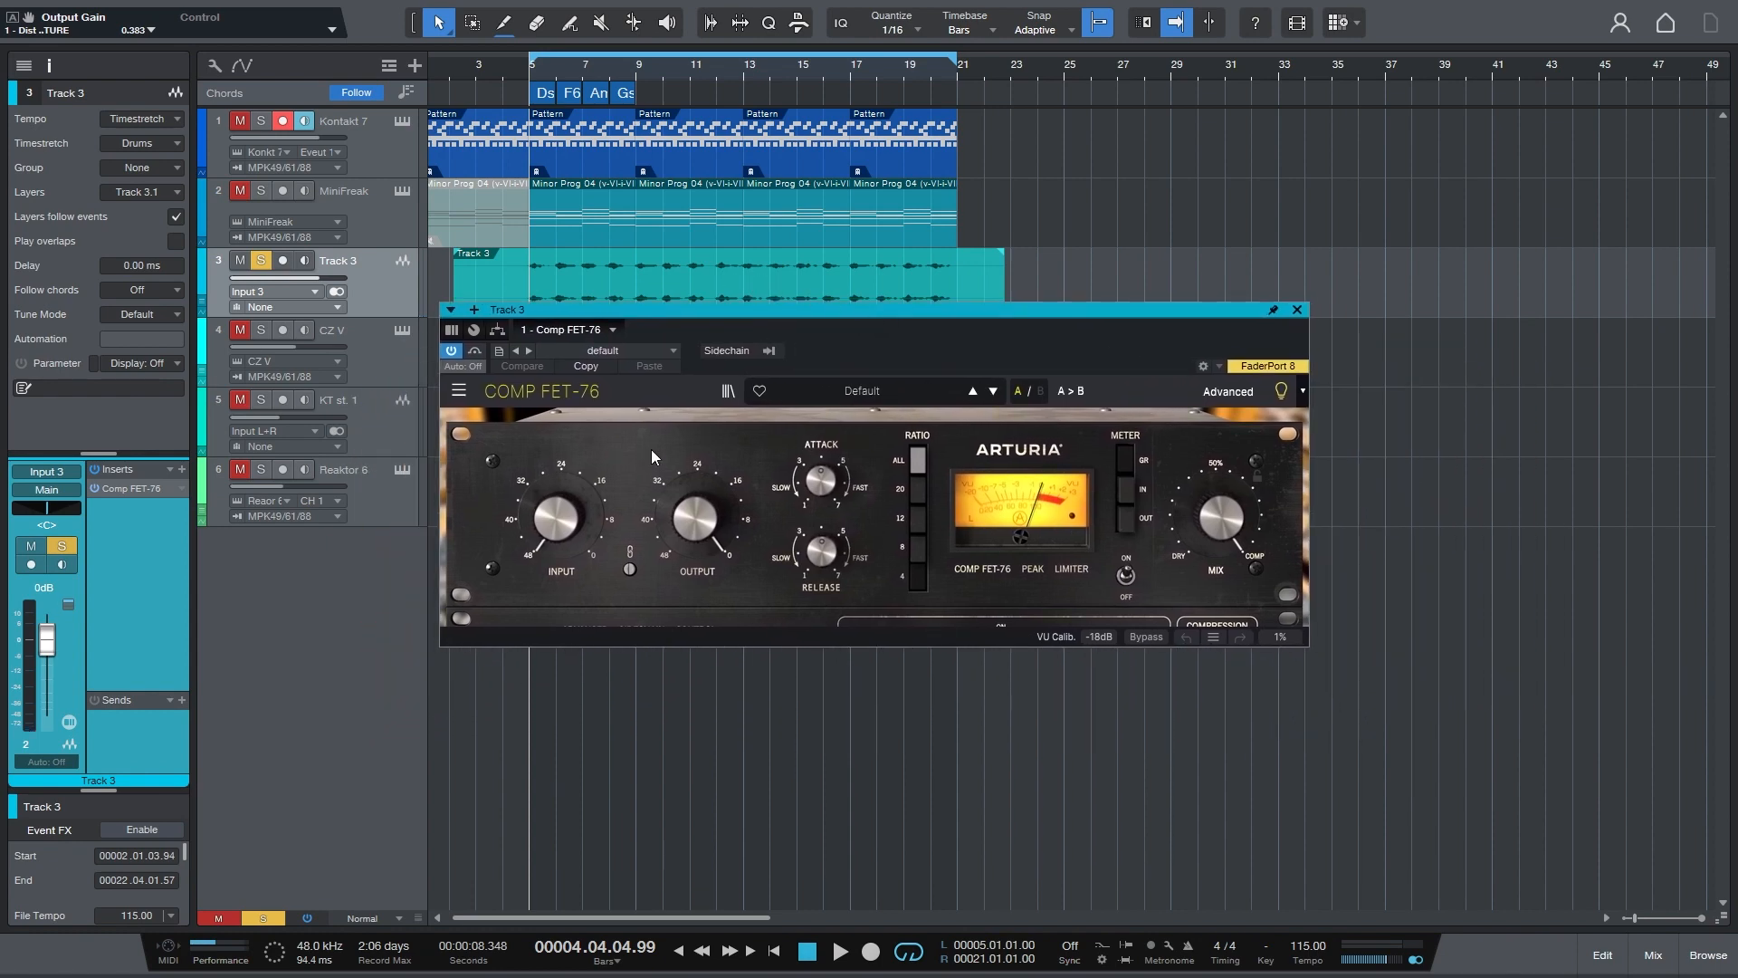
mouse_move(684, 526)
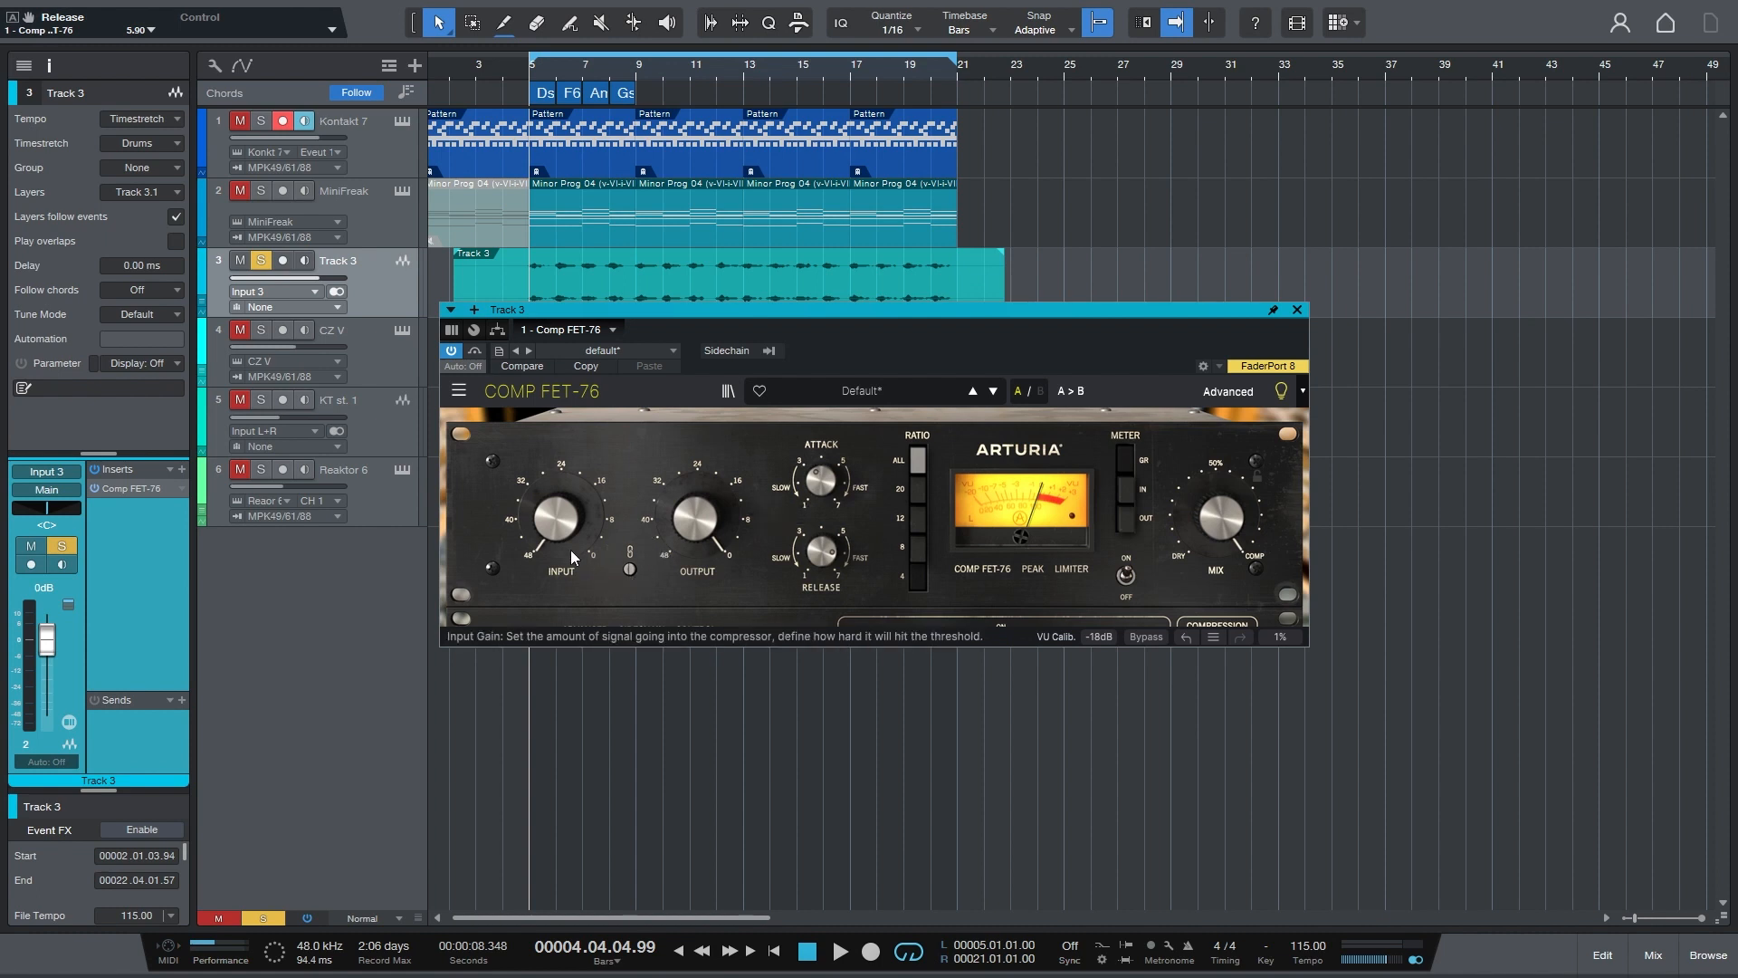
mouse_move(628, 471)
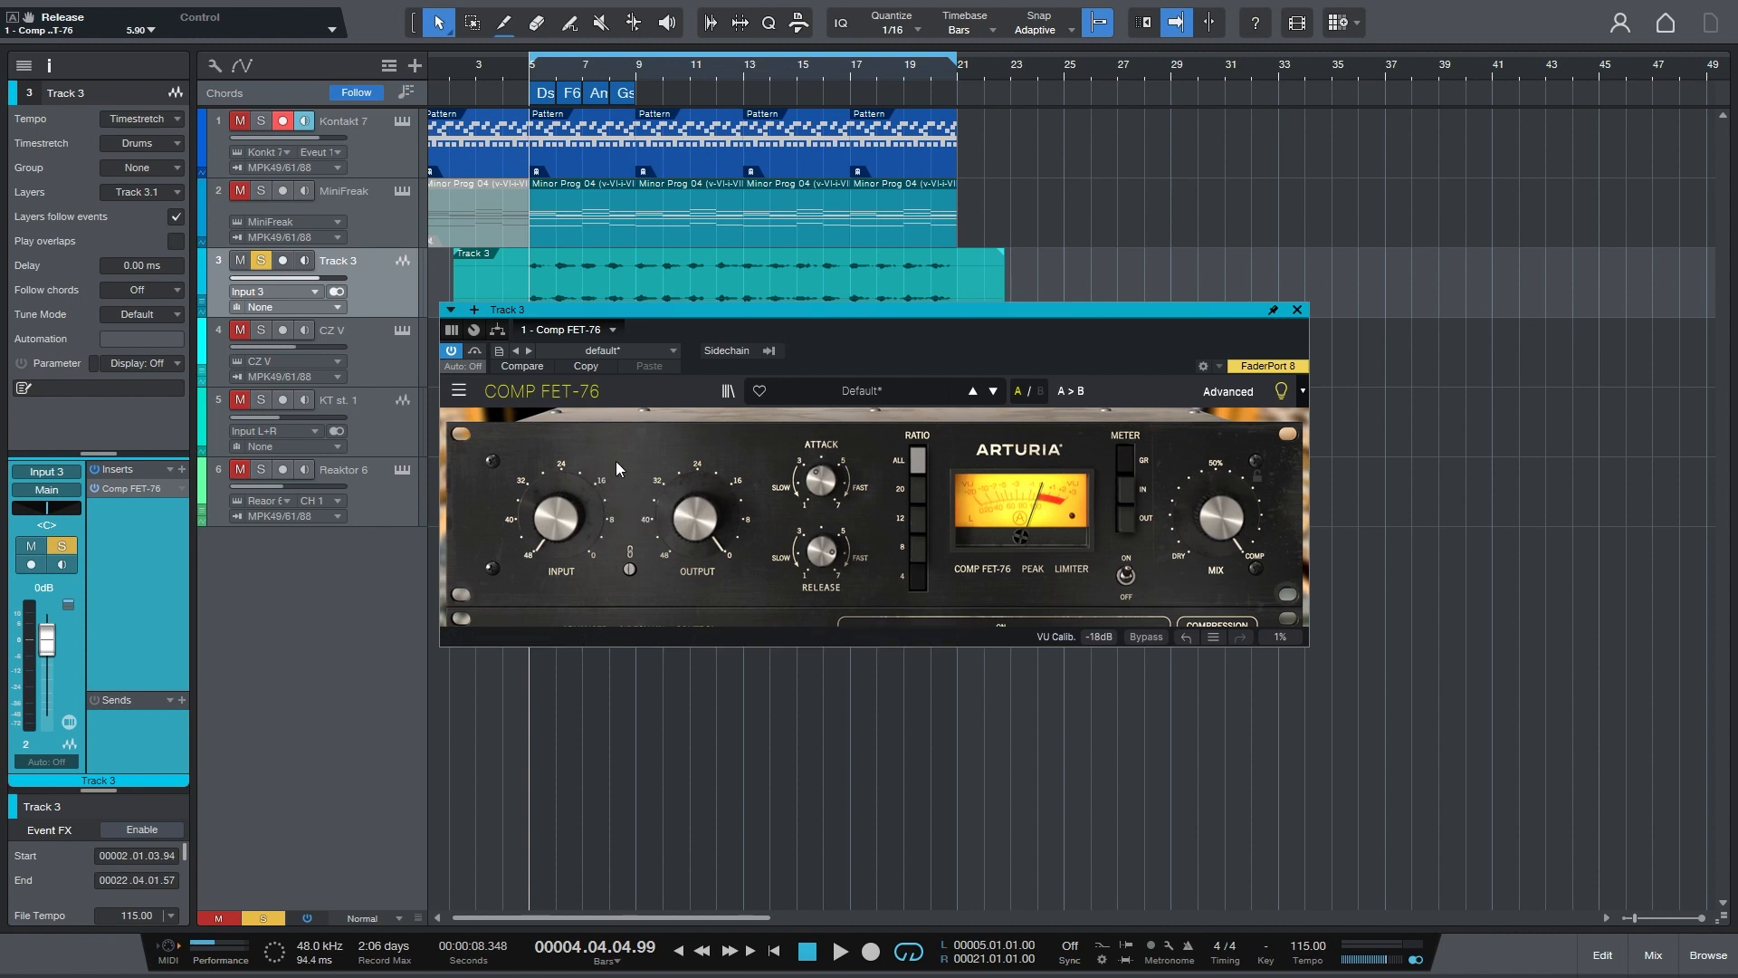
mouse_move(656, 575)
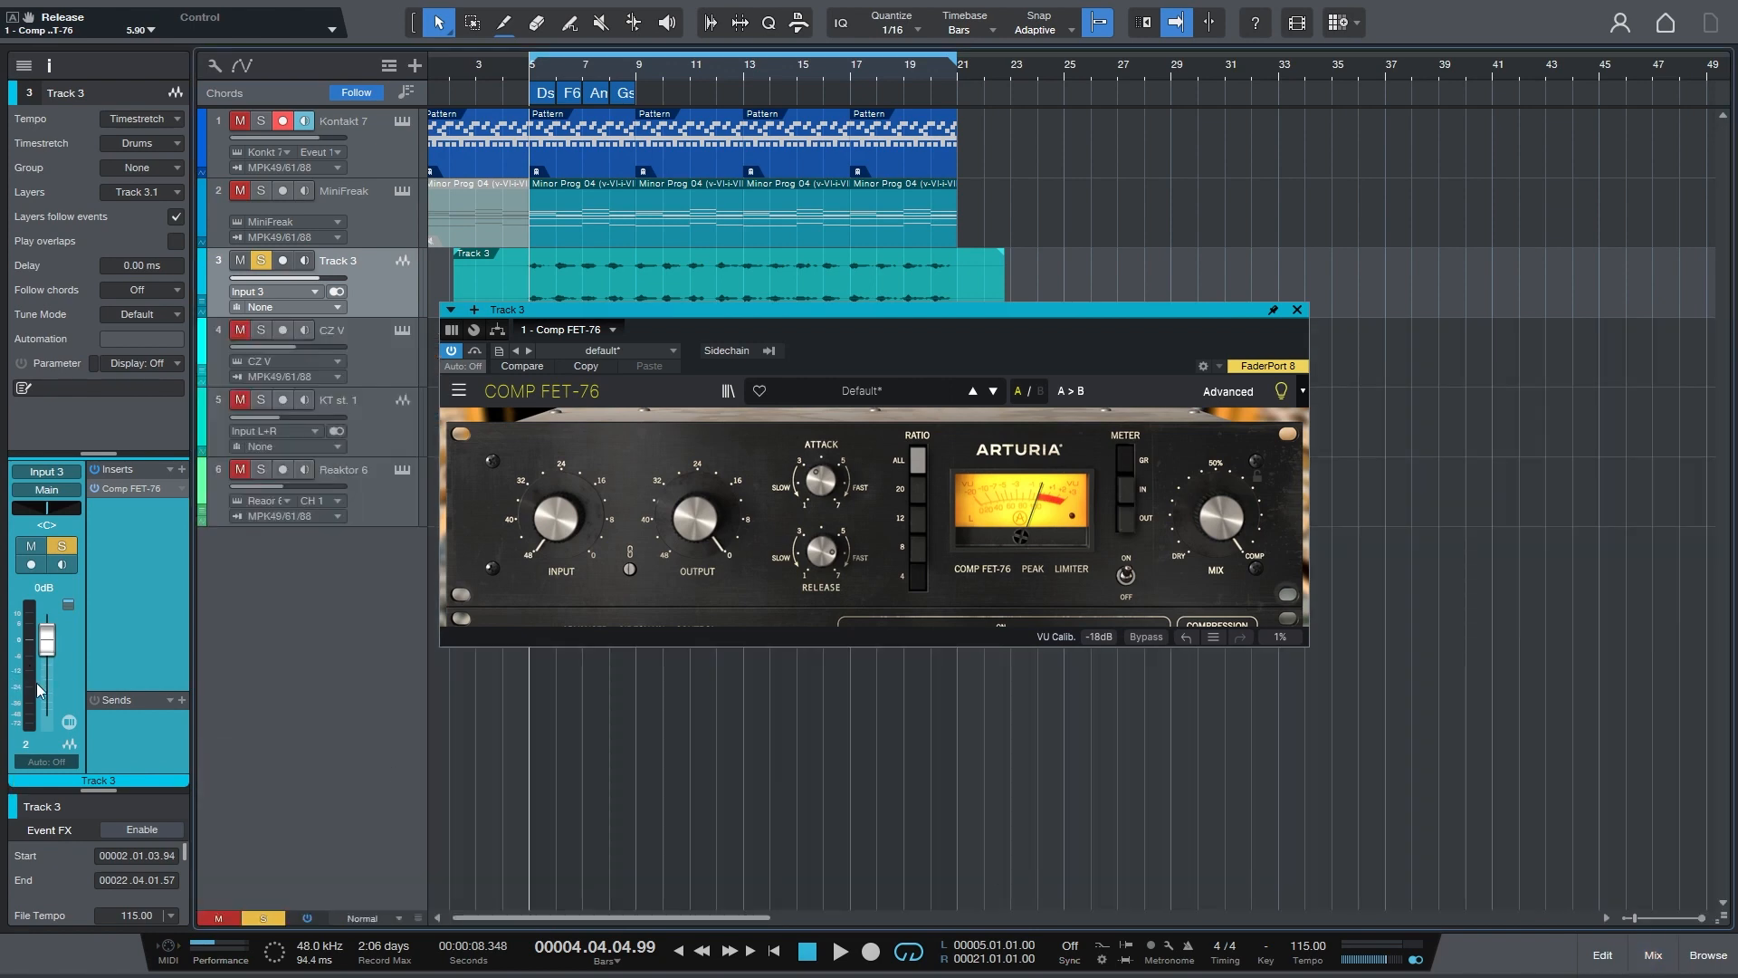
mouse_move(774, 514)
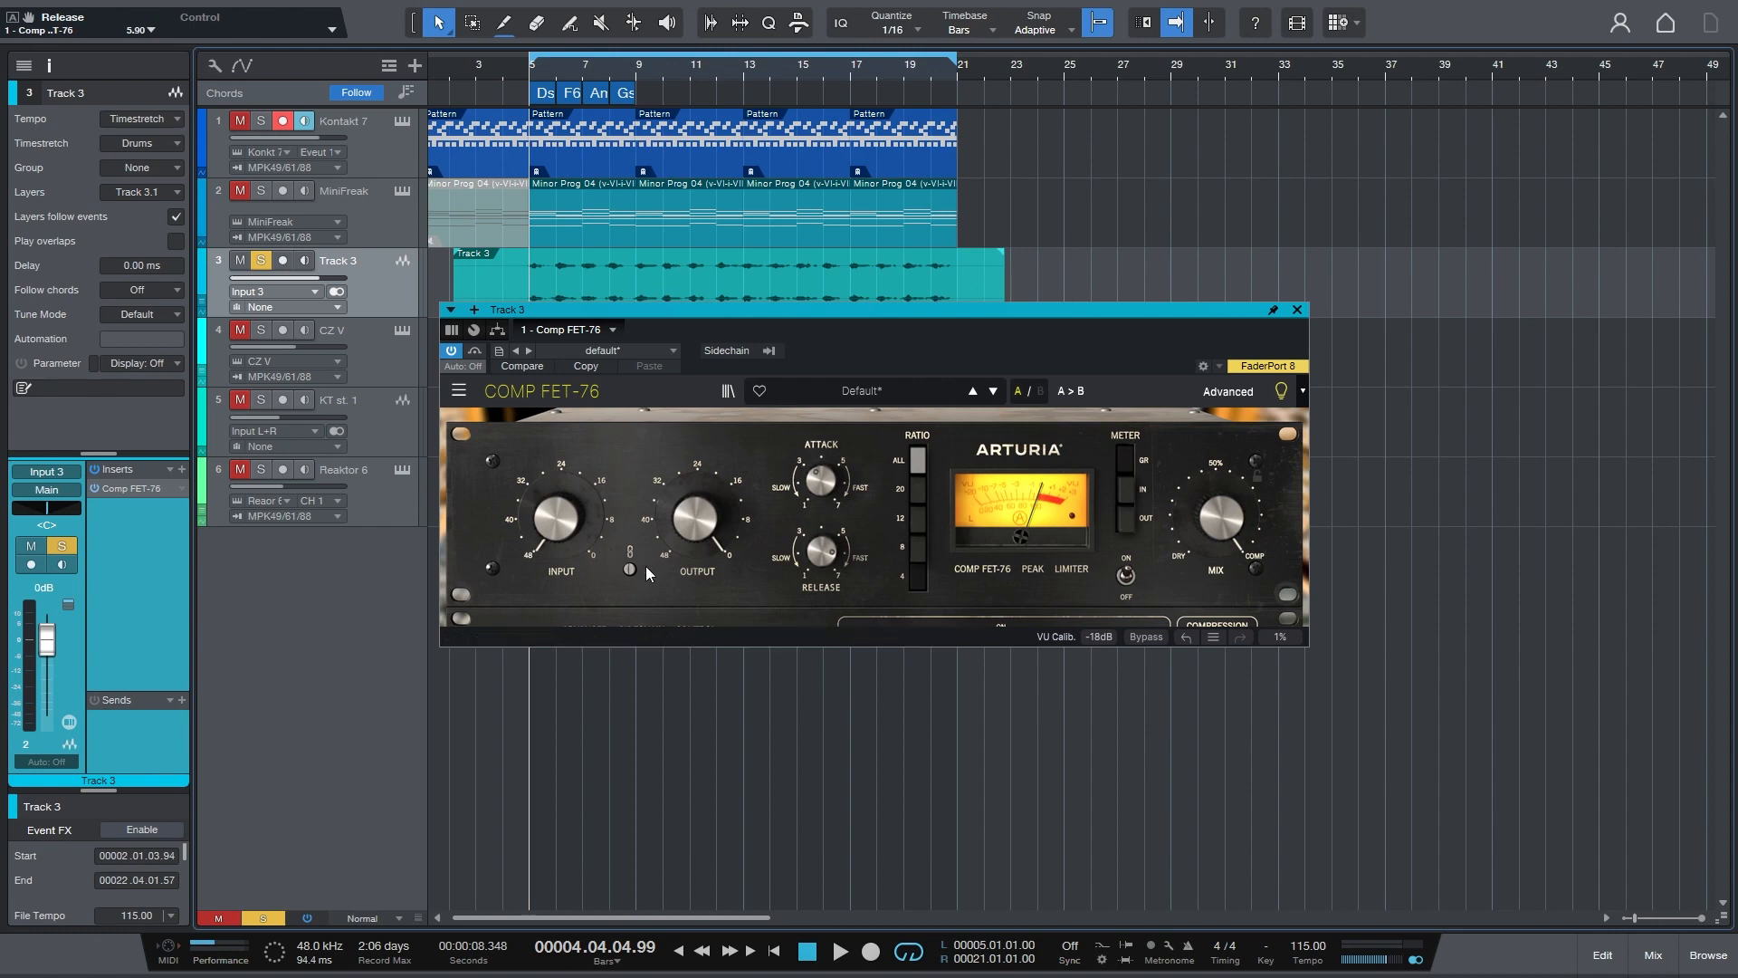
- Set the Comp FET-76 input gain to about -25.9 dB and turn down its output gain
drag(560, 522, 559, 499)
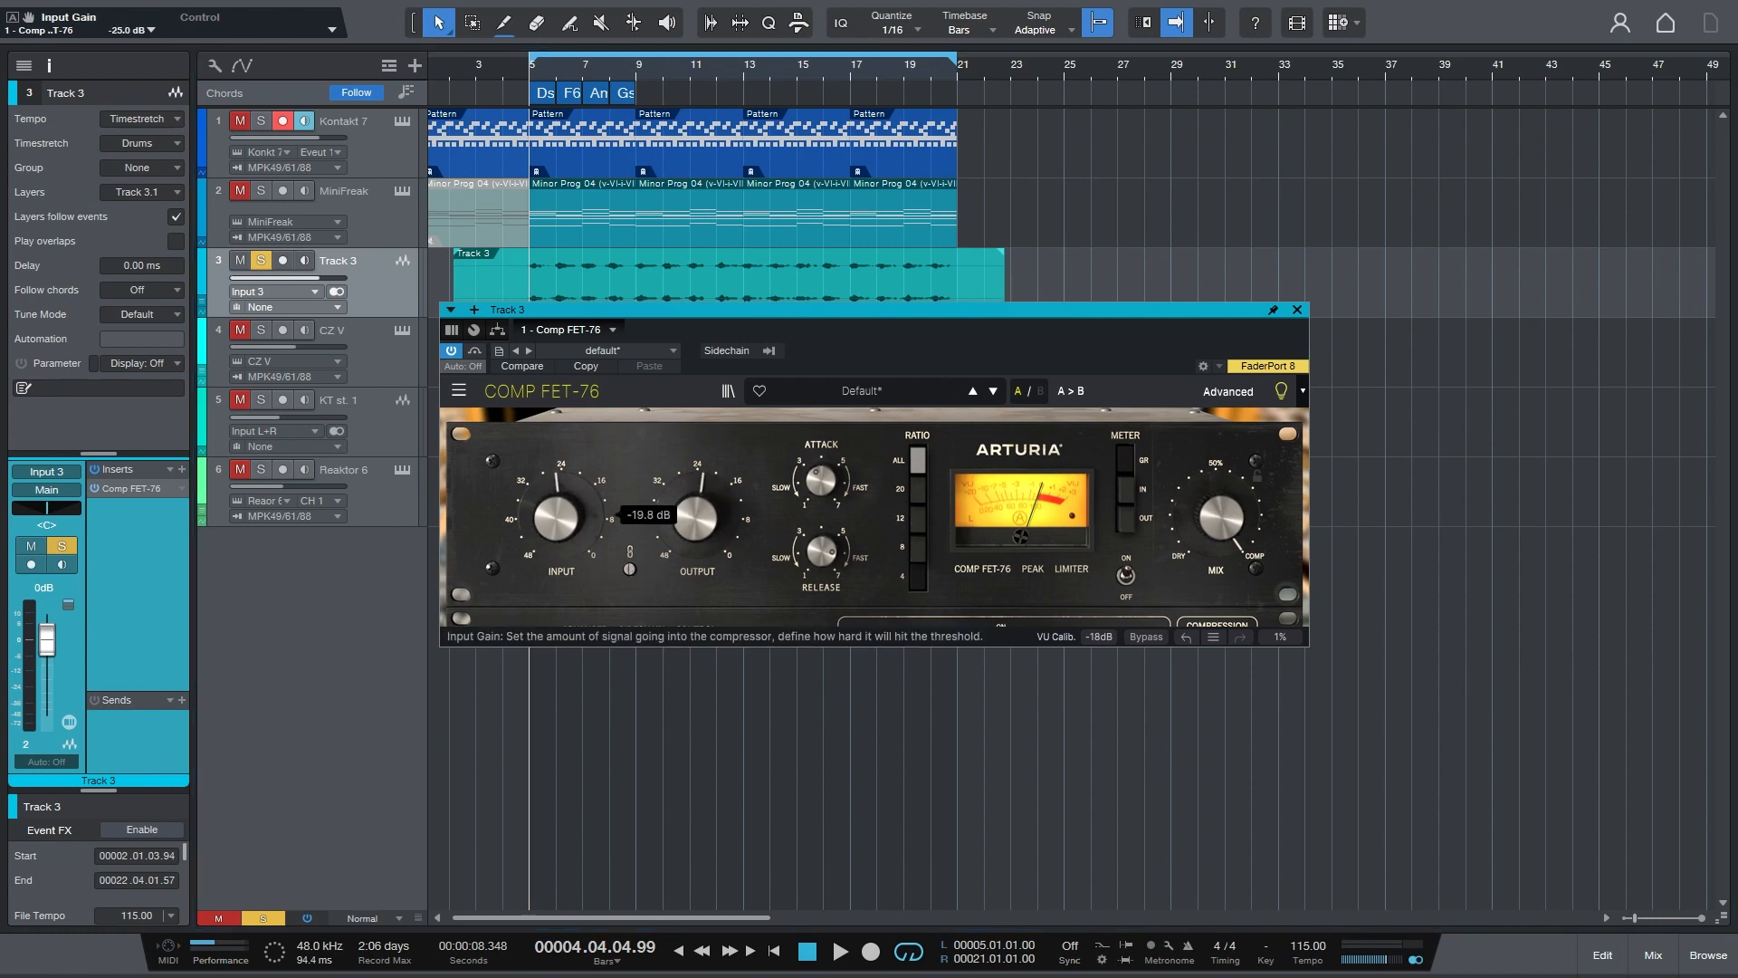
drag(559, 515, 559, 543)
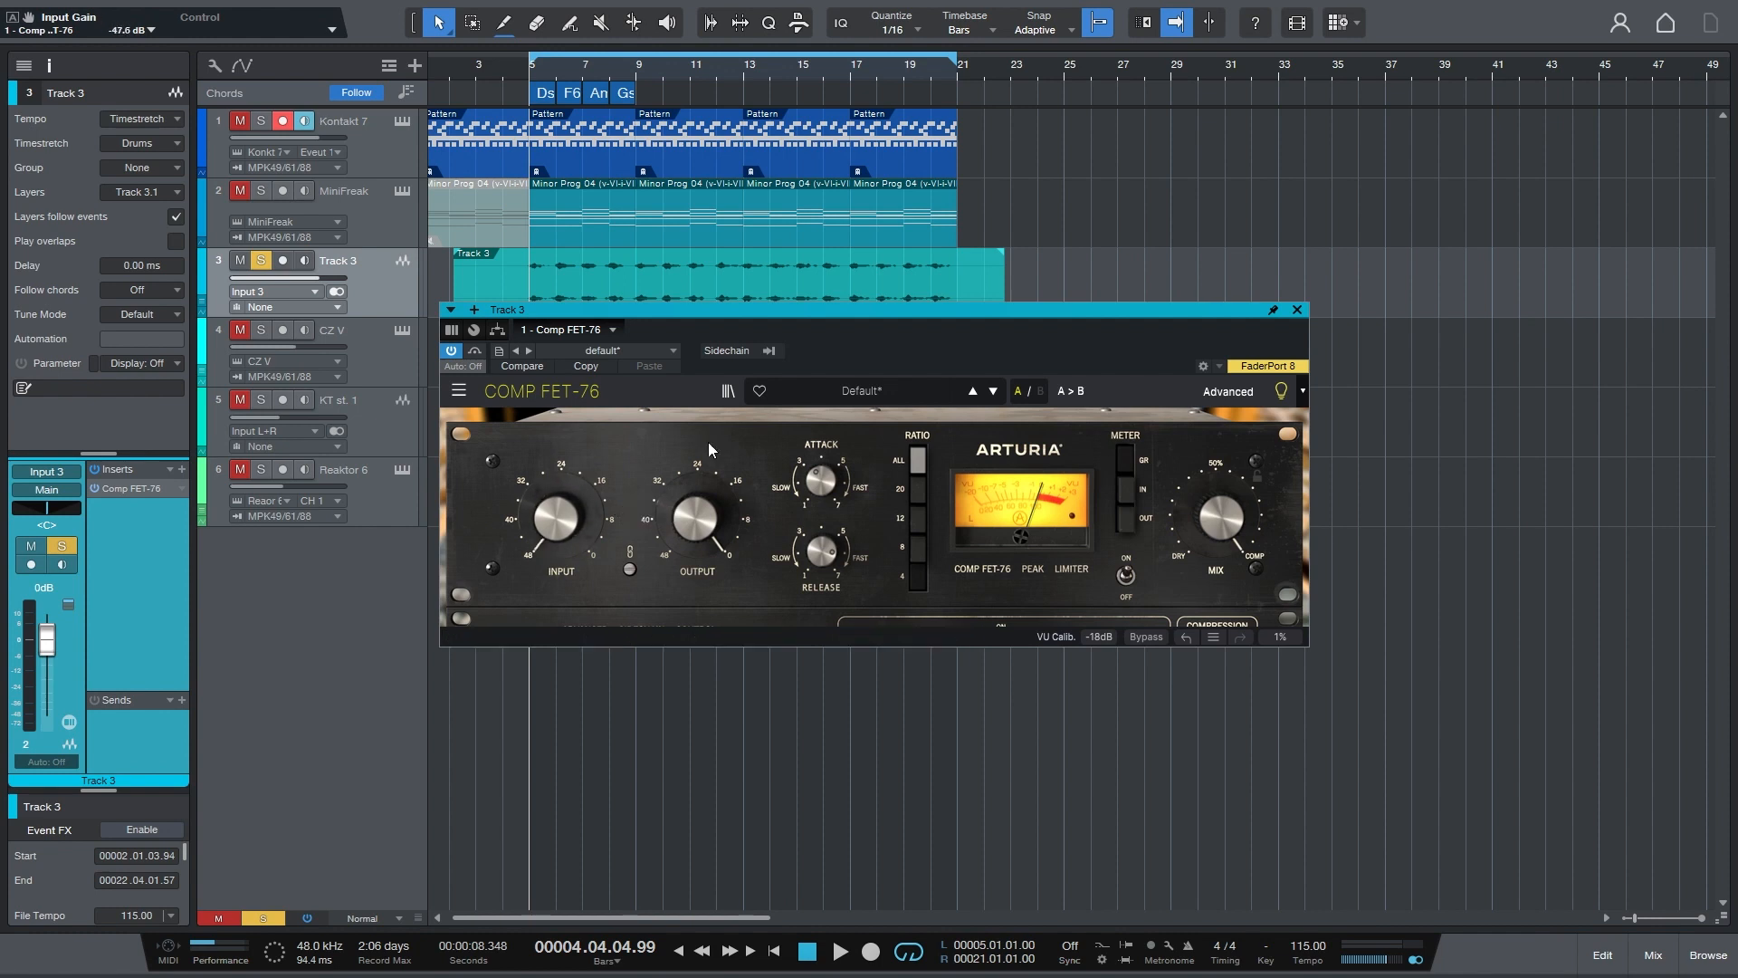
drag(695, 513, 695, 533)
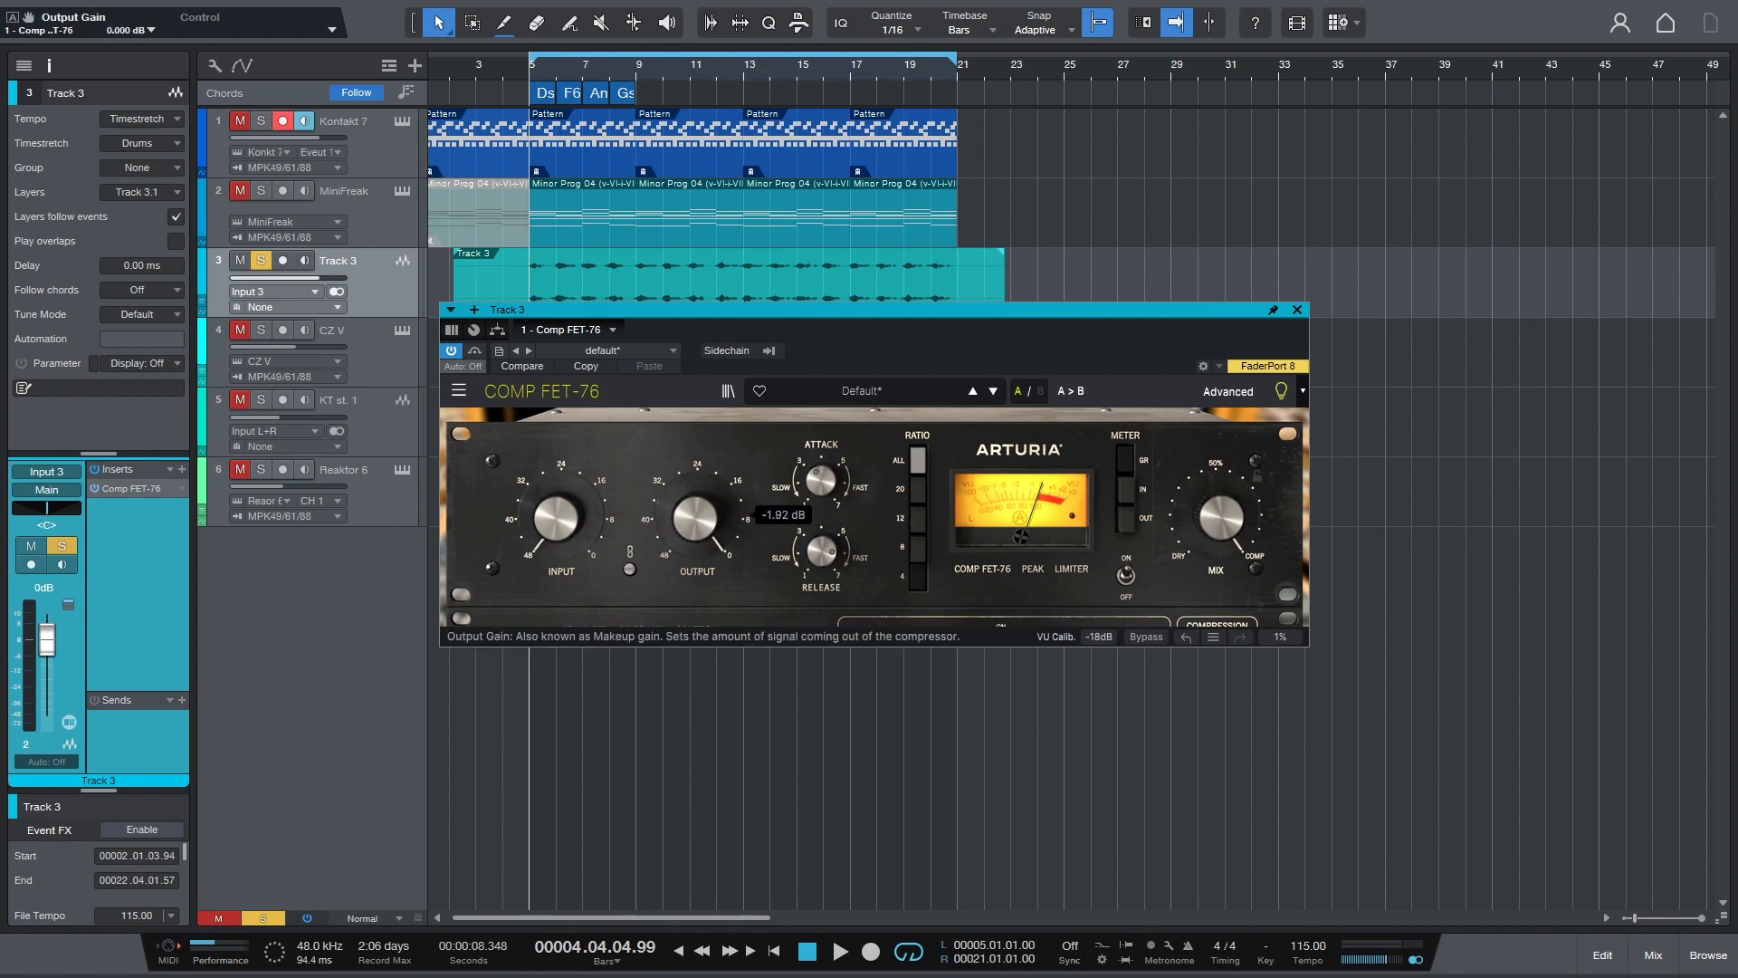
drag(560, 515, 560, 538)
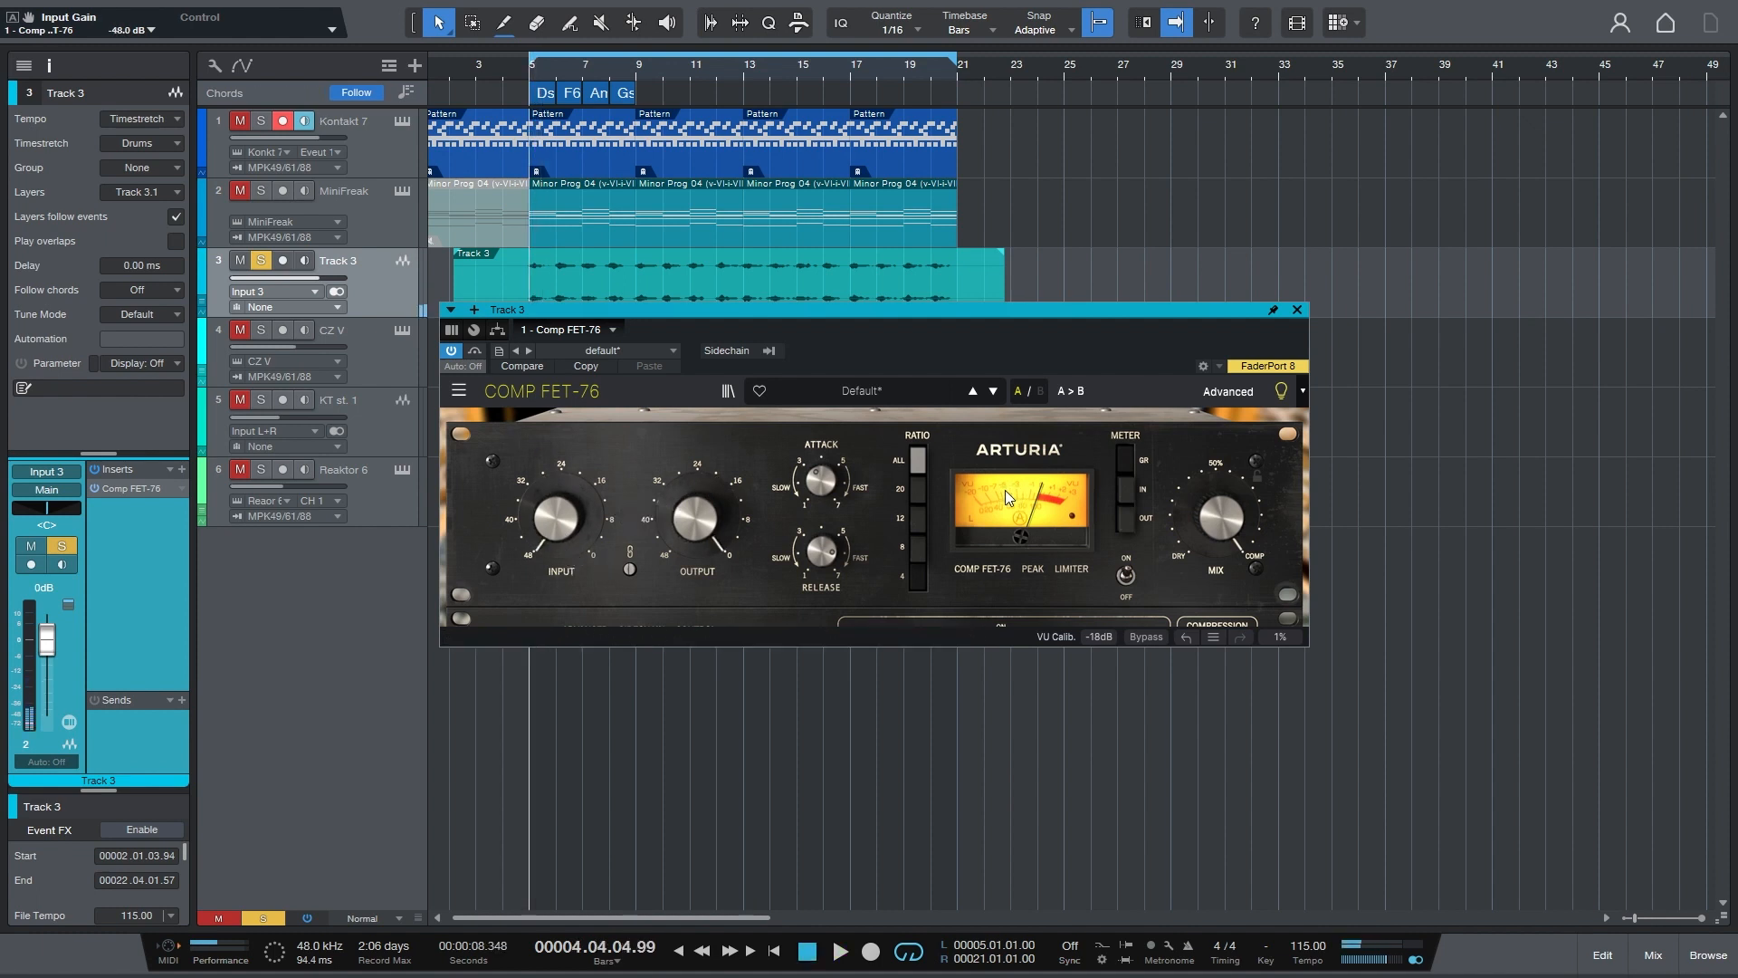
mouse_move(567, 532)
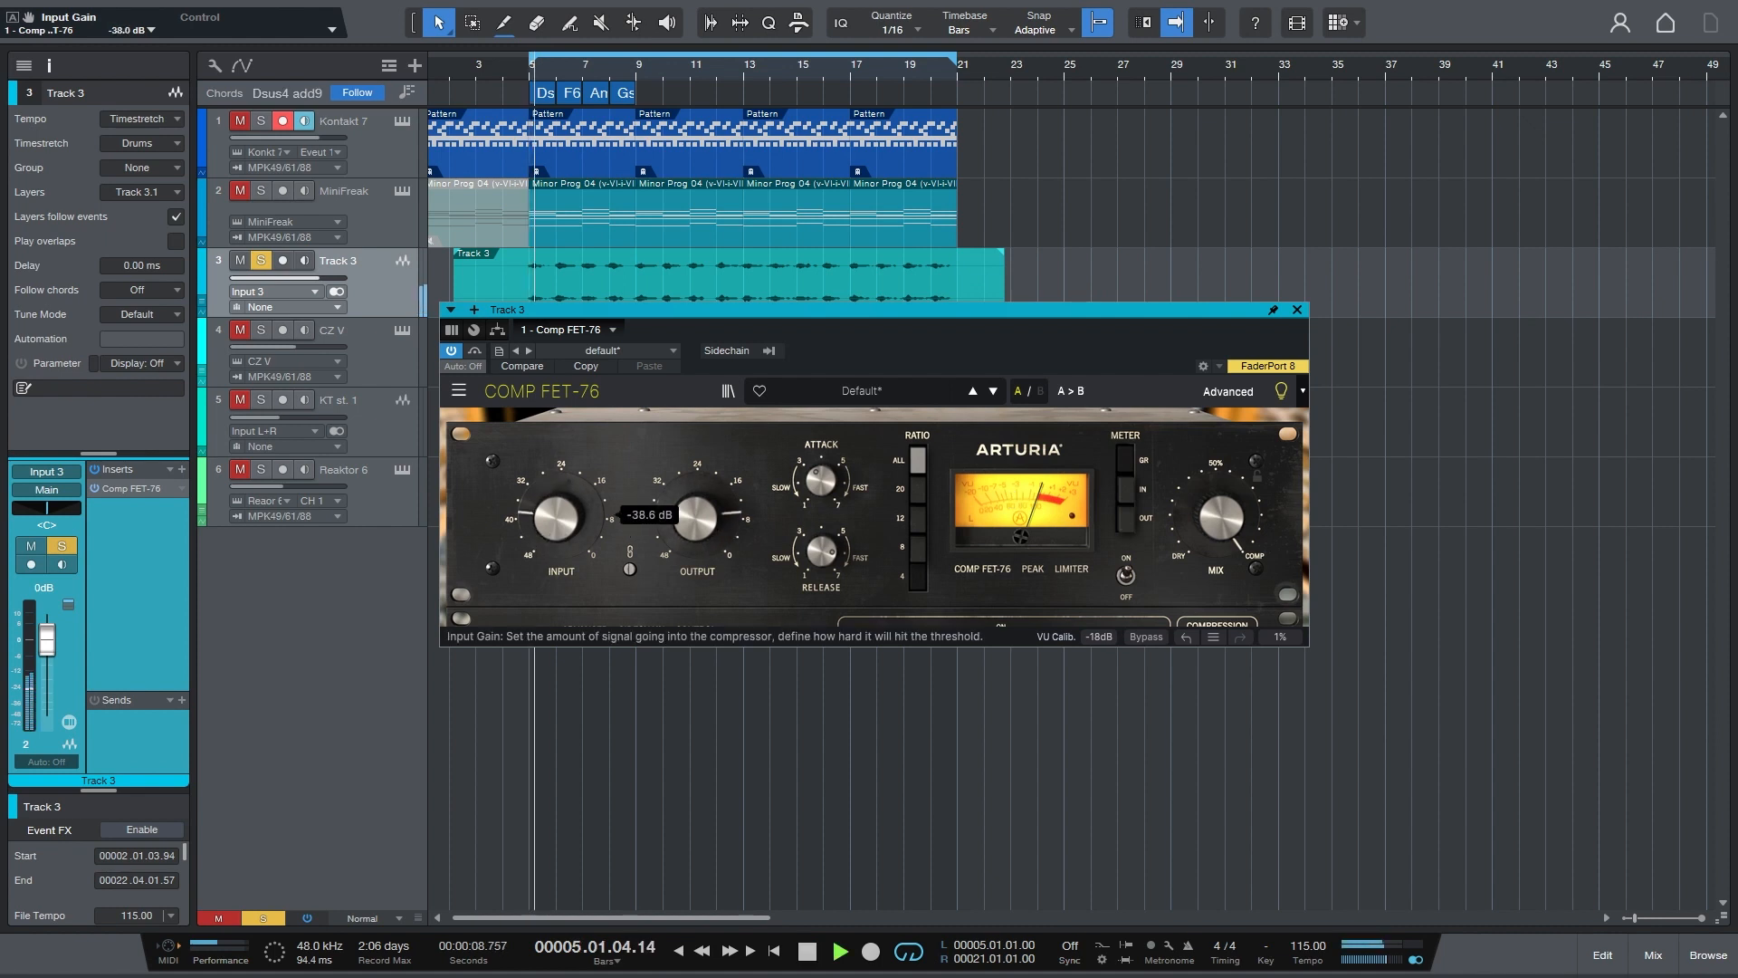
drag(560, 515, 577, 488)
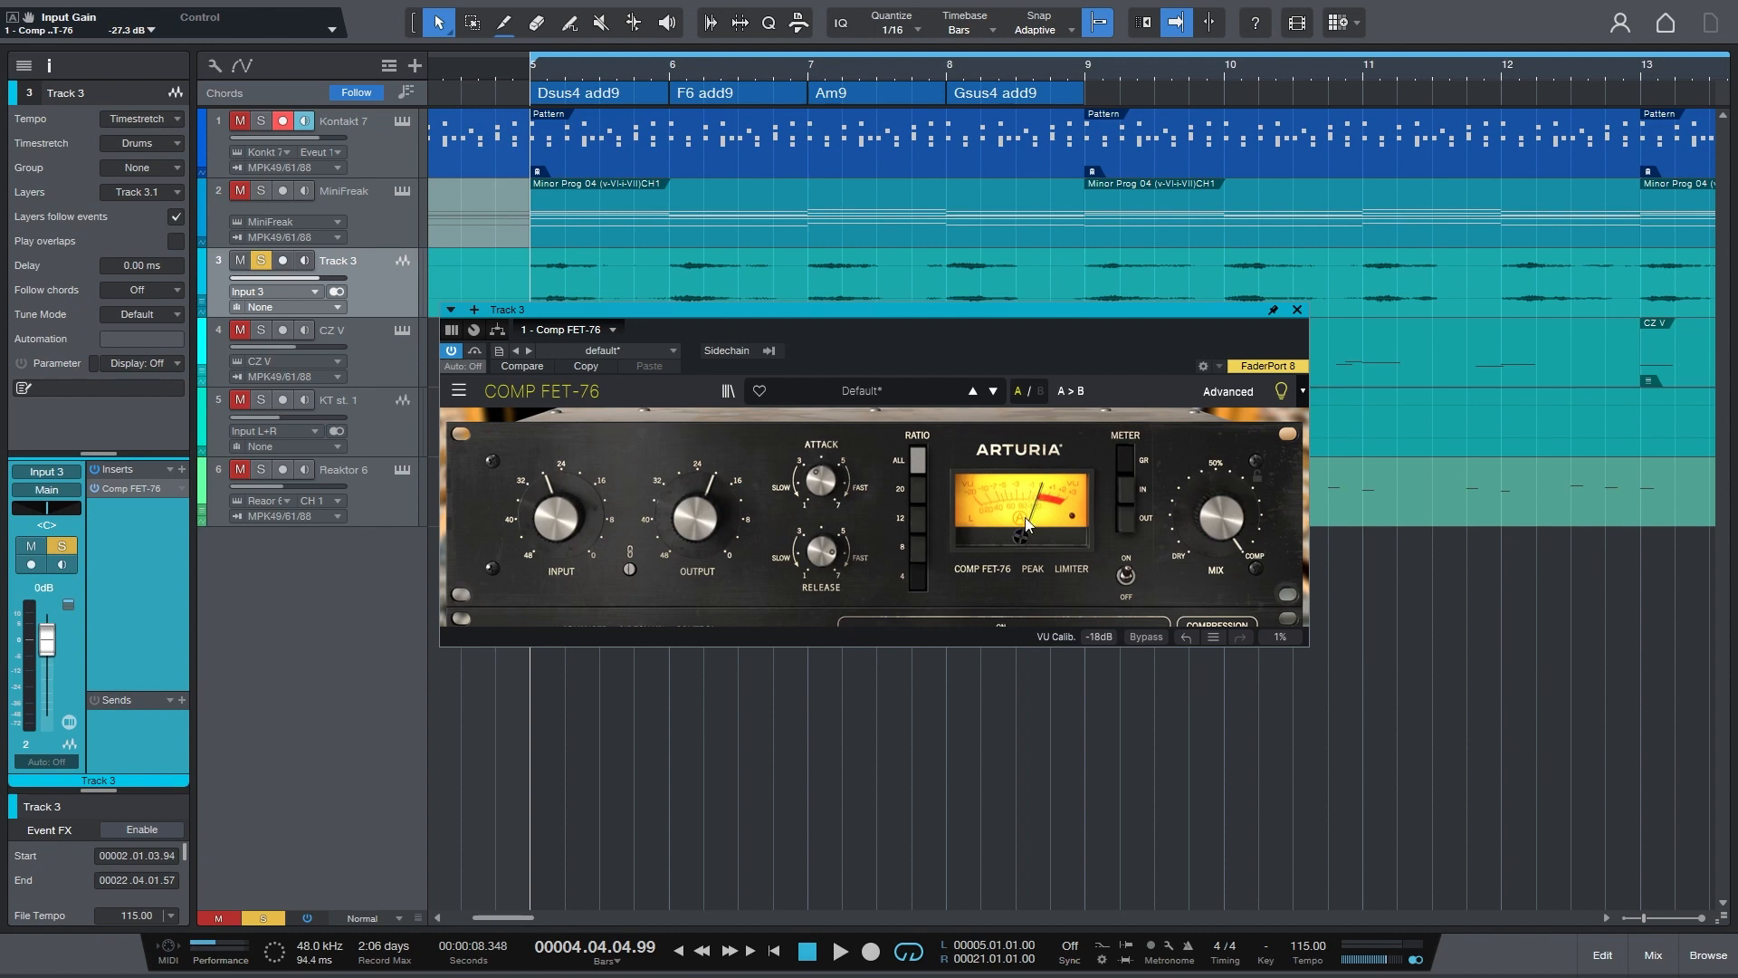
mouse_move(838, 504)
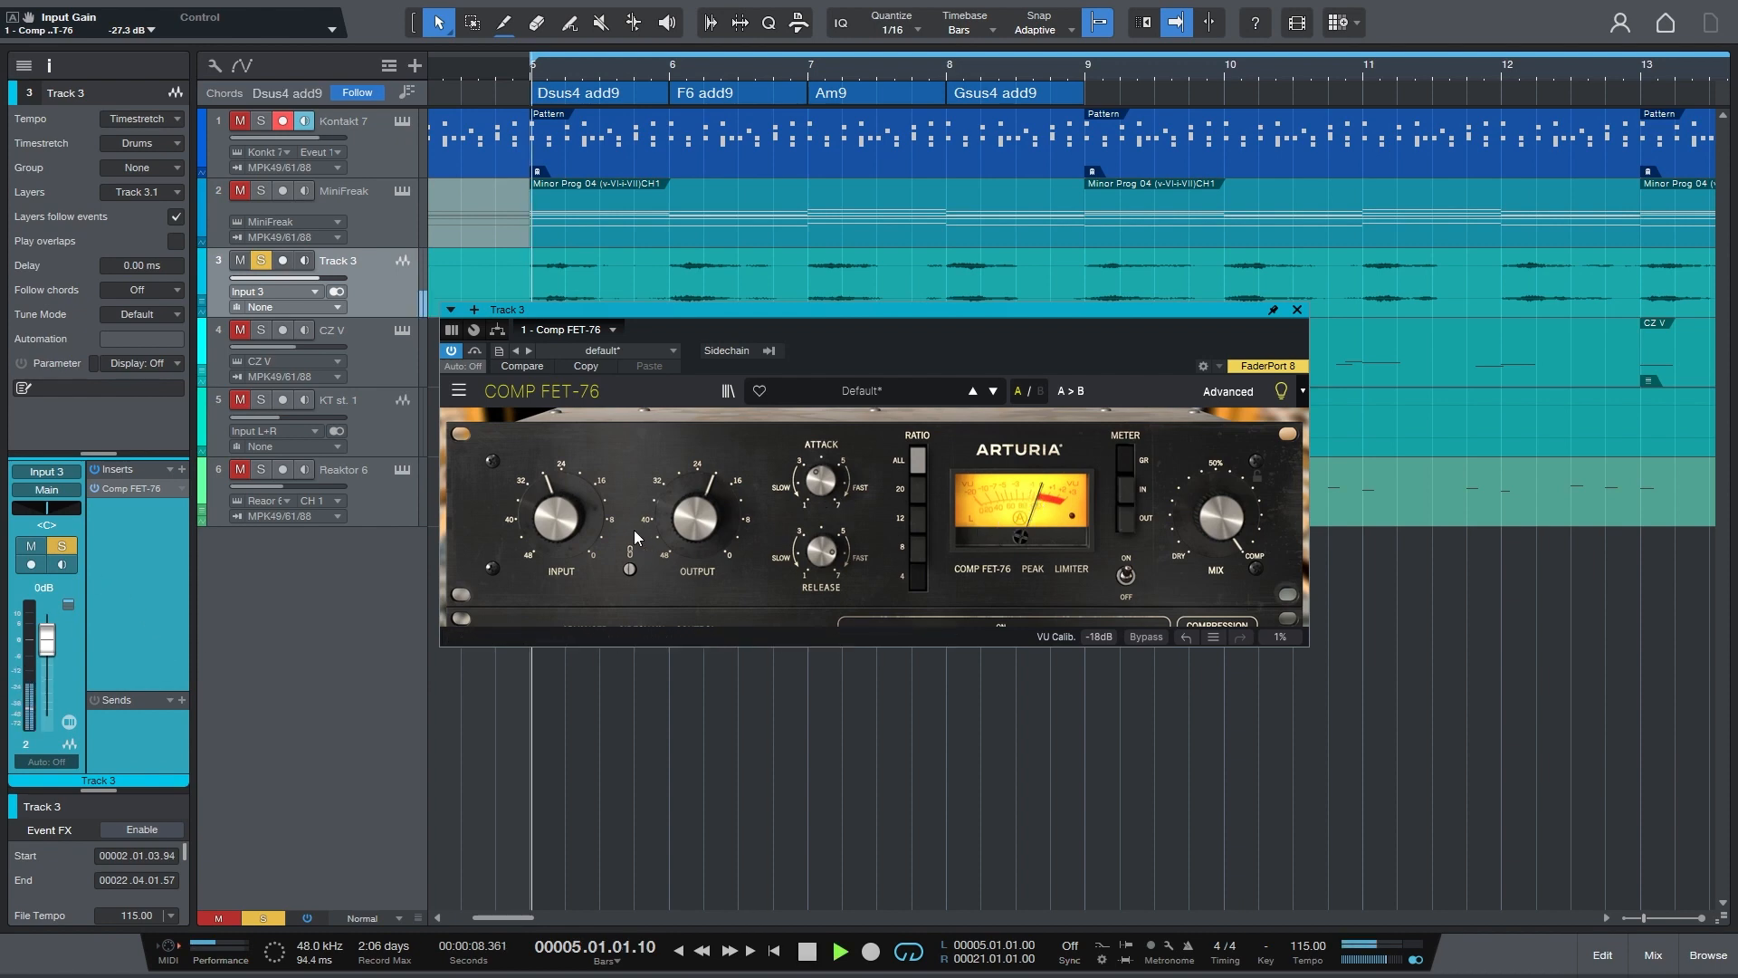
drag(560, 515, 565, 509)
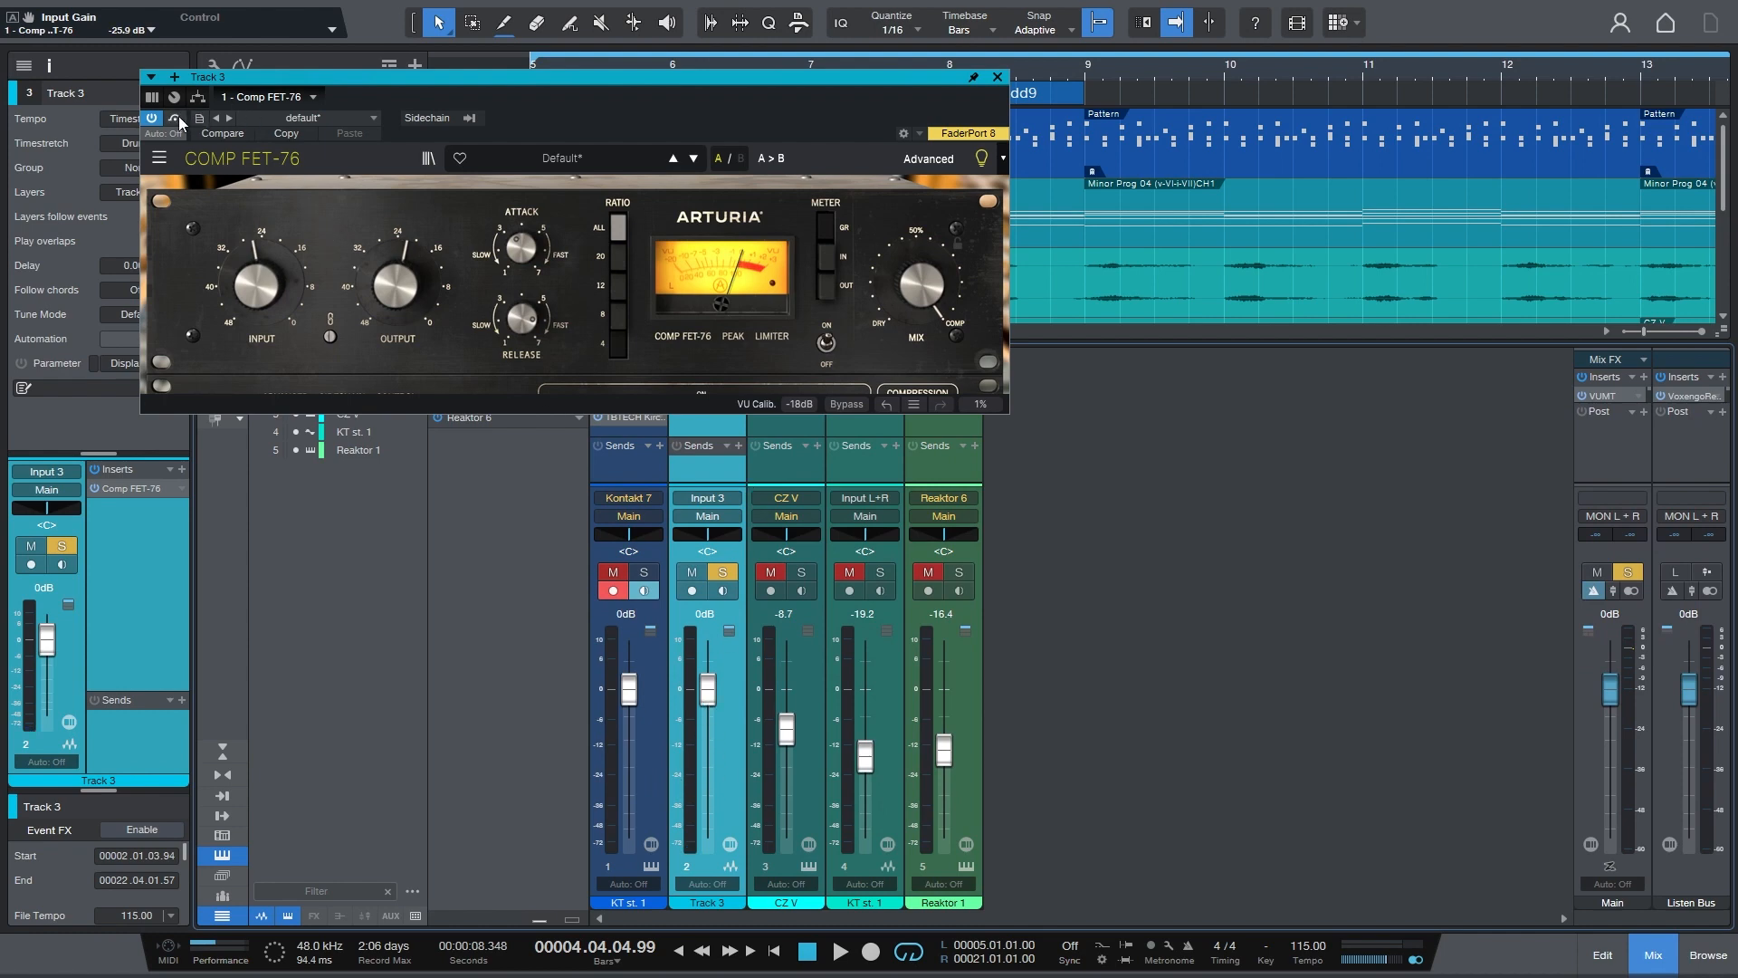
- Compare Comp FET-76 against bypass and trim its output gain toward -18.8 dB
click(151, 118)
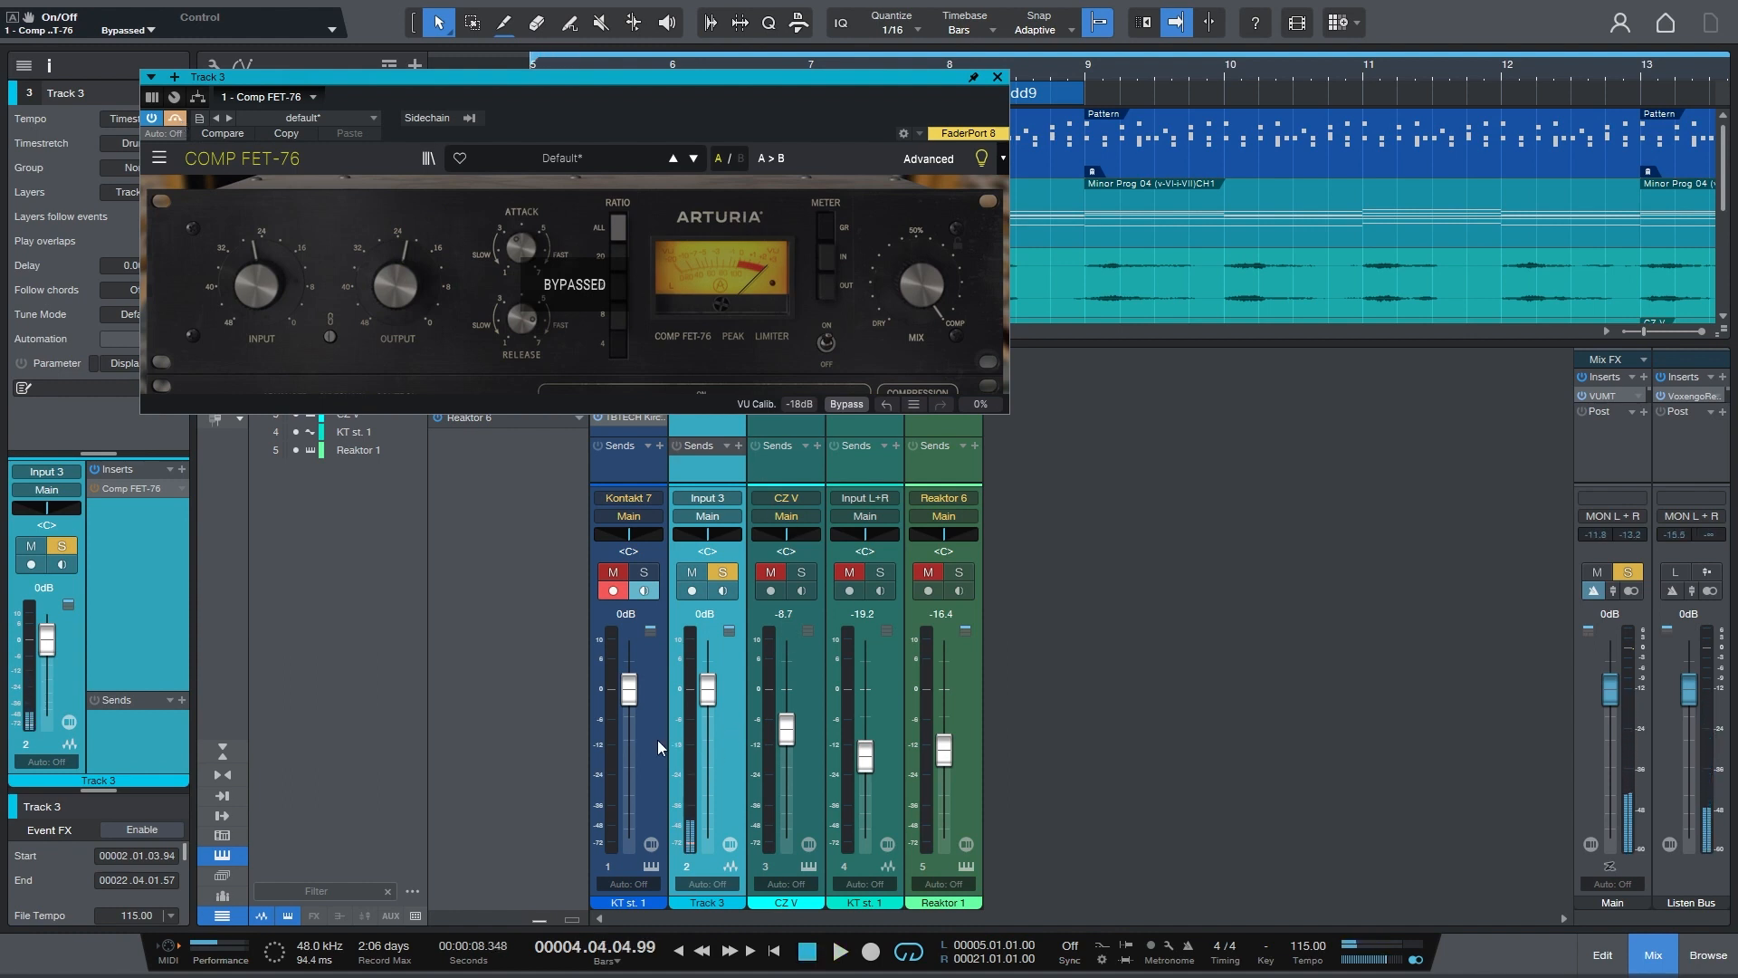
click(176, 119)
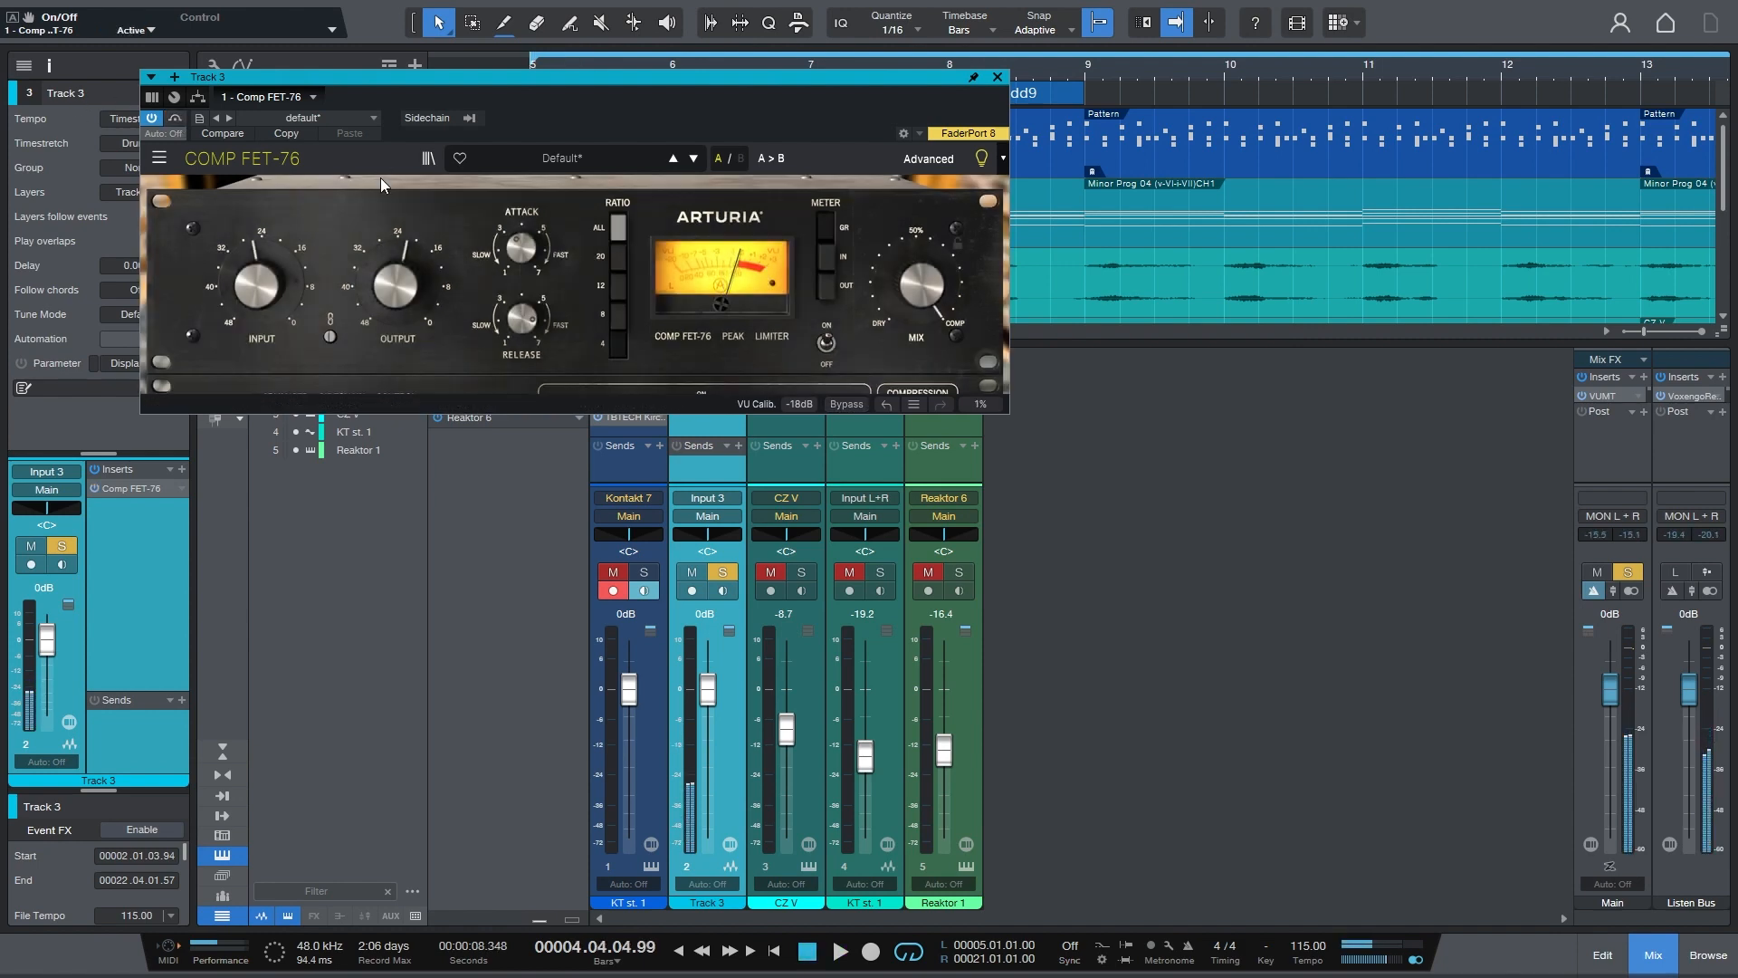
click(151, 117)
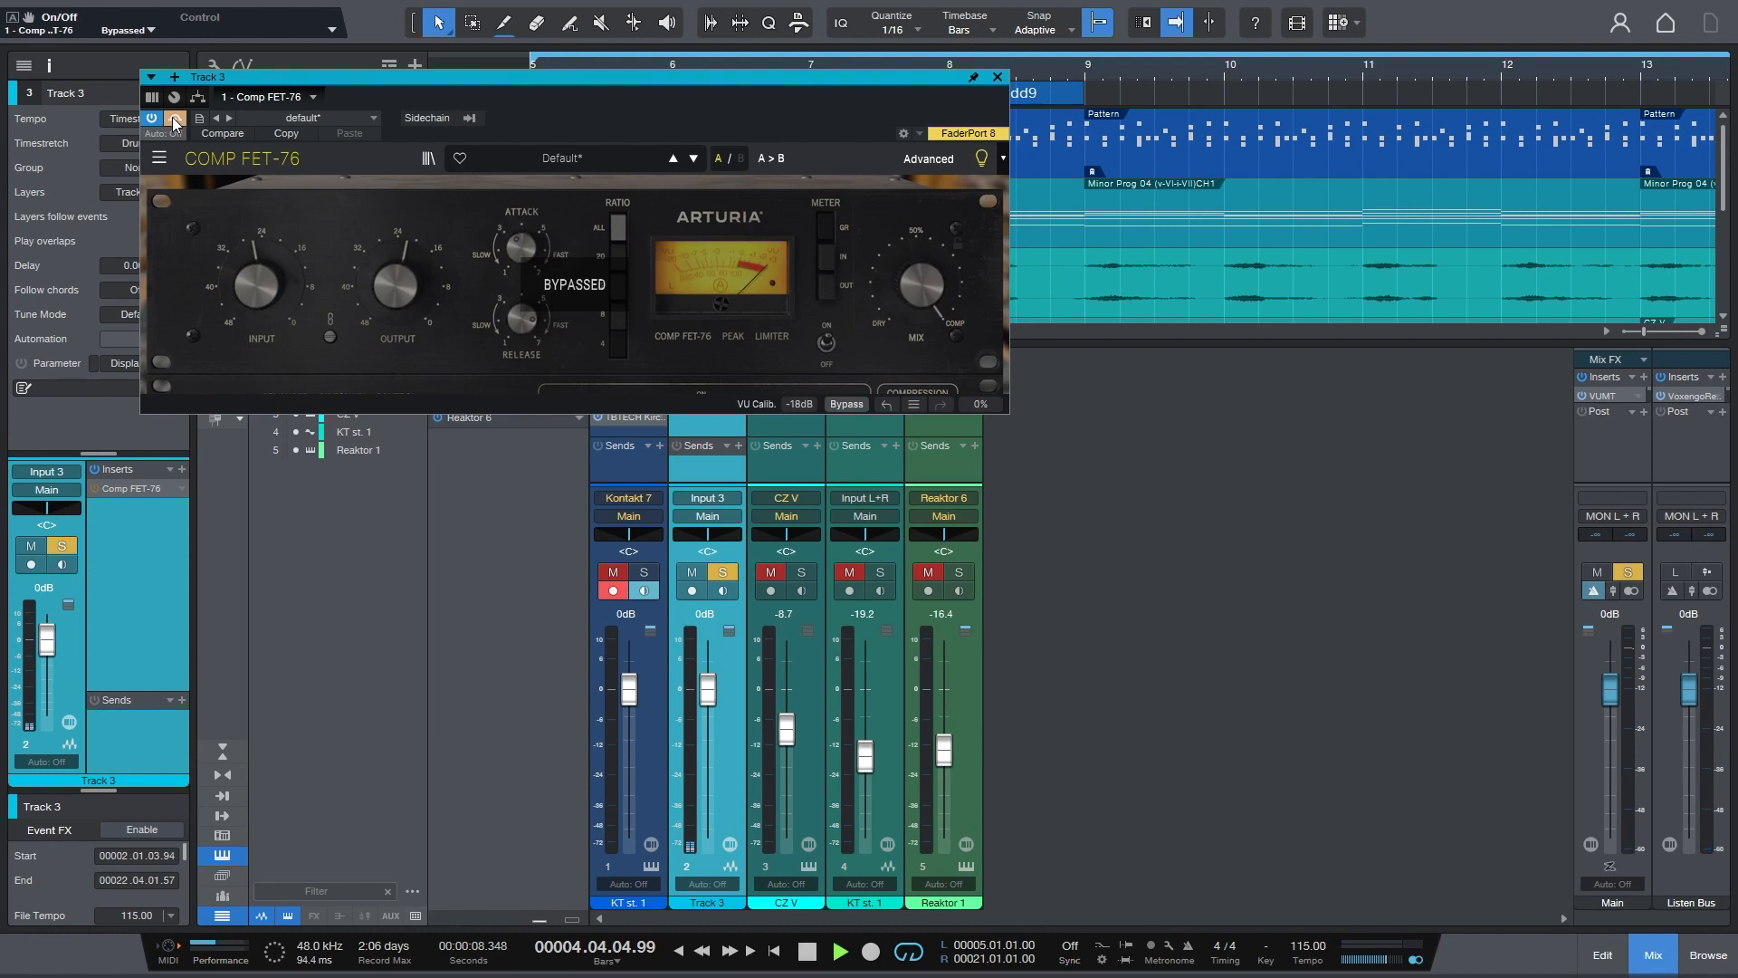
click(151, 118)
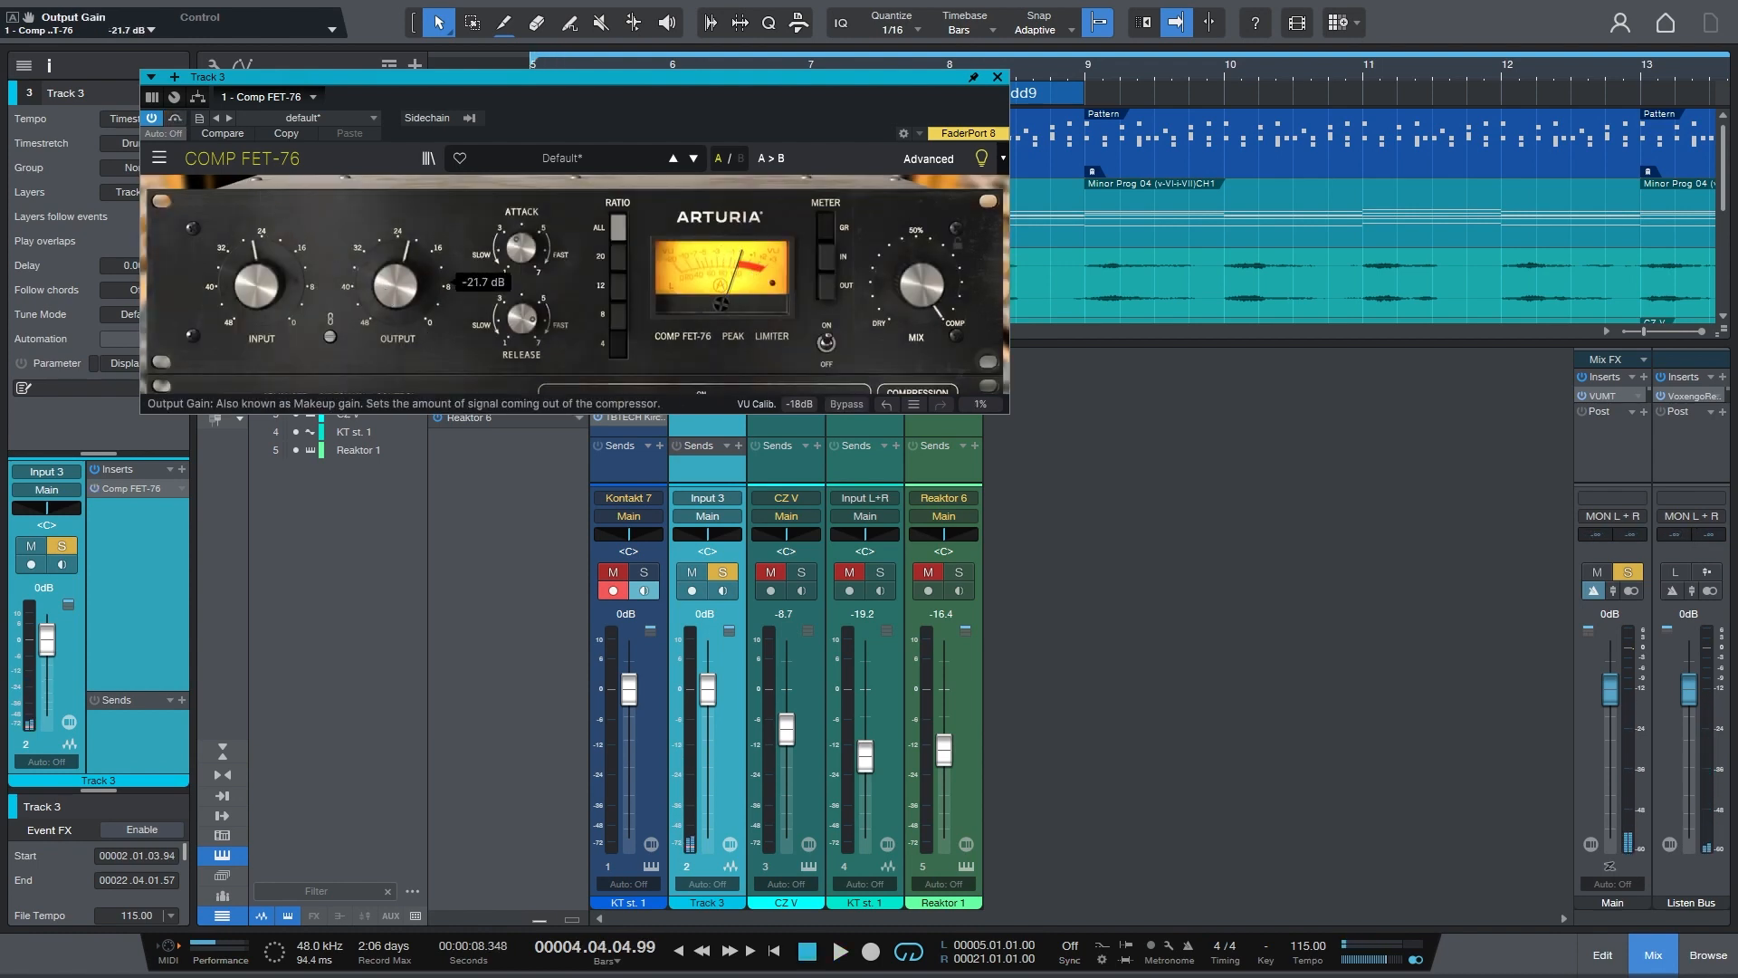
drag(394, 283, 399, 266)
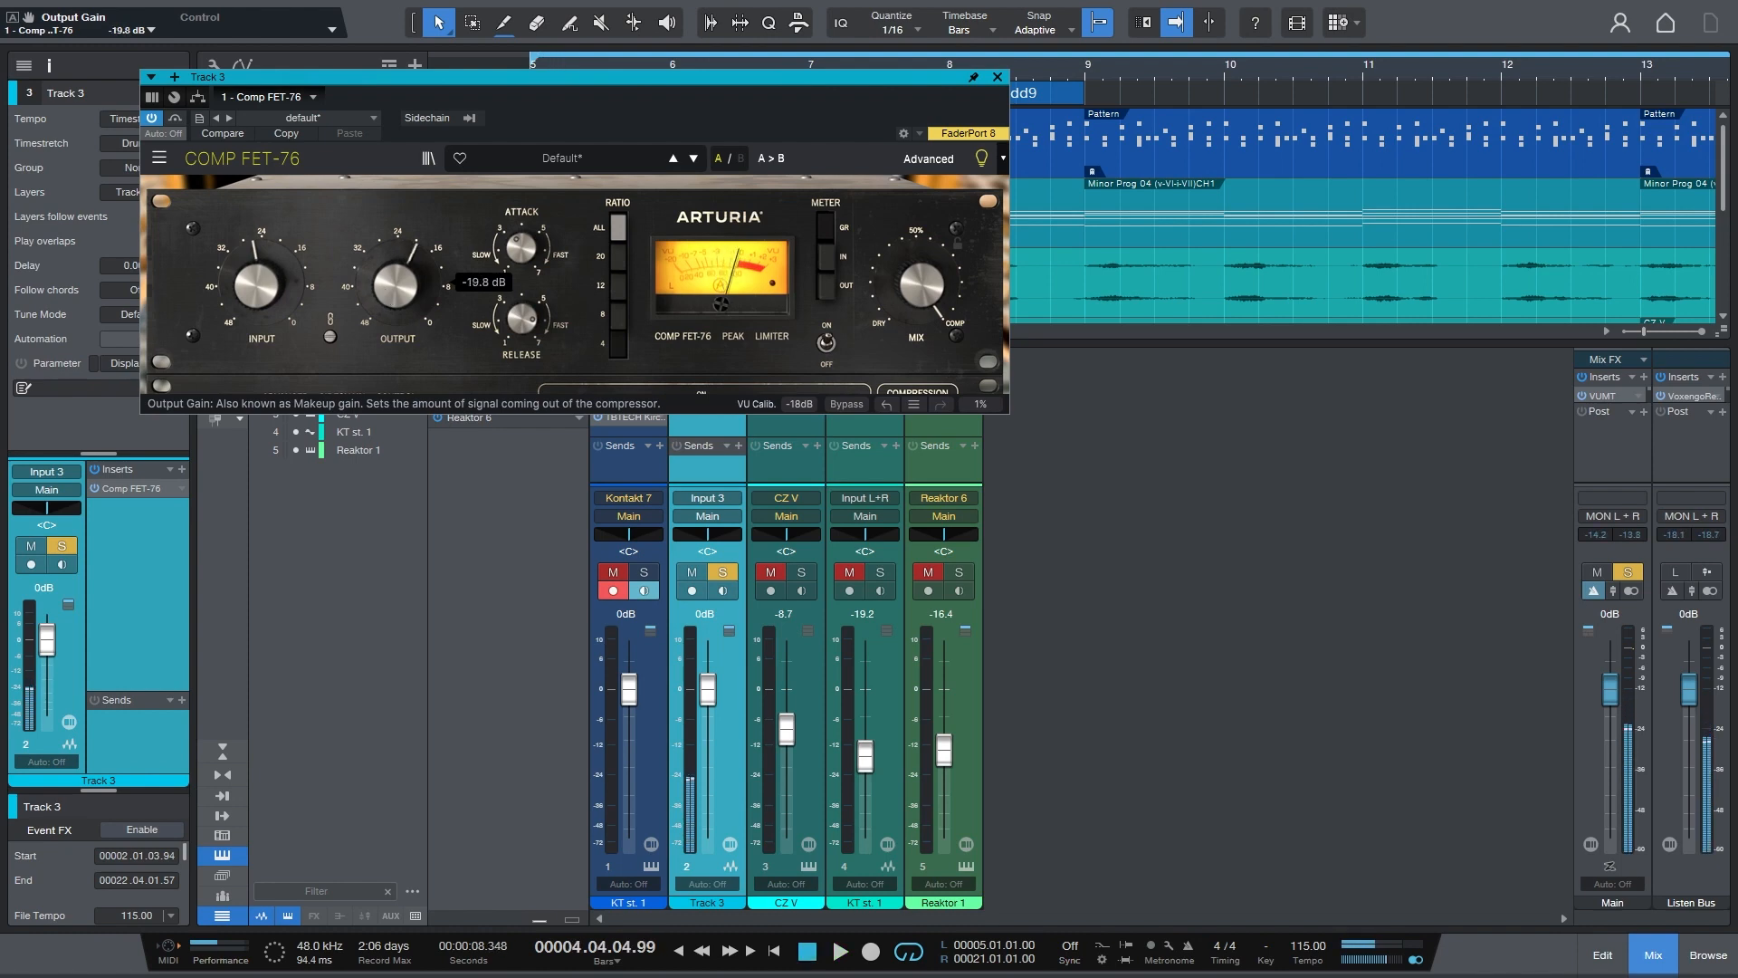
drag(390, 283, 396, 271)
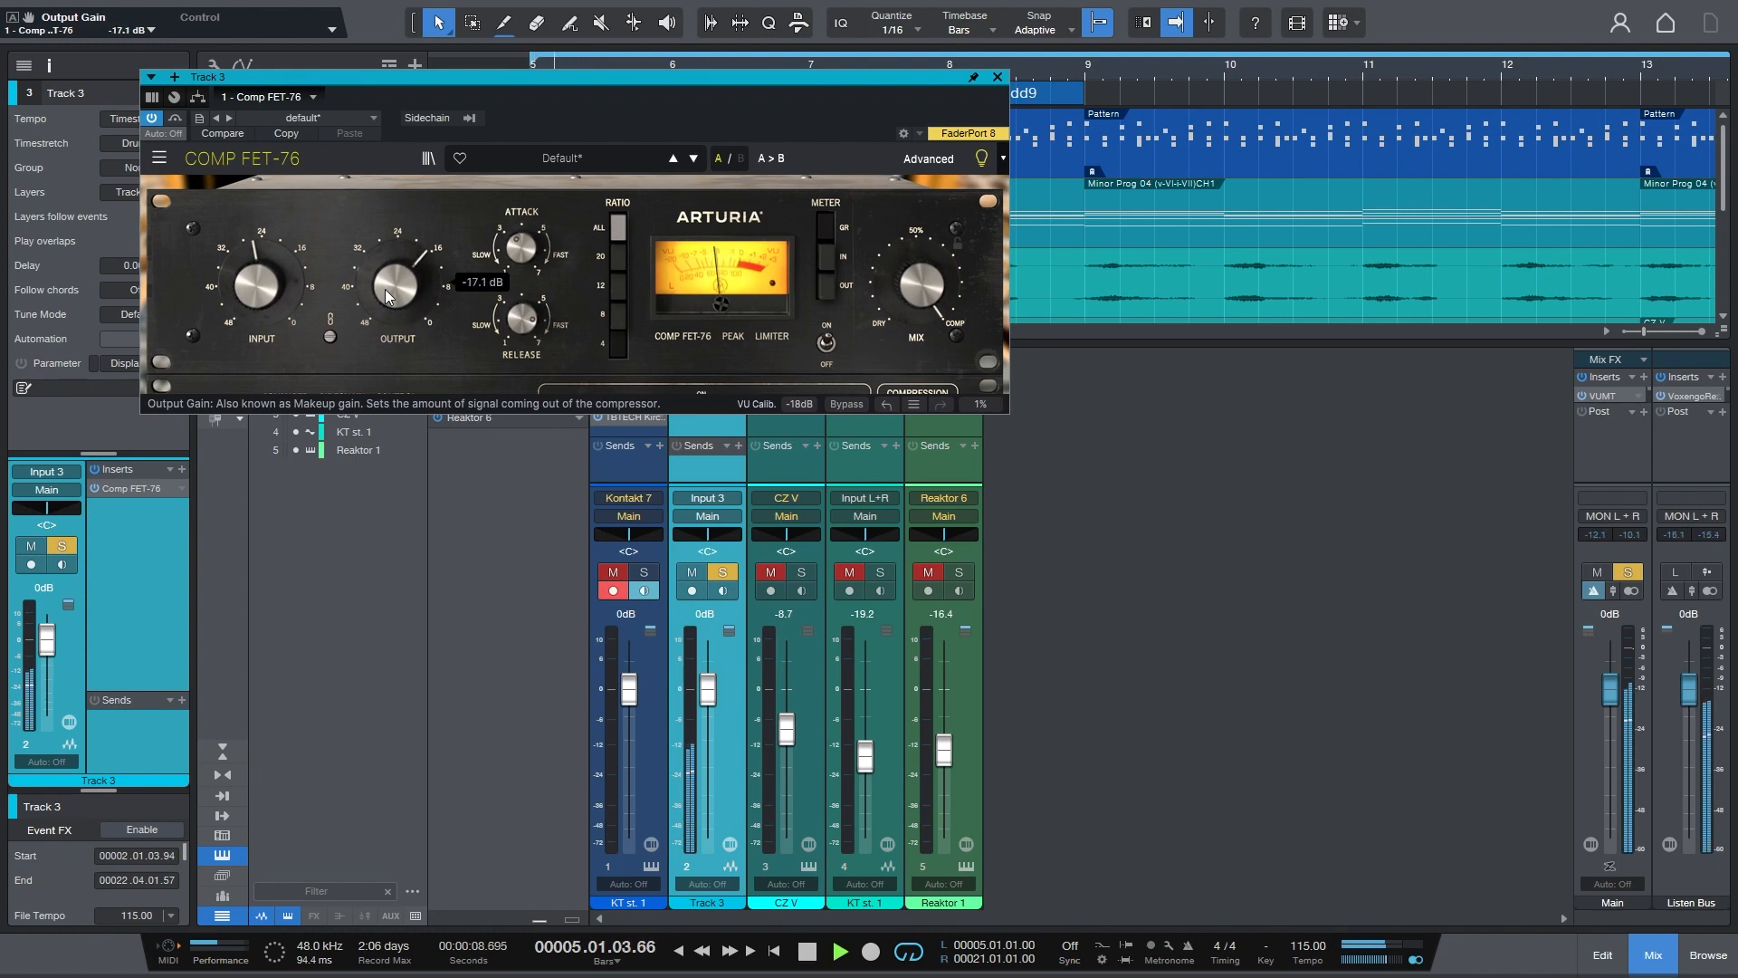
drag(394, 283, 392, 293)
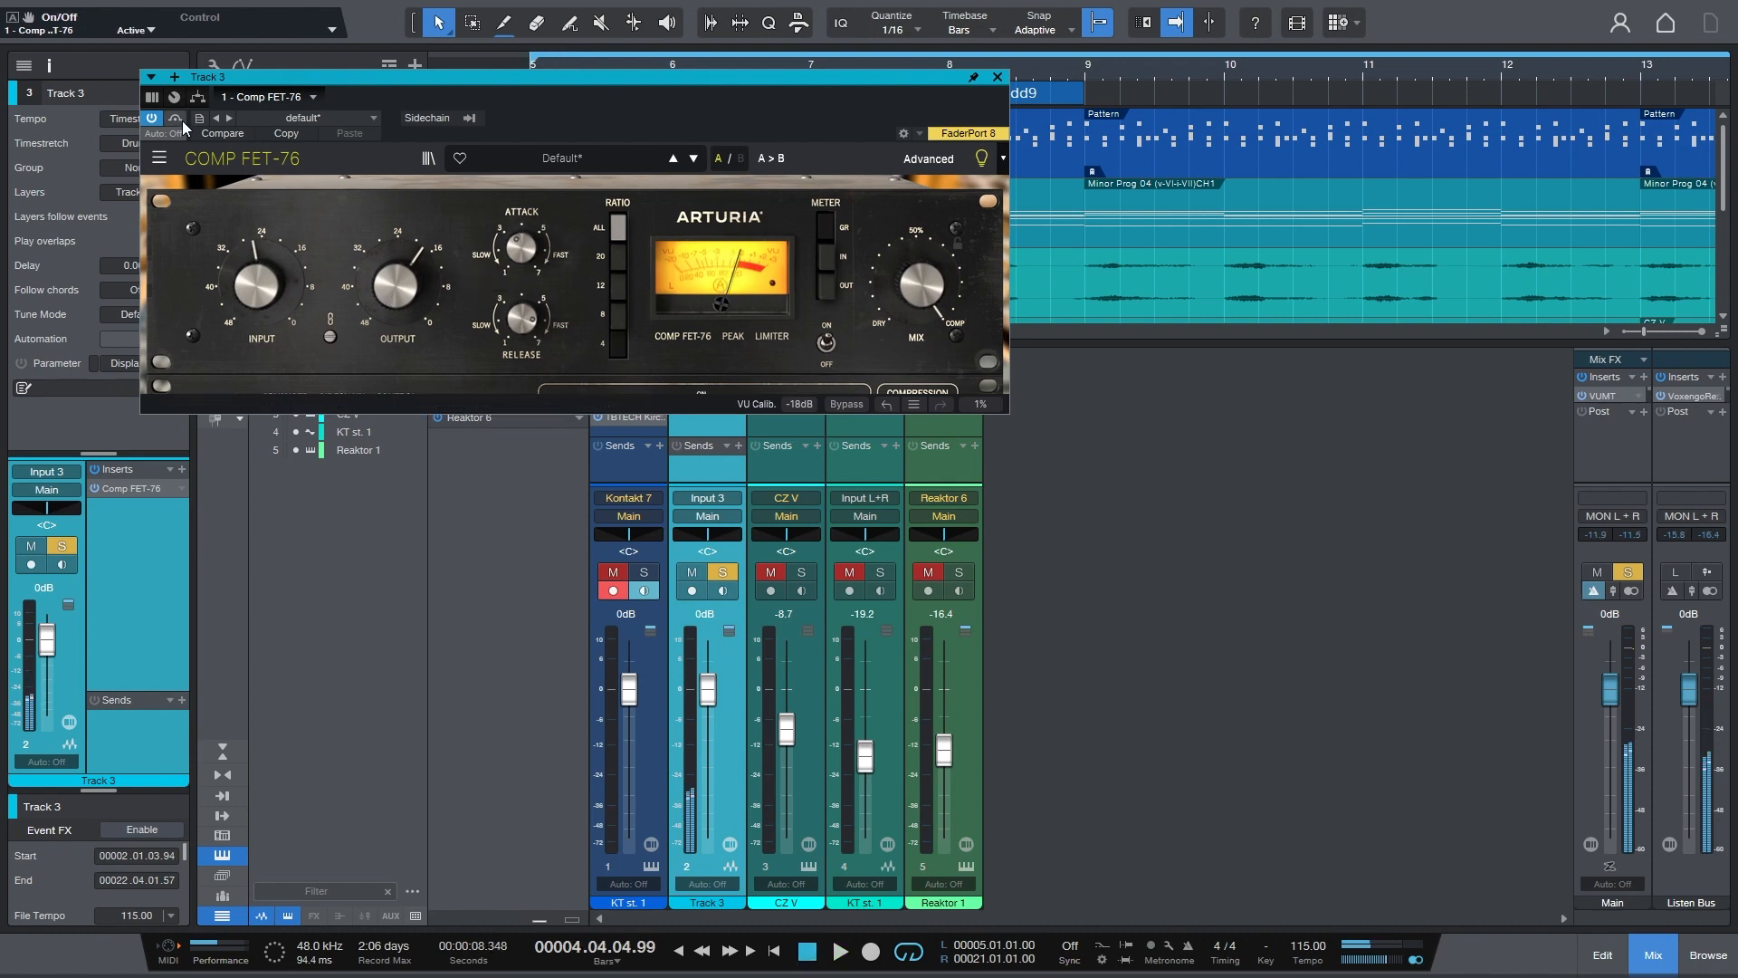
- Re-check the compressor's level match against bypass, leaving it active
click(177, 119)
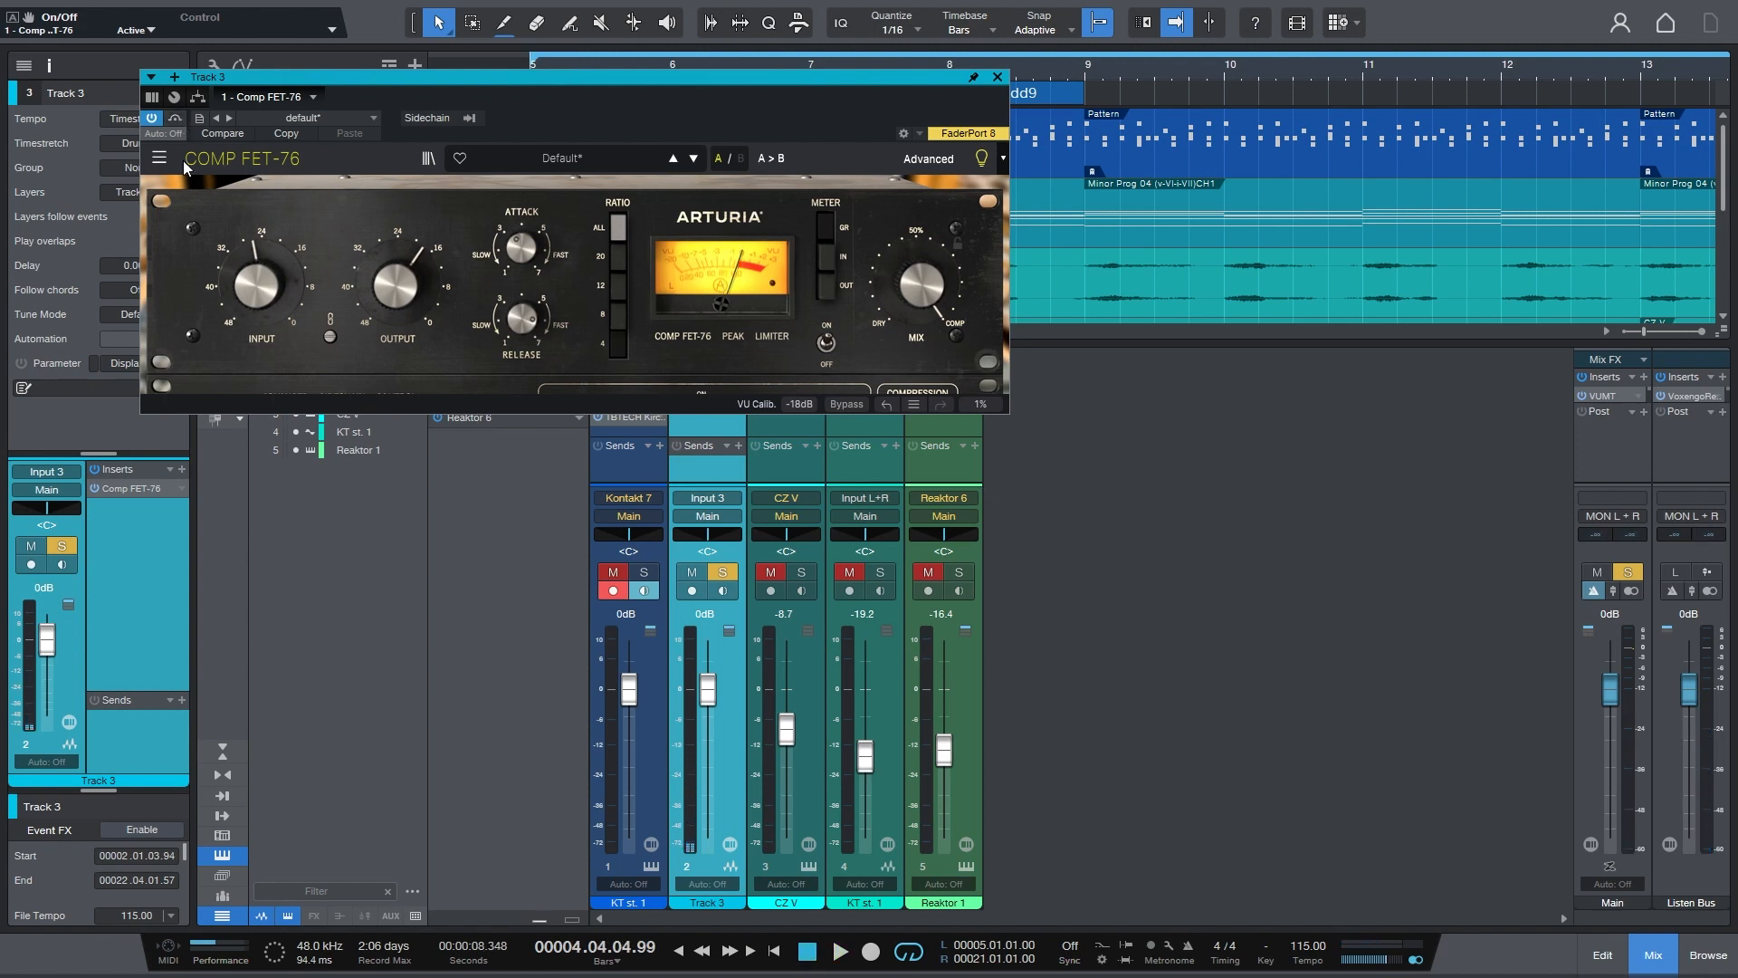
mouse_move(697, 766)
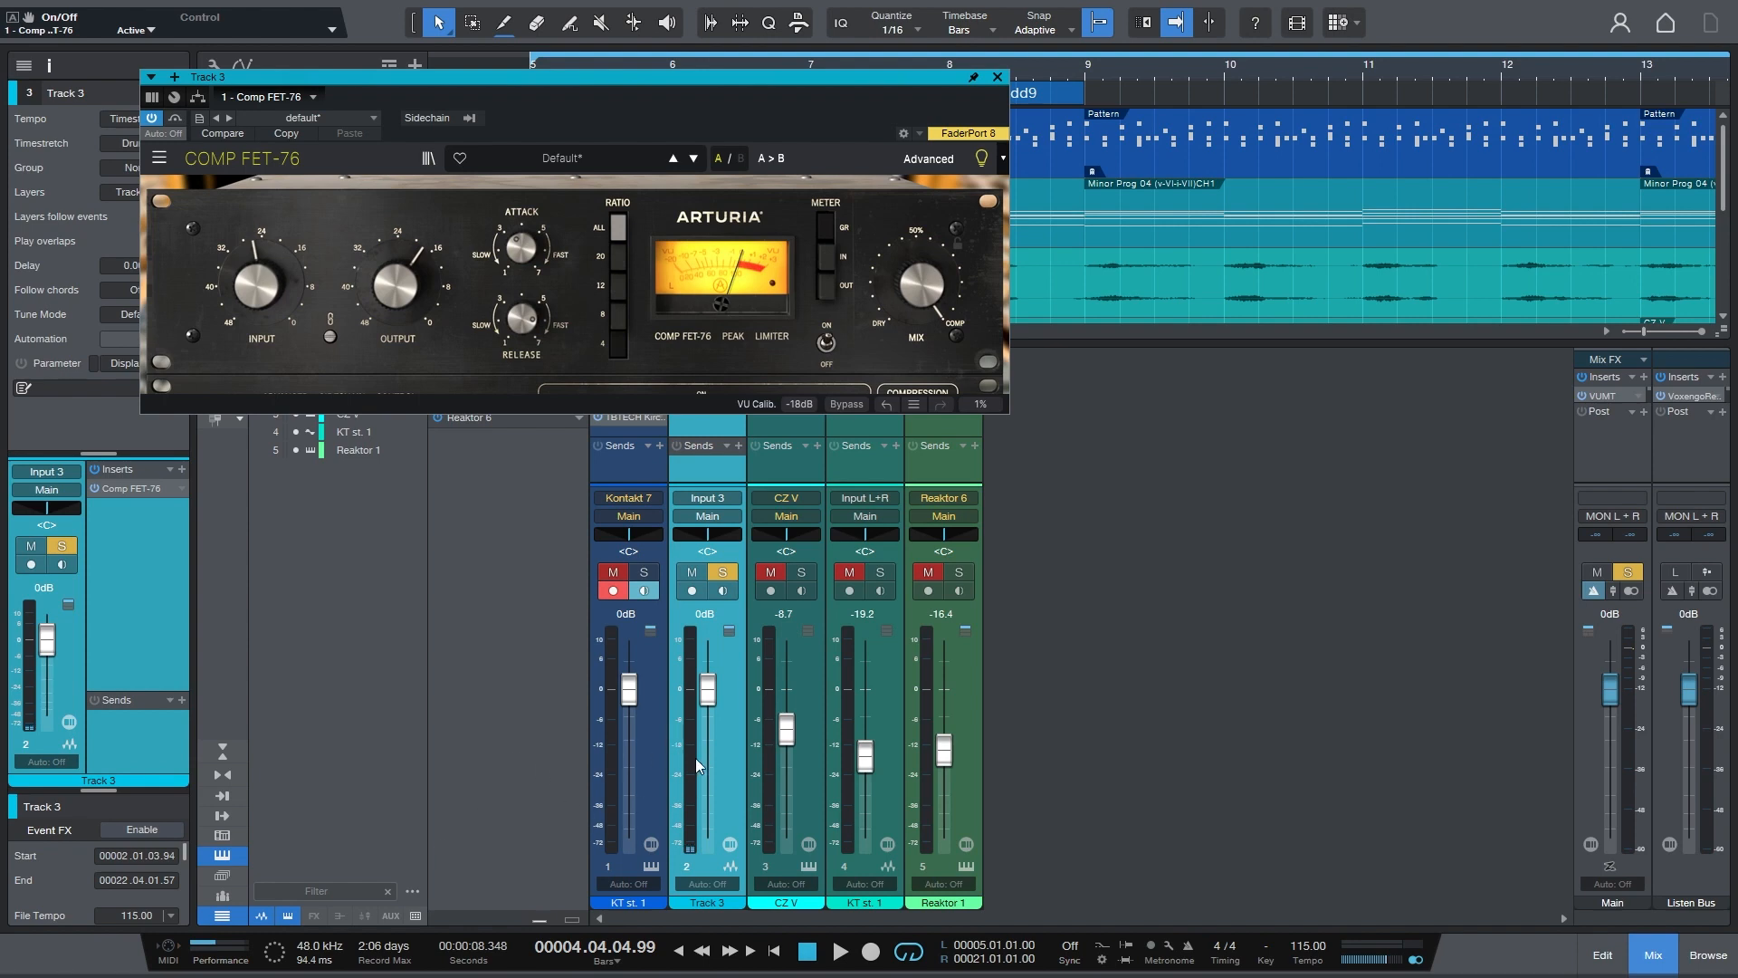
mouse_move(715, 846)
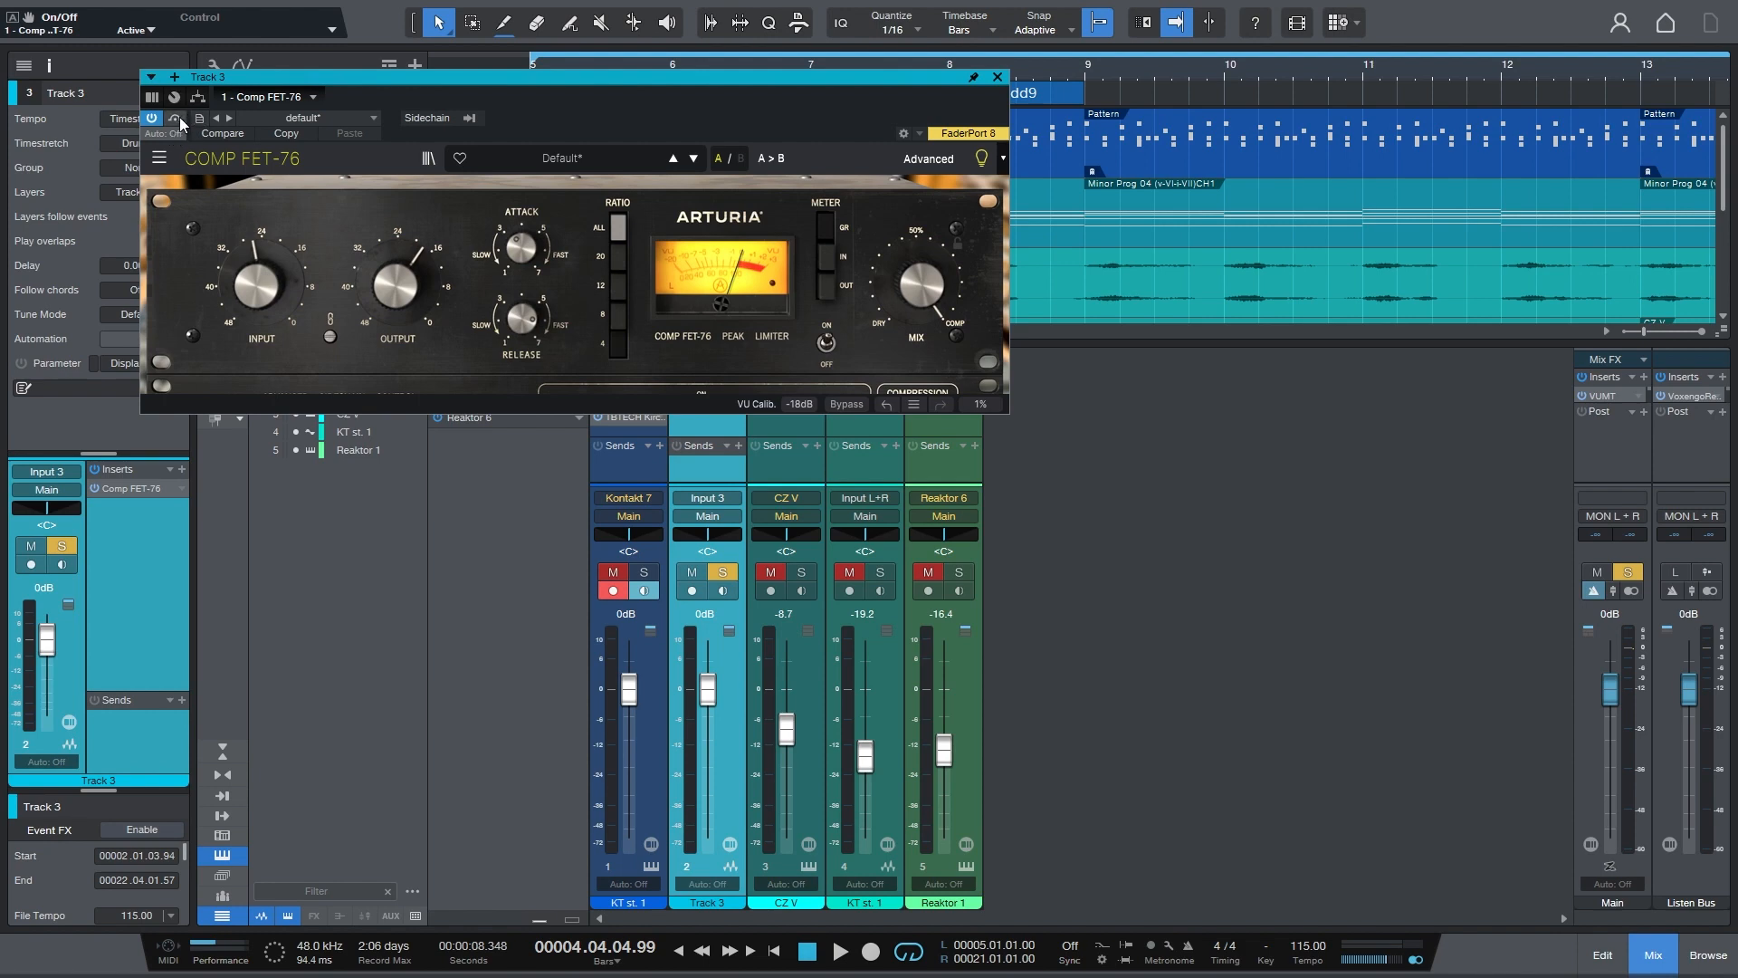
click(175, 119)
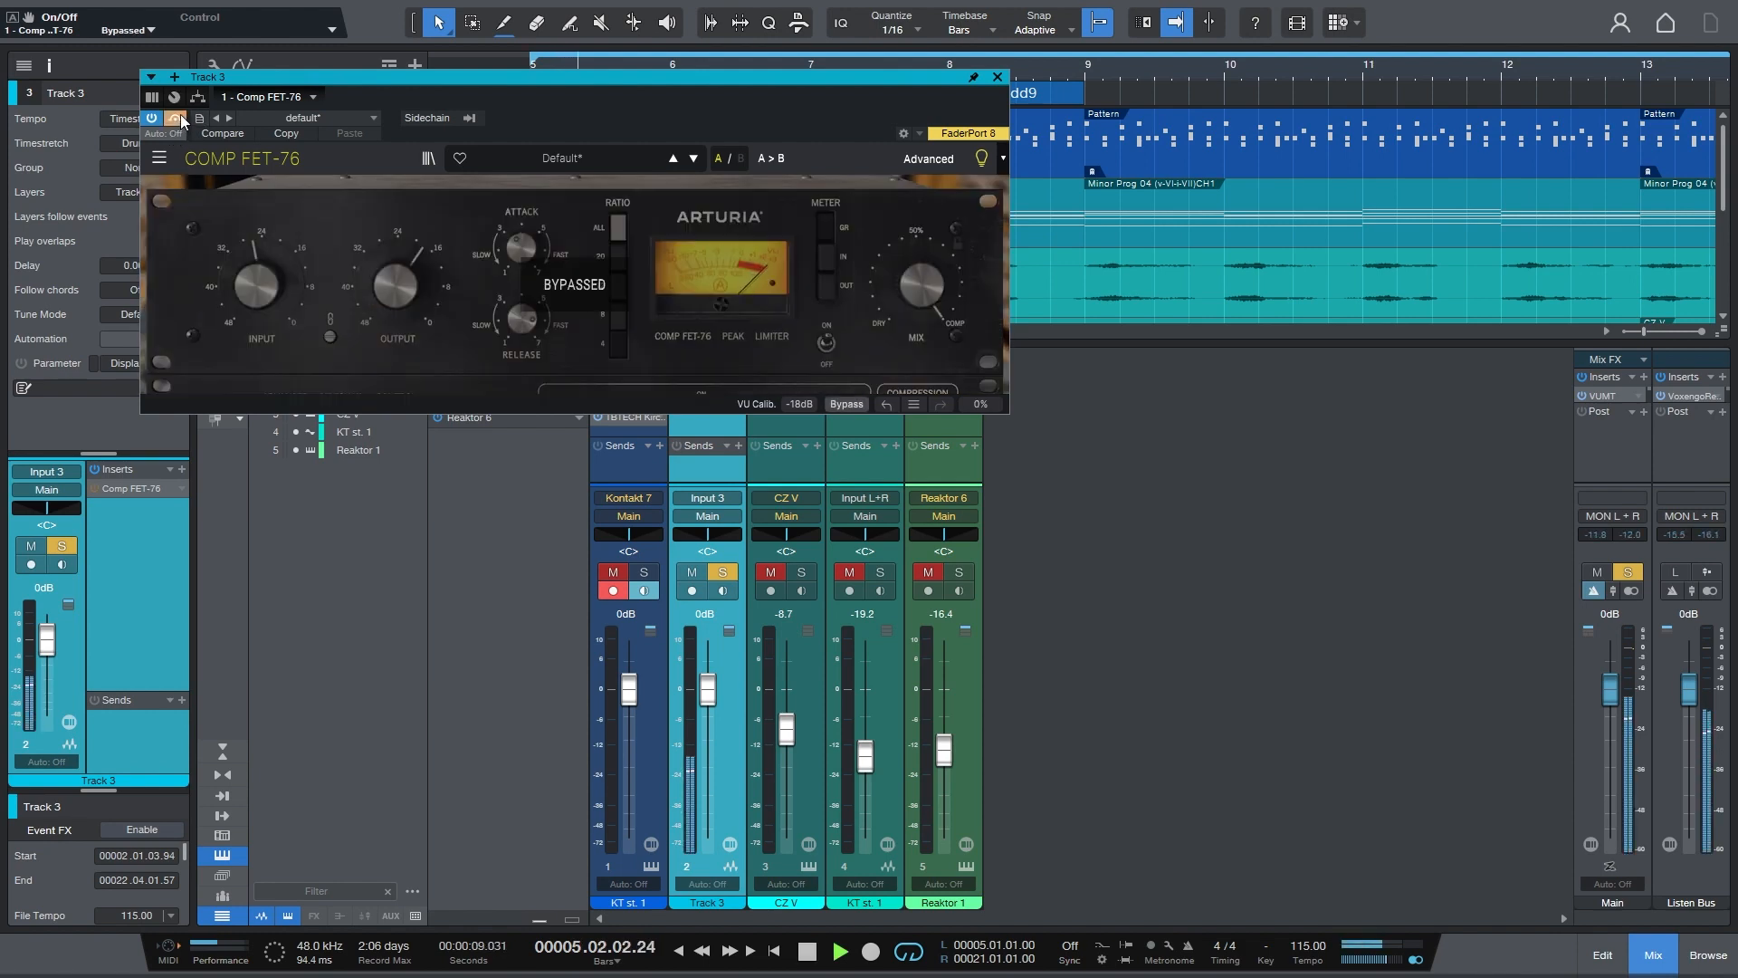
click(152, 119)
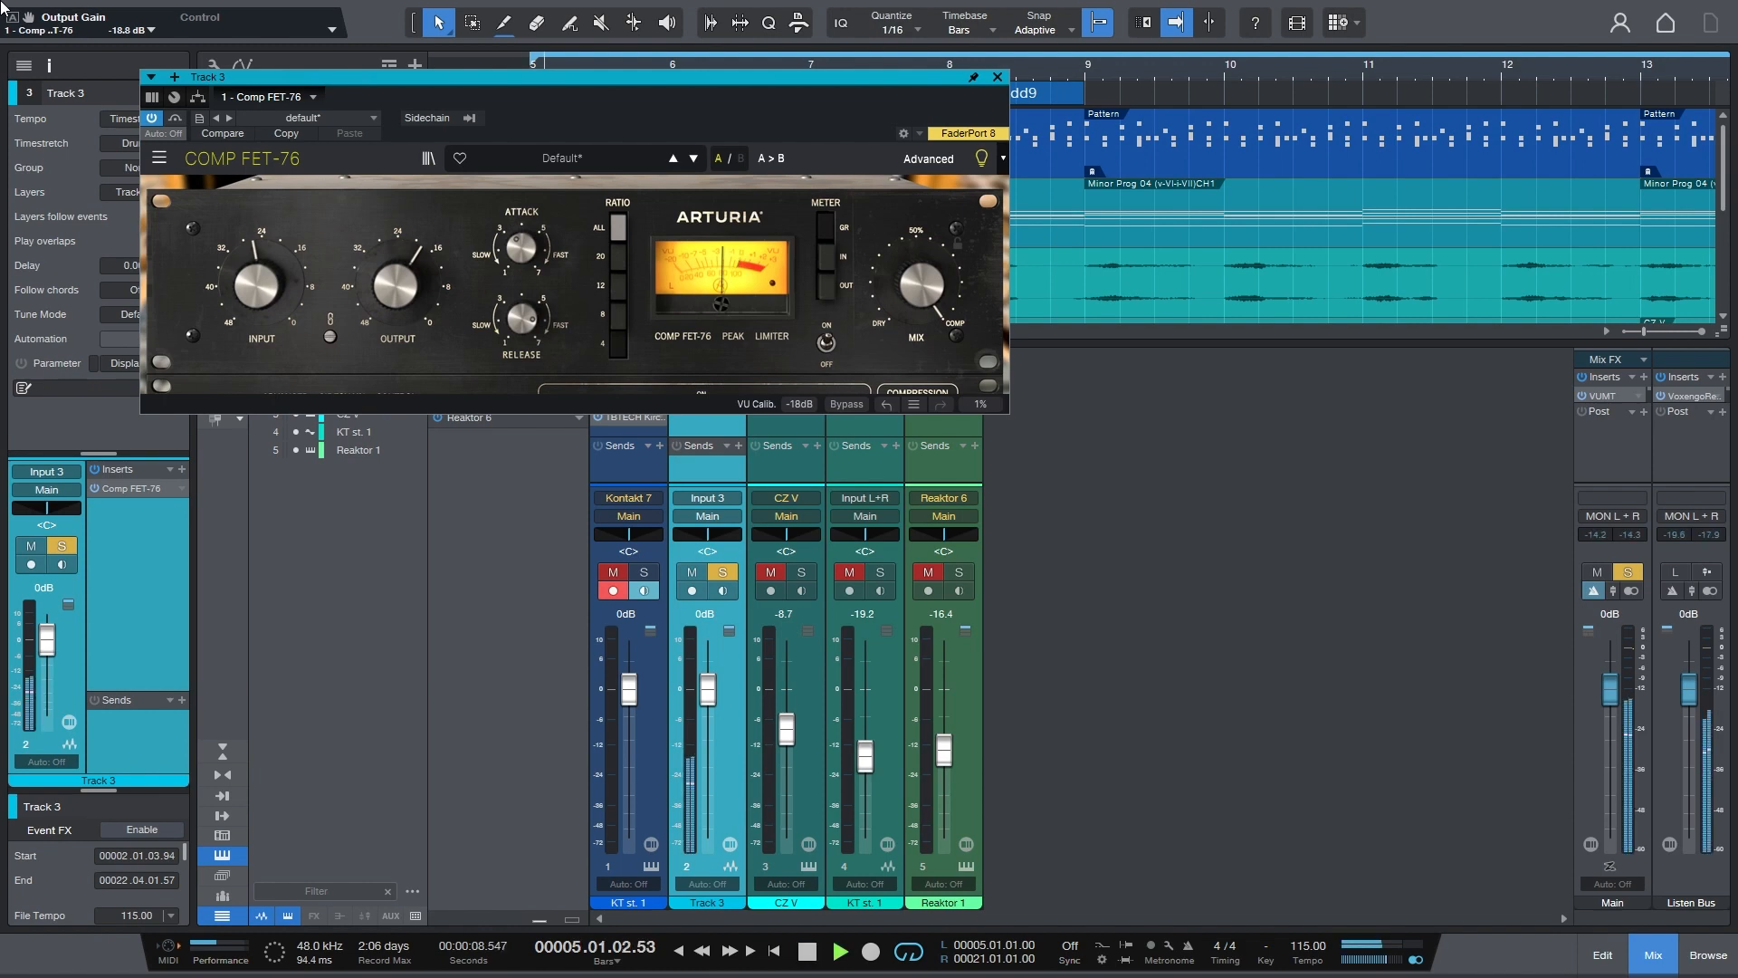
click(152, 119)
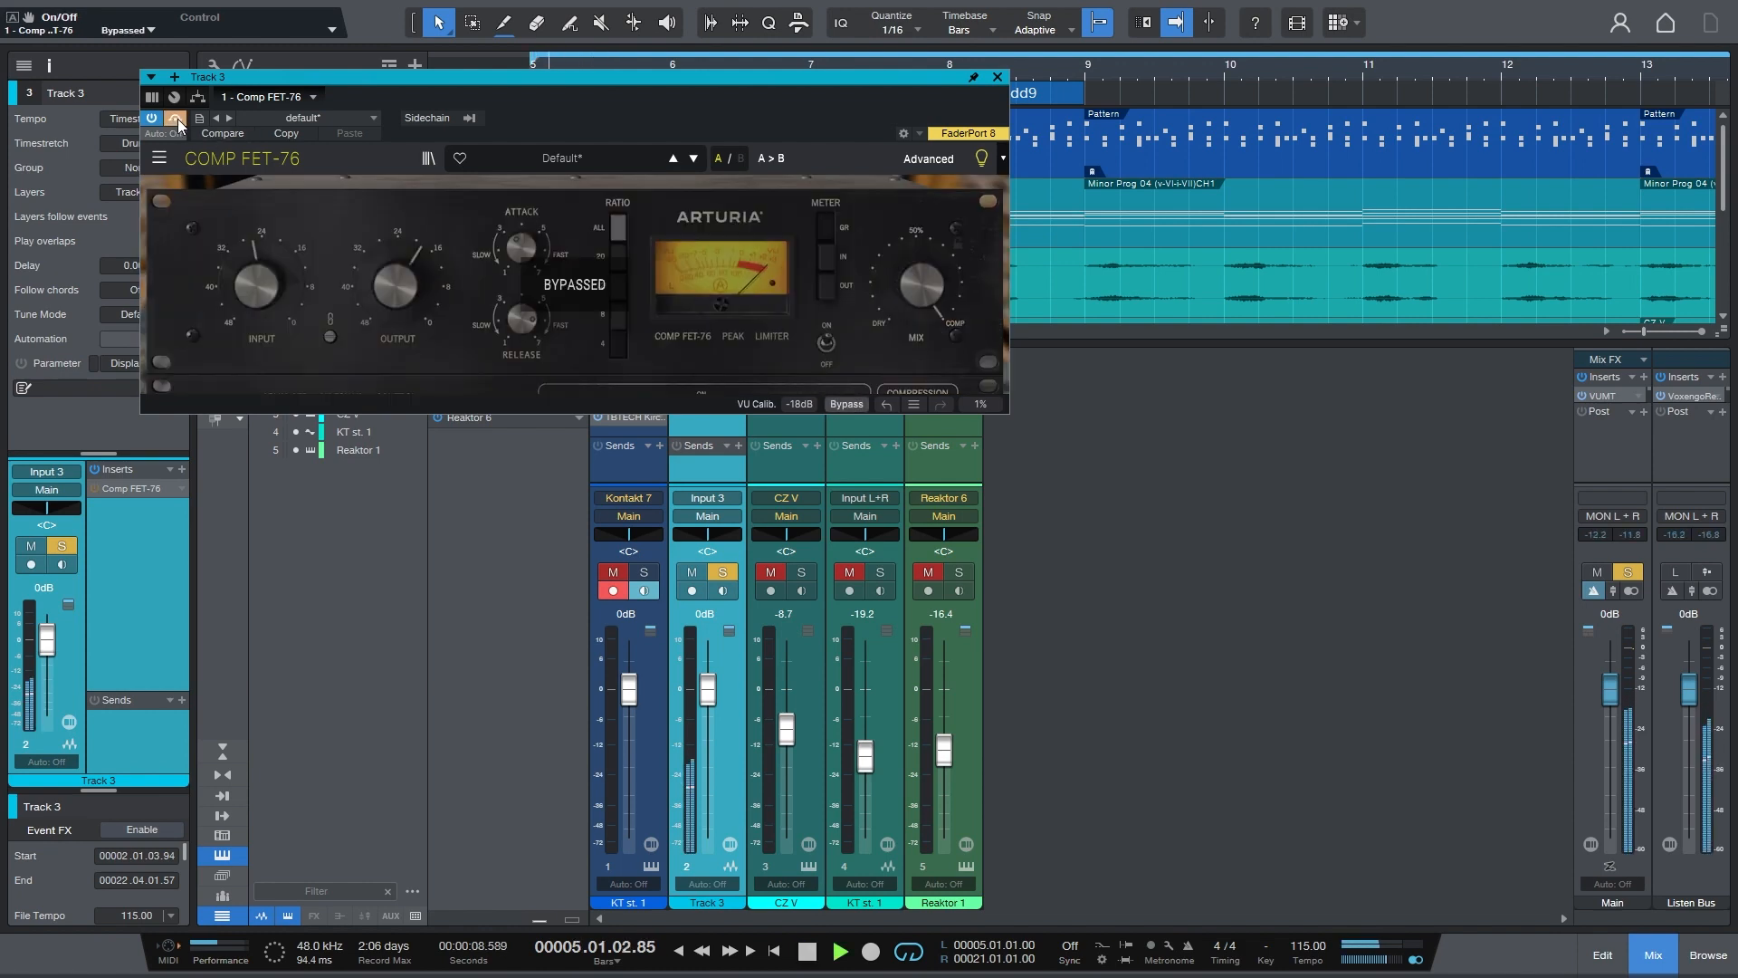
click(152, 118)
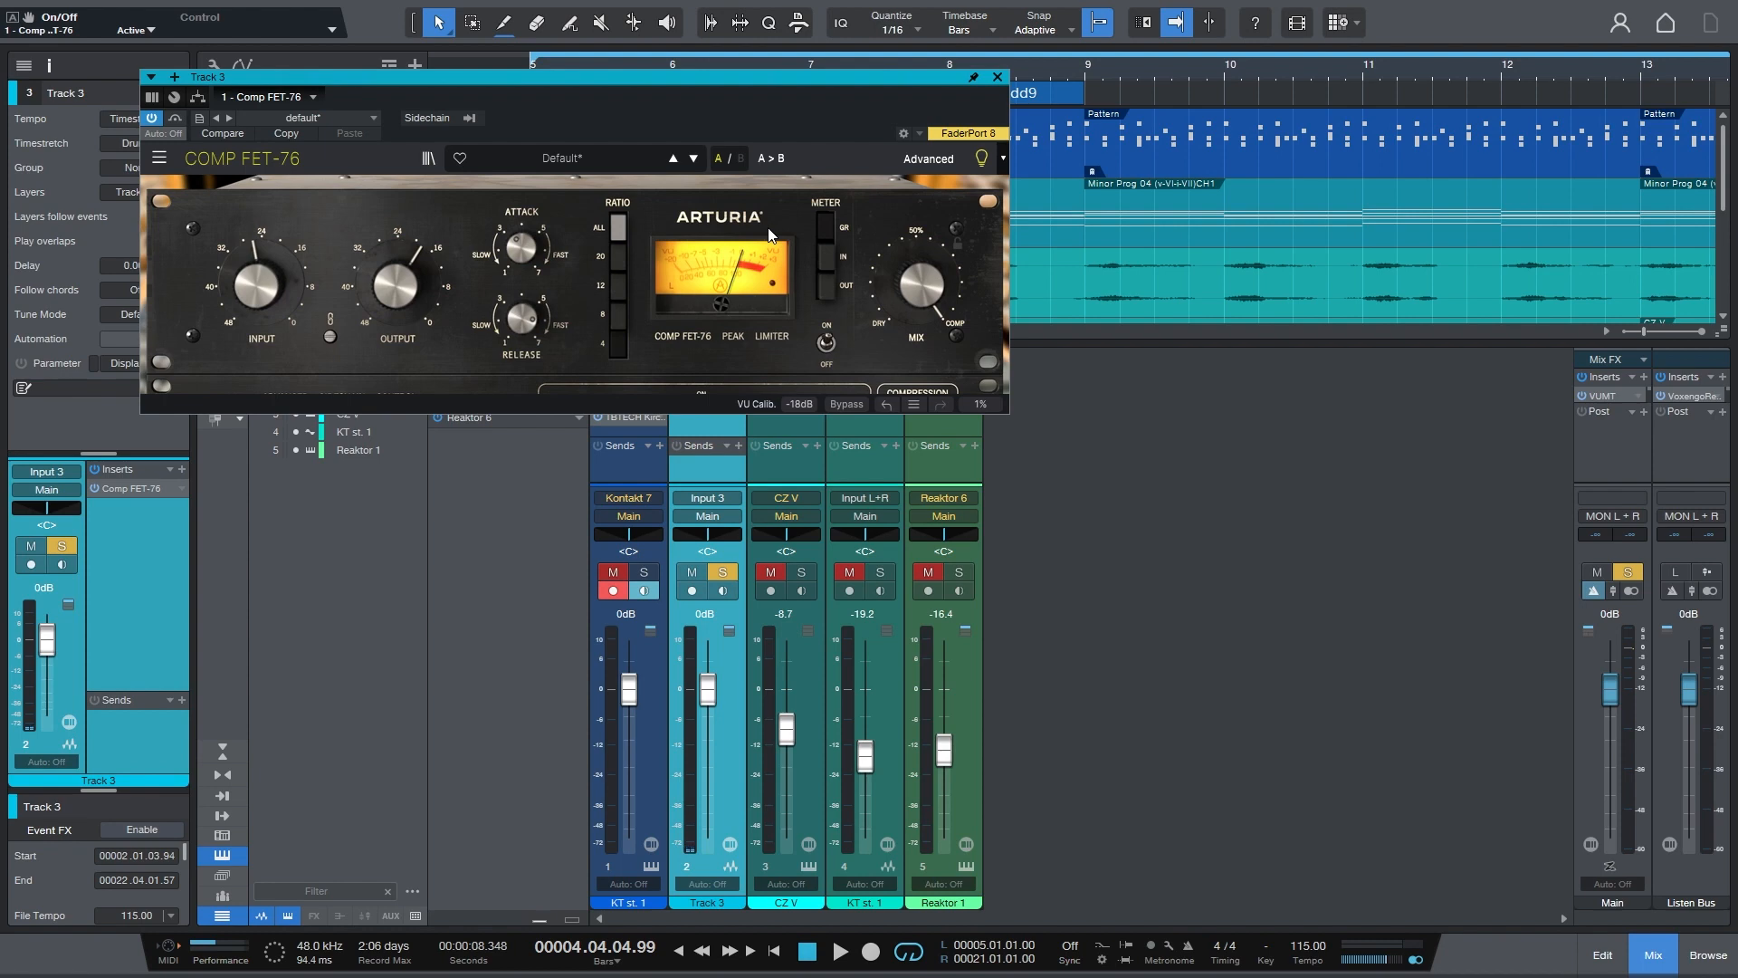
mouse_move(1027, 487)
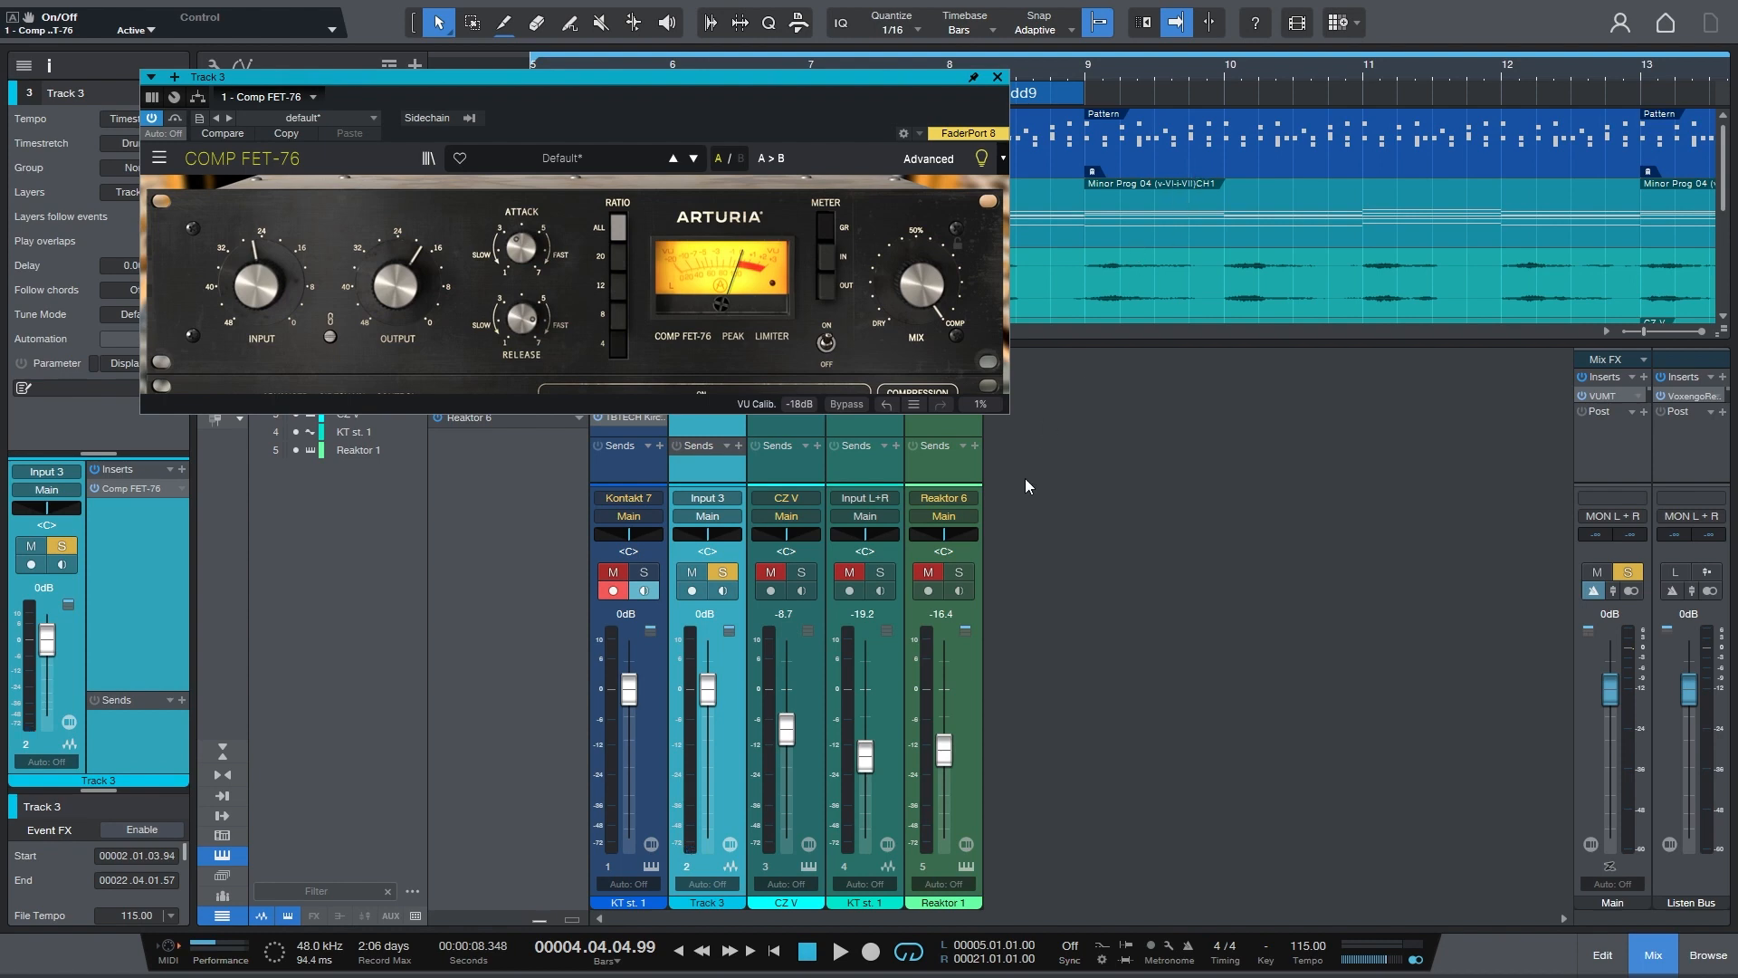
mouse_move(771, 410)
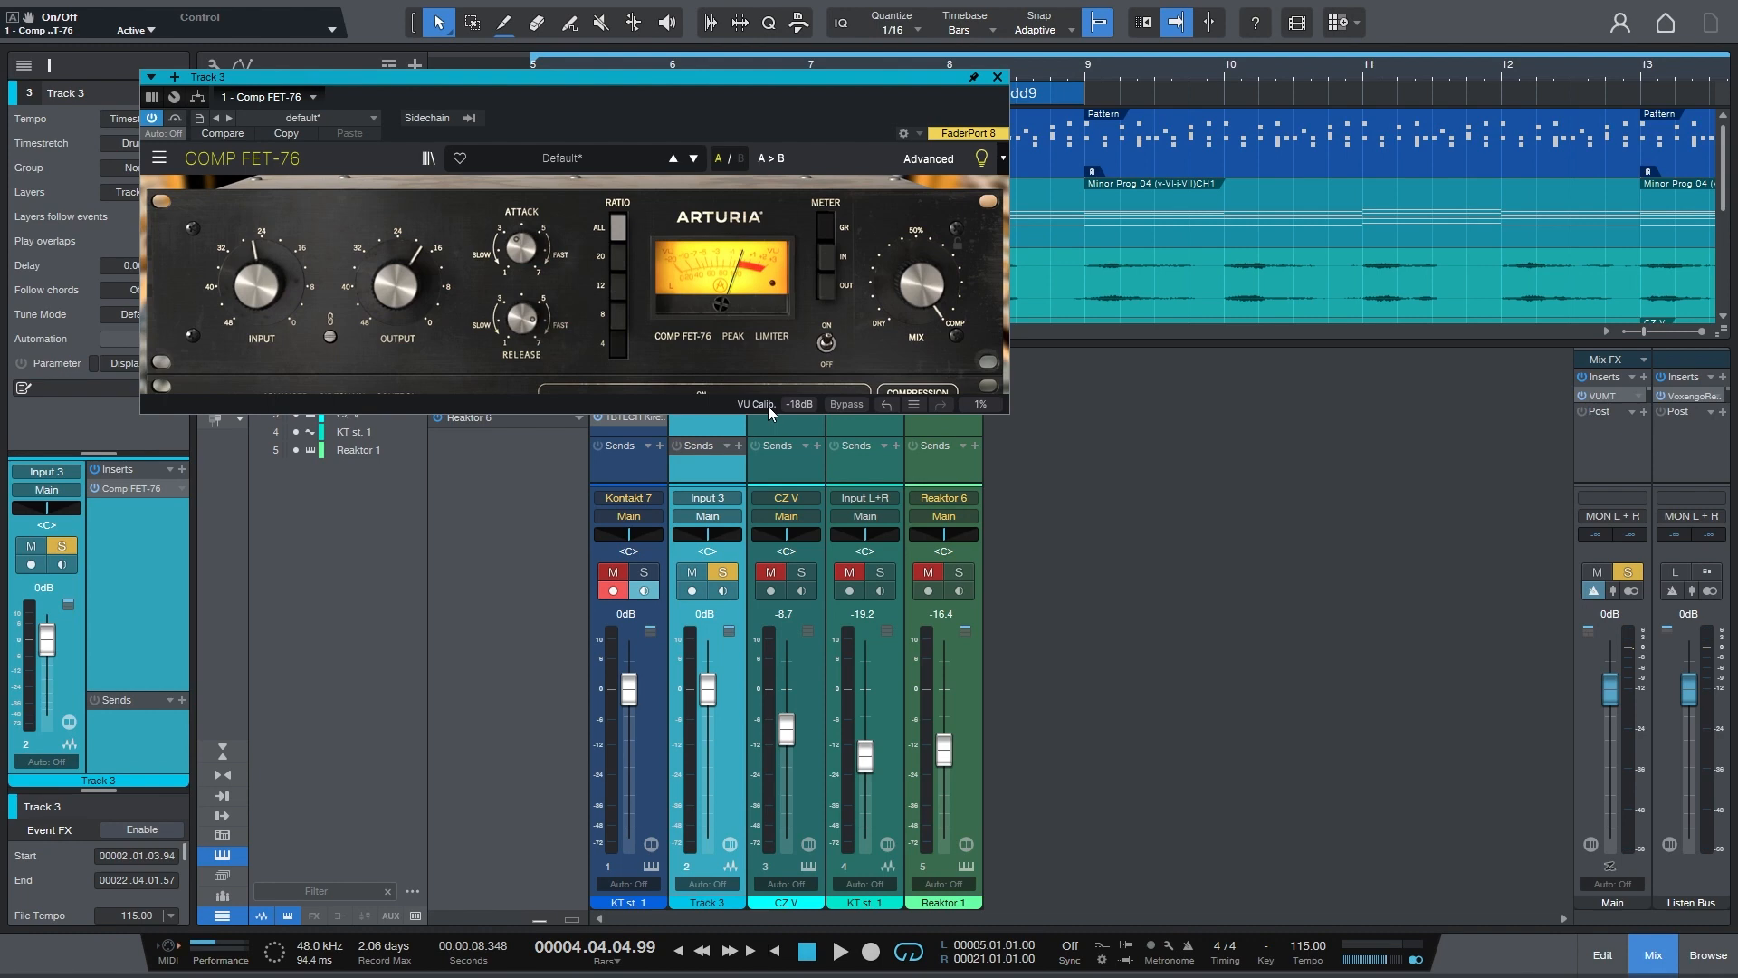
mouse_move(1182, 335)
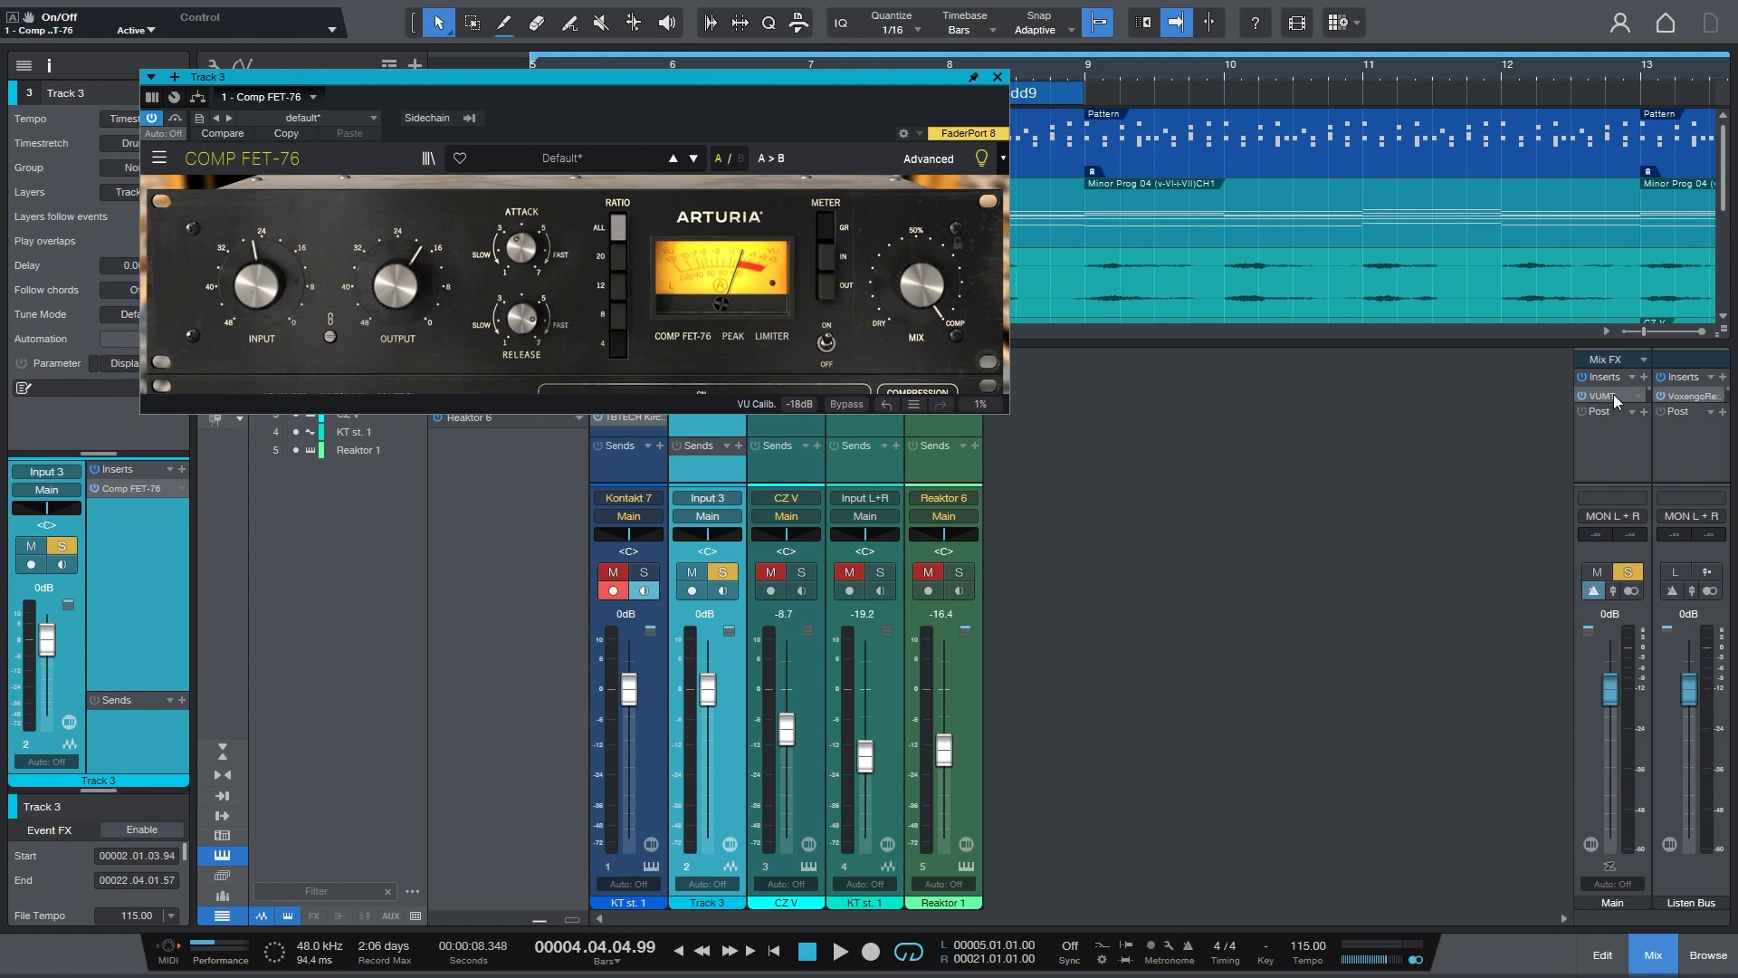
mouse_move(1627, 414)
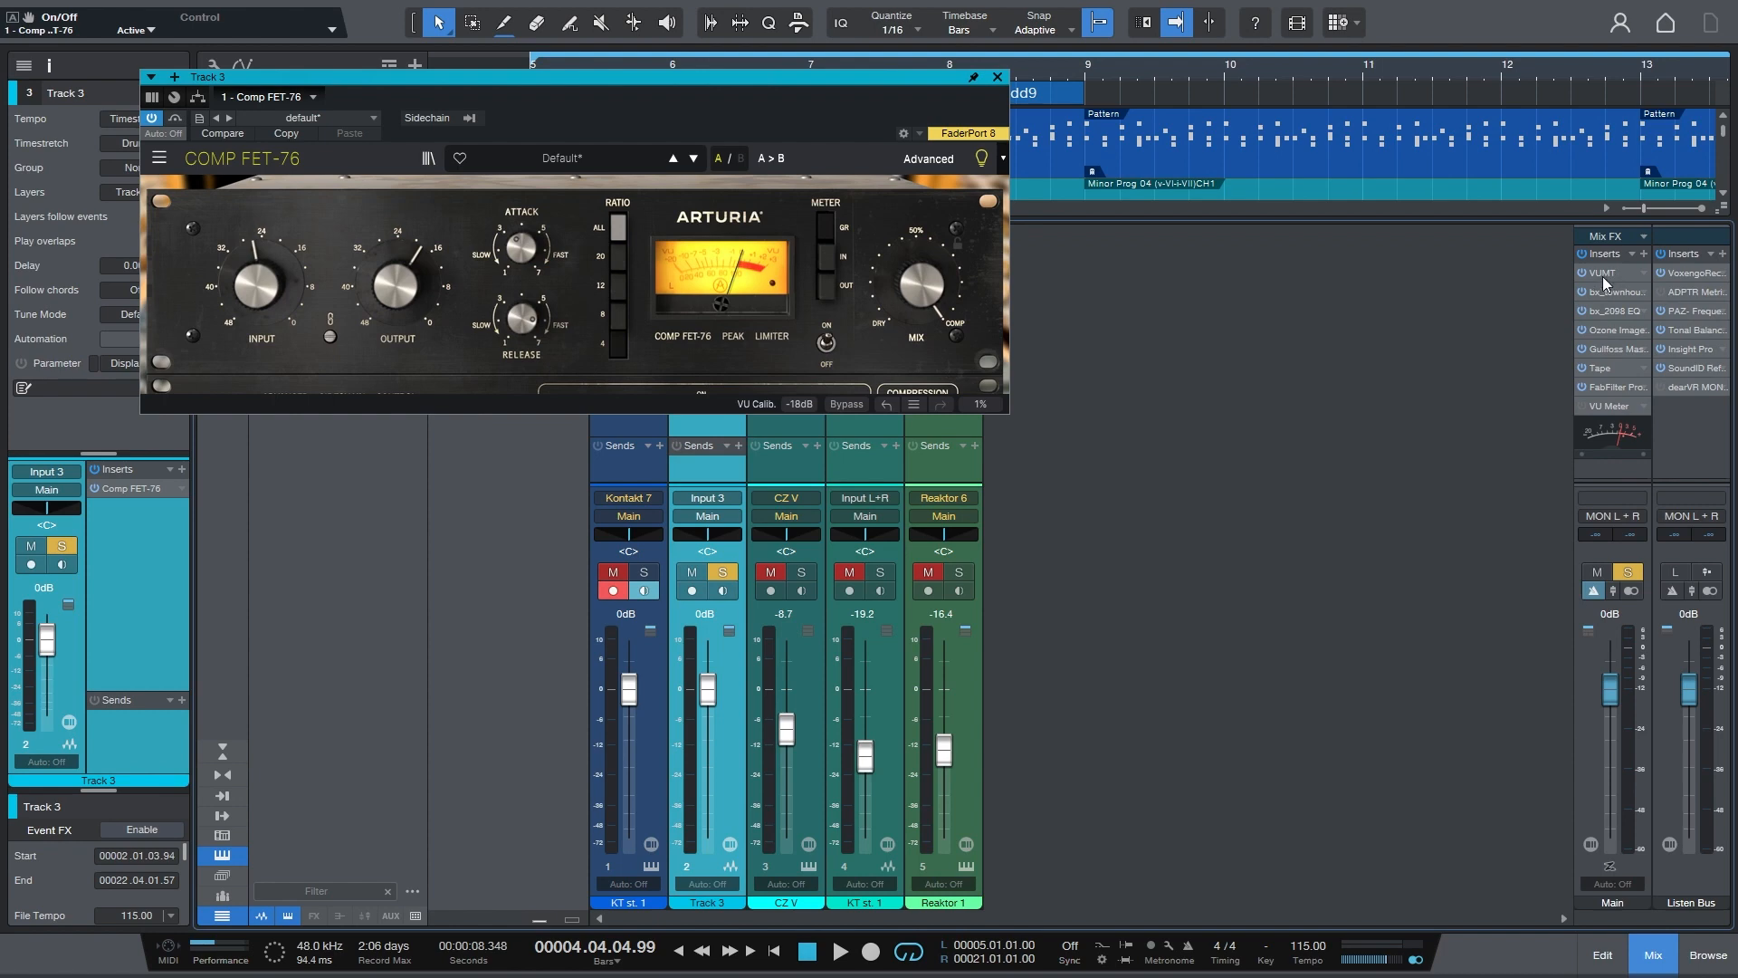
mouse_move(1612, 410)
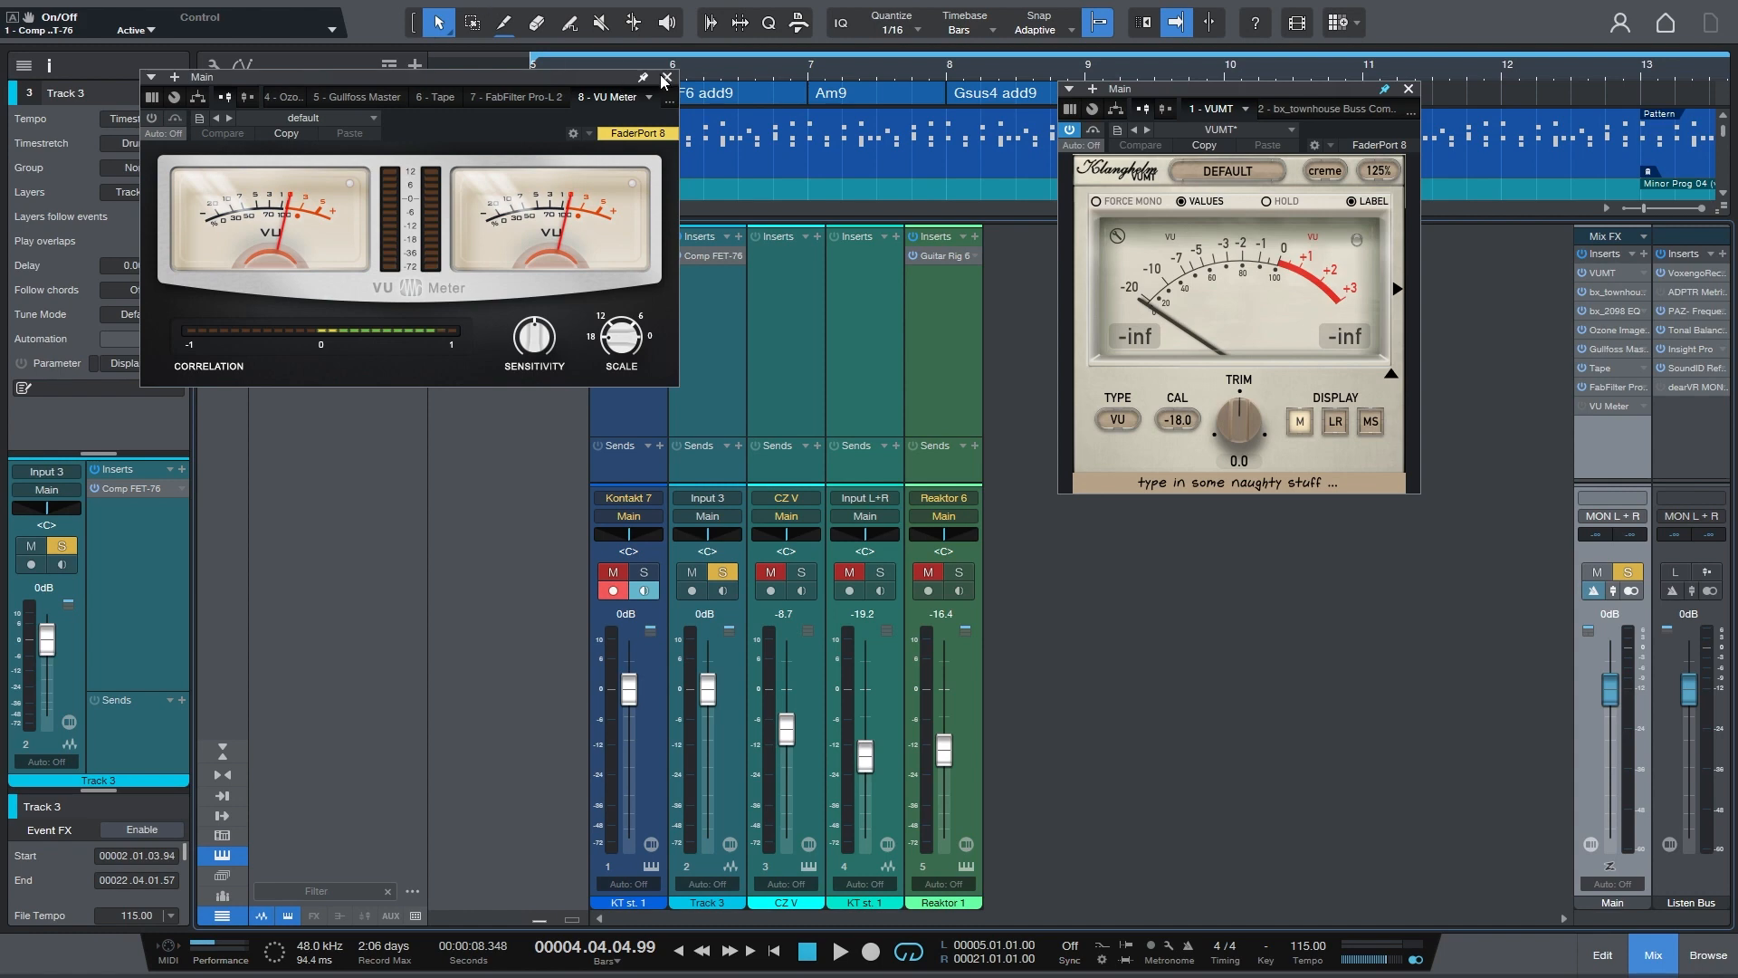
- Close the VU Meter window, keeping the Main bus VUMT meter open
click(665, 80)
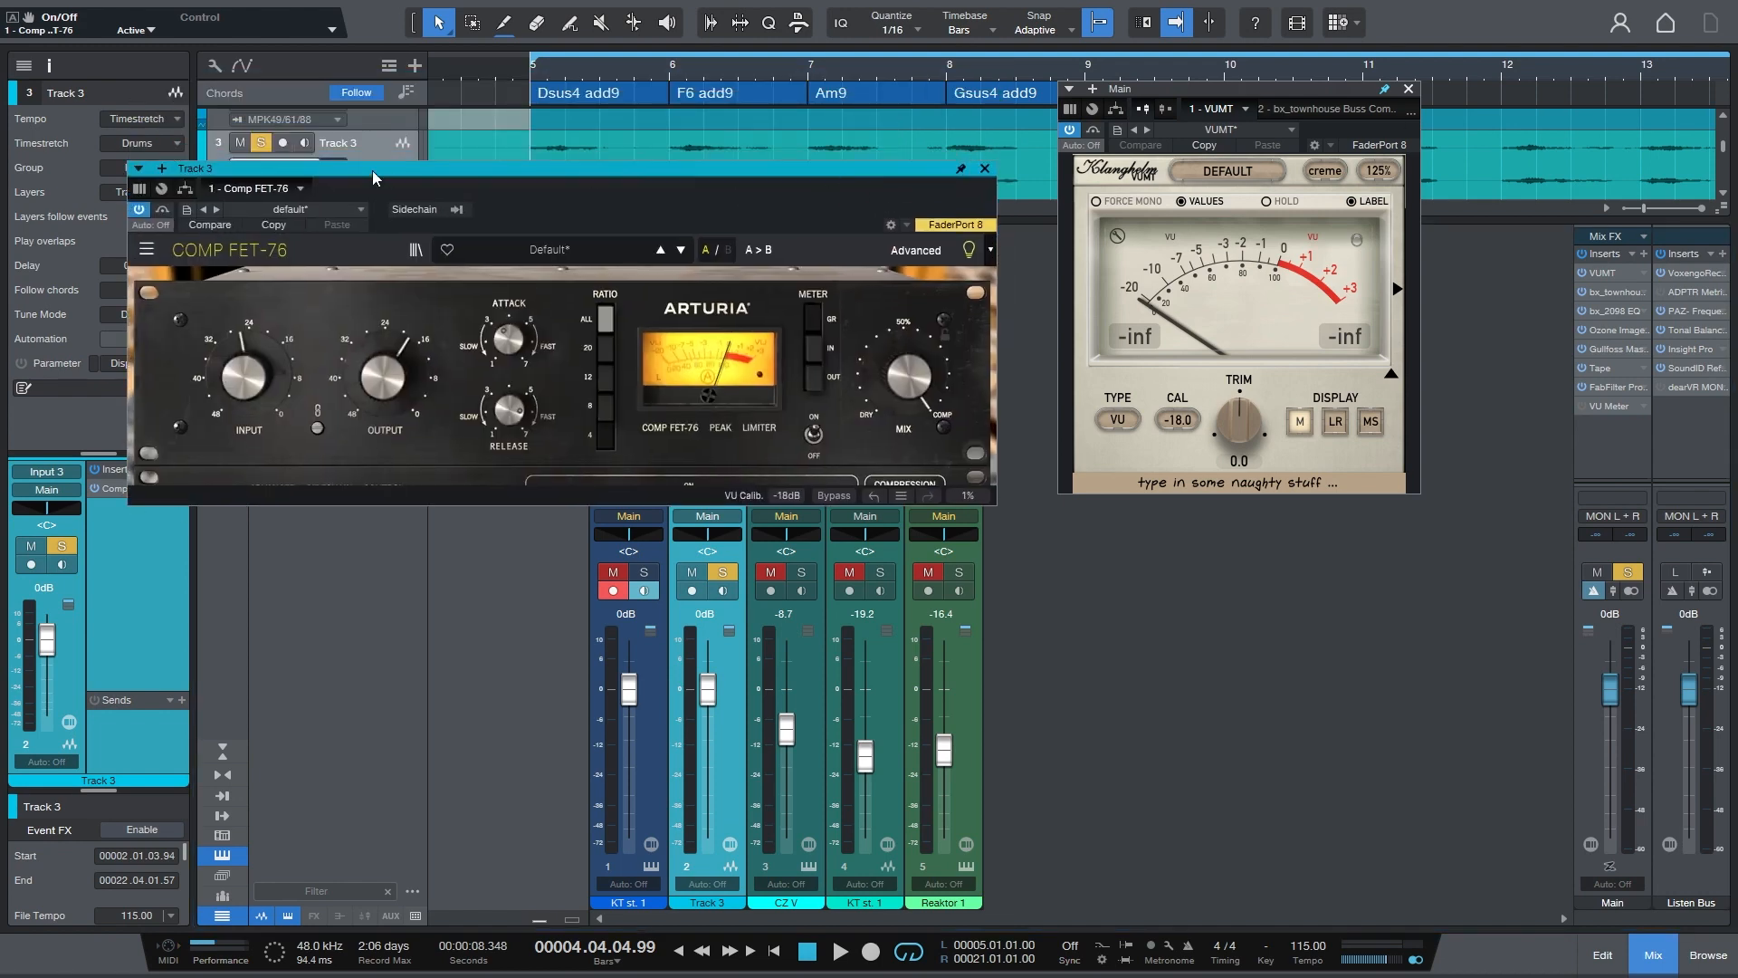
- Play the song and A/B Track 3's Comp FET-76 against bypass on VUMT, ending enabled
click(833, 495)
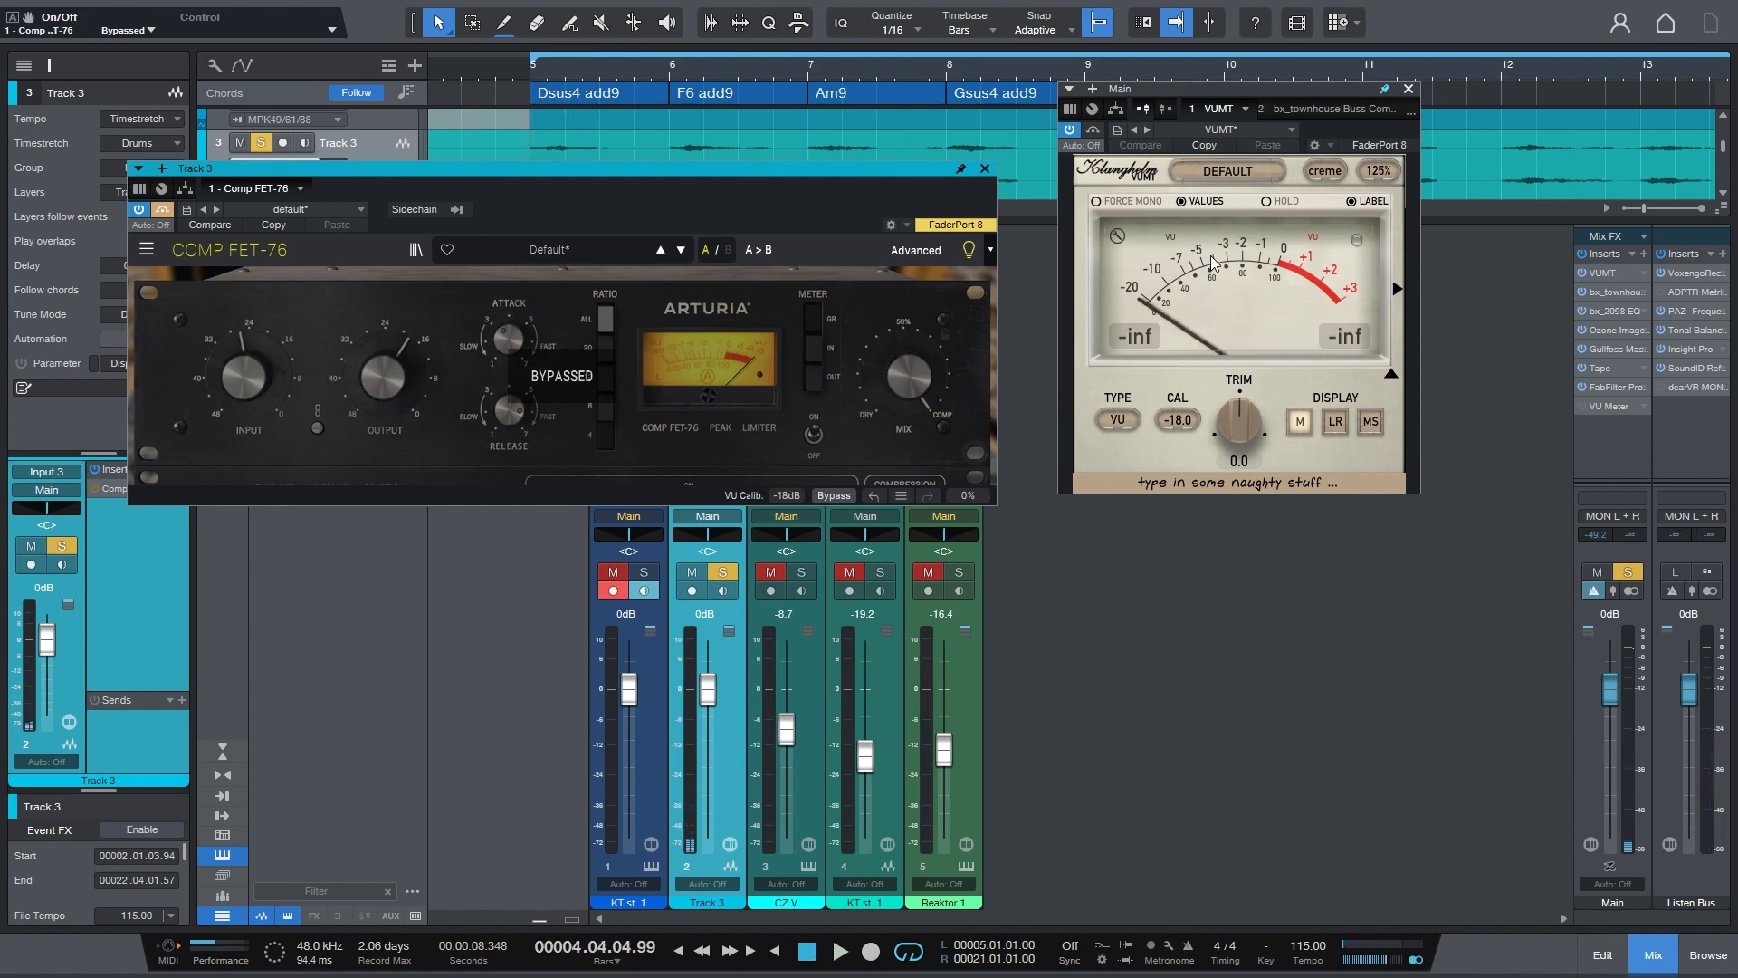
click(841, 950)
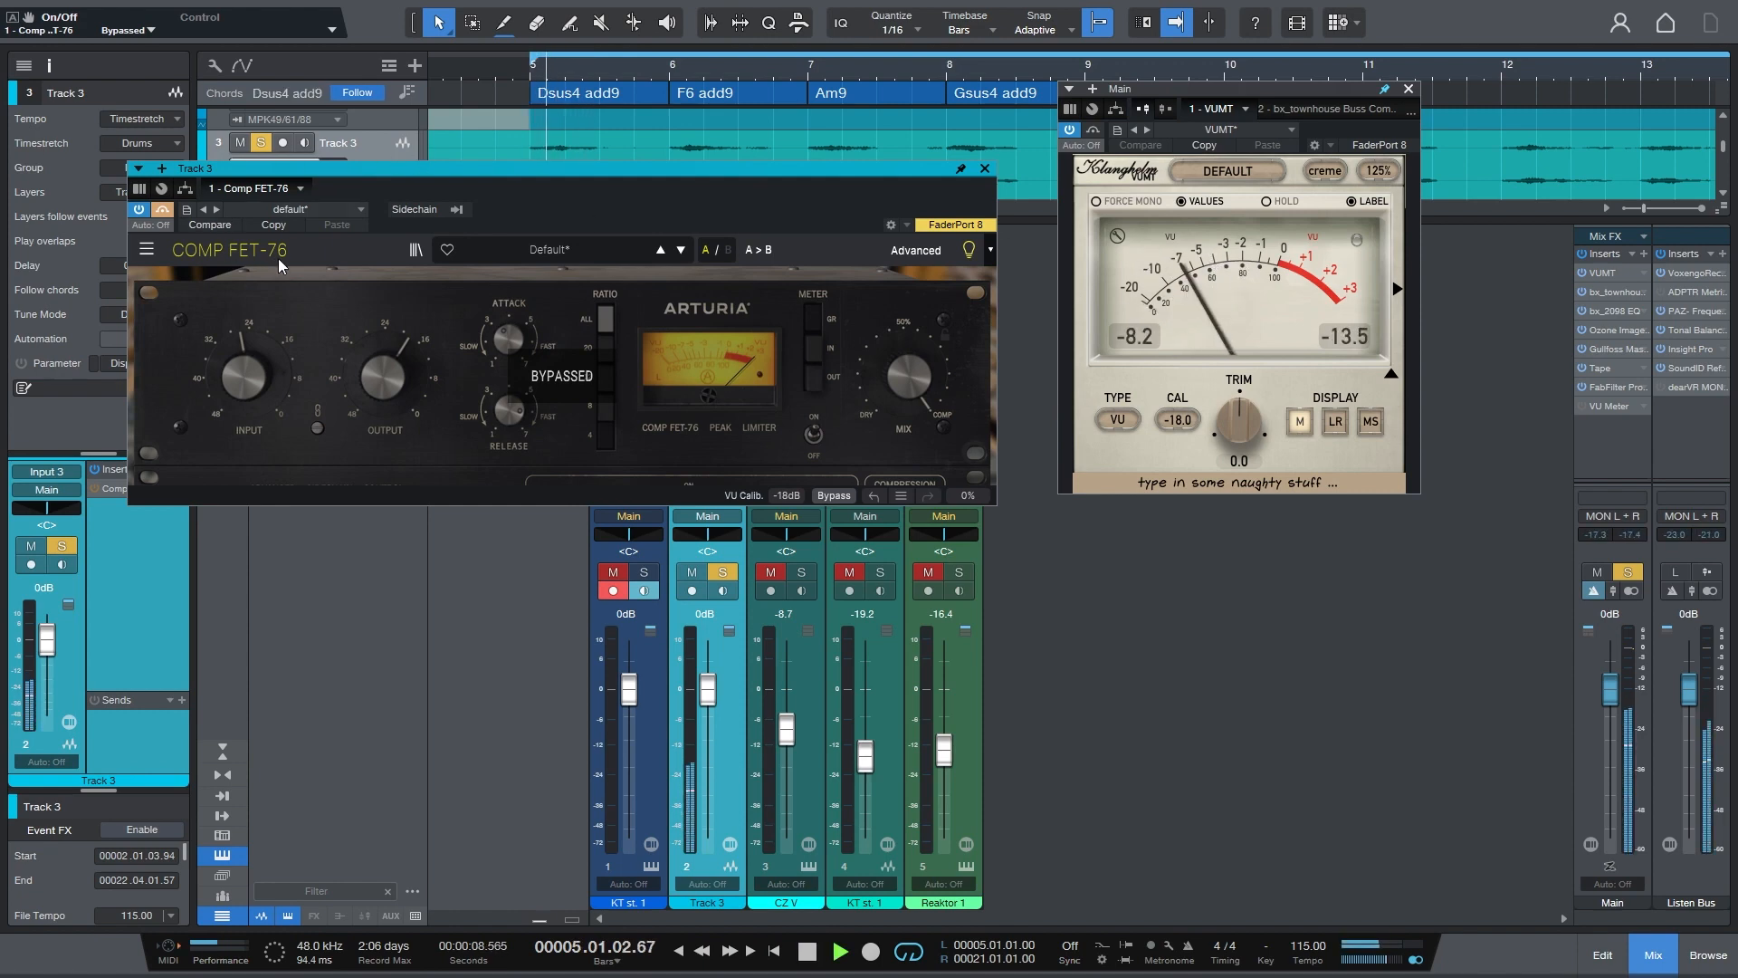
click(163, 210)
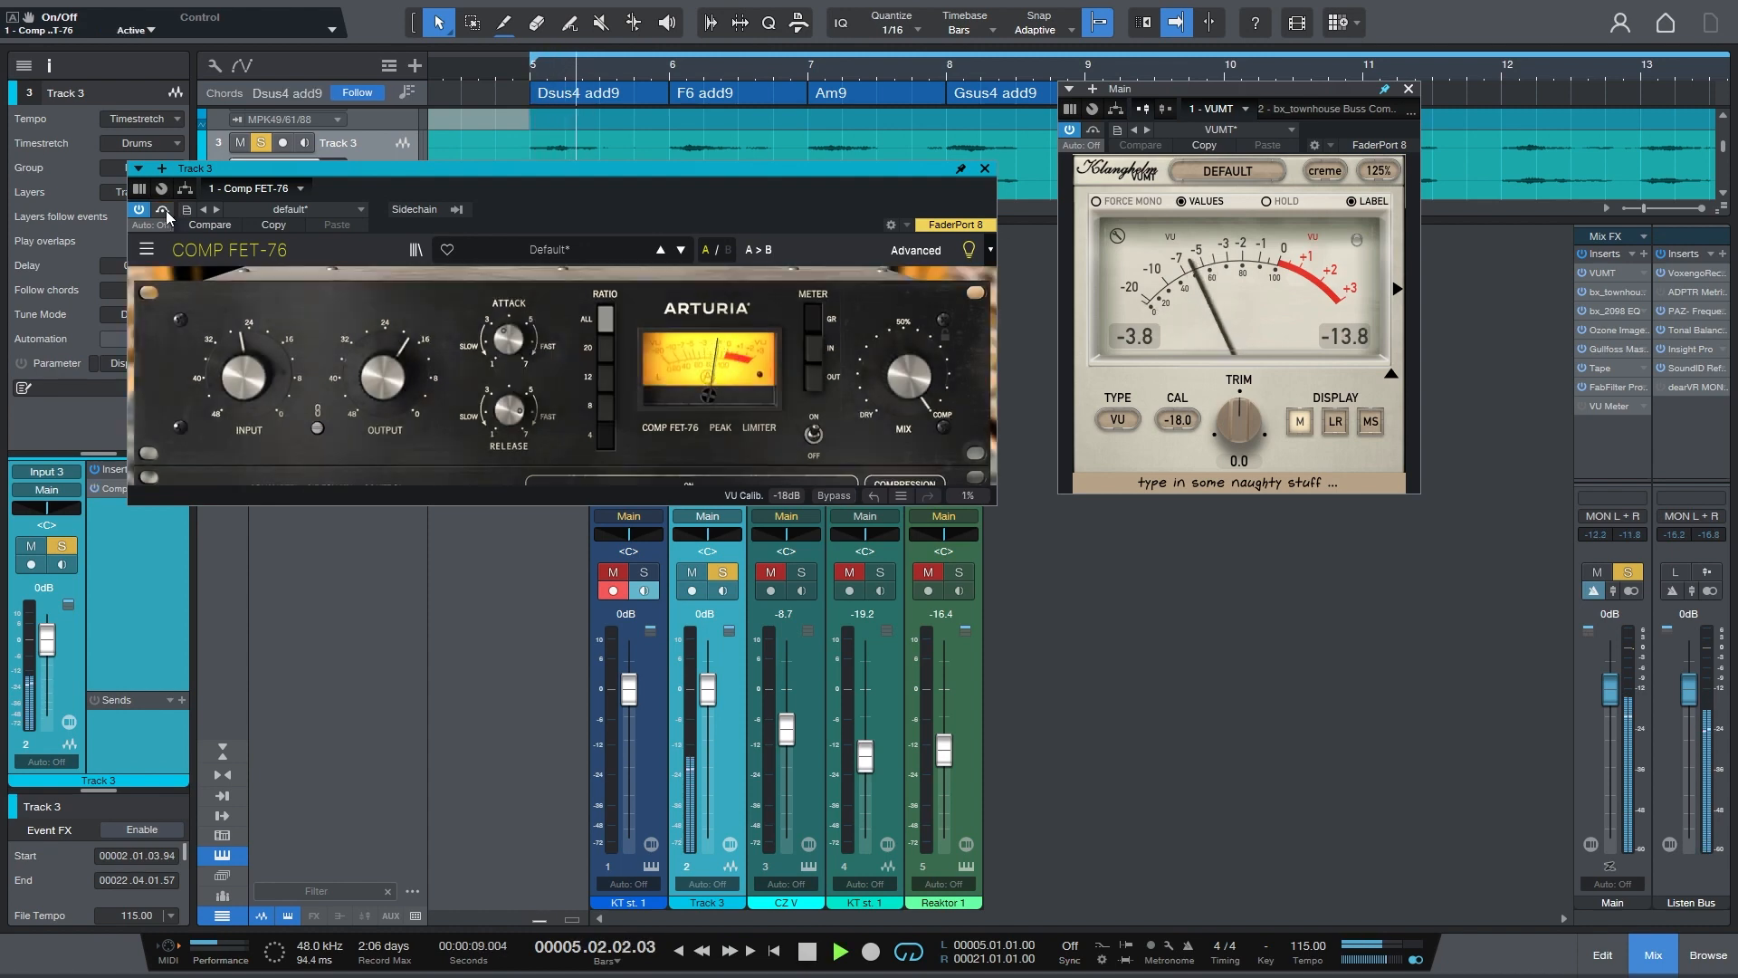
click(164, 210)
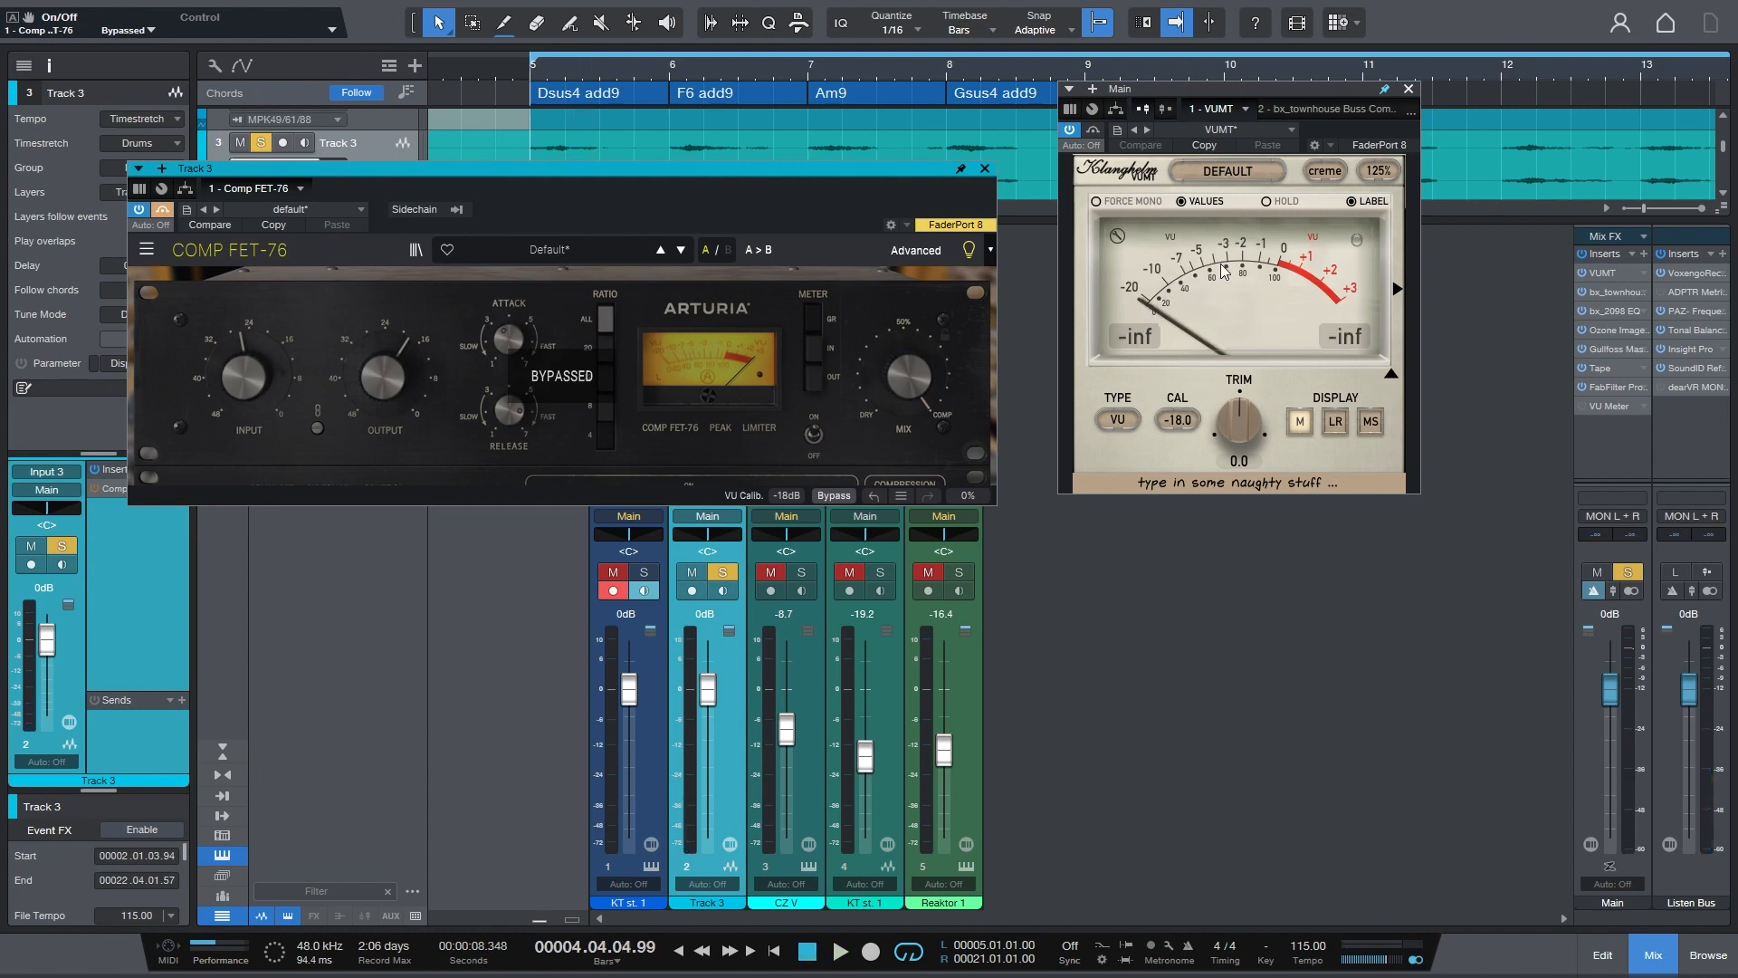
mouse_move(1159, 317)
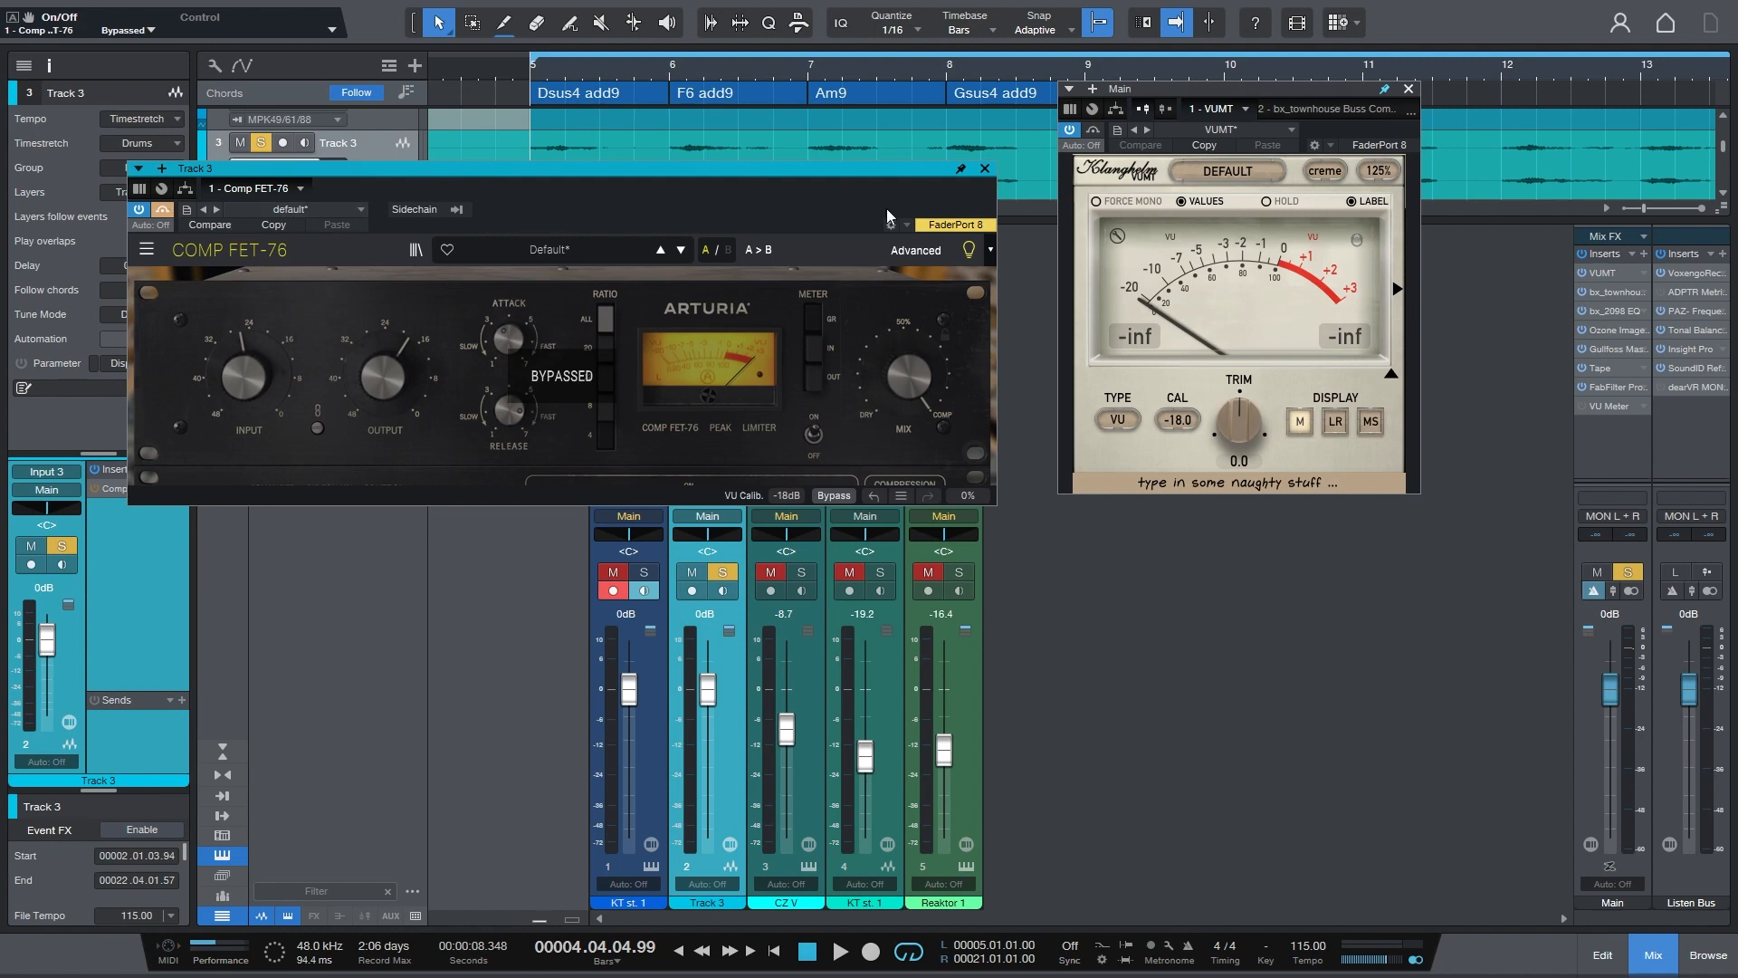
mouse_move(1159, 309)
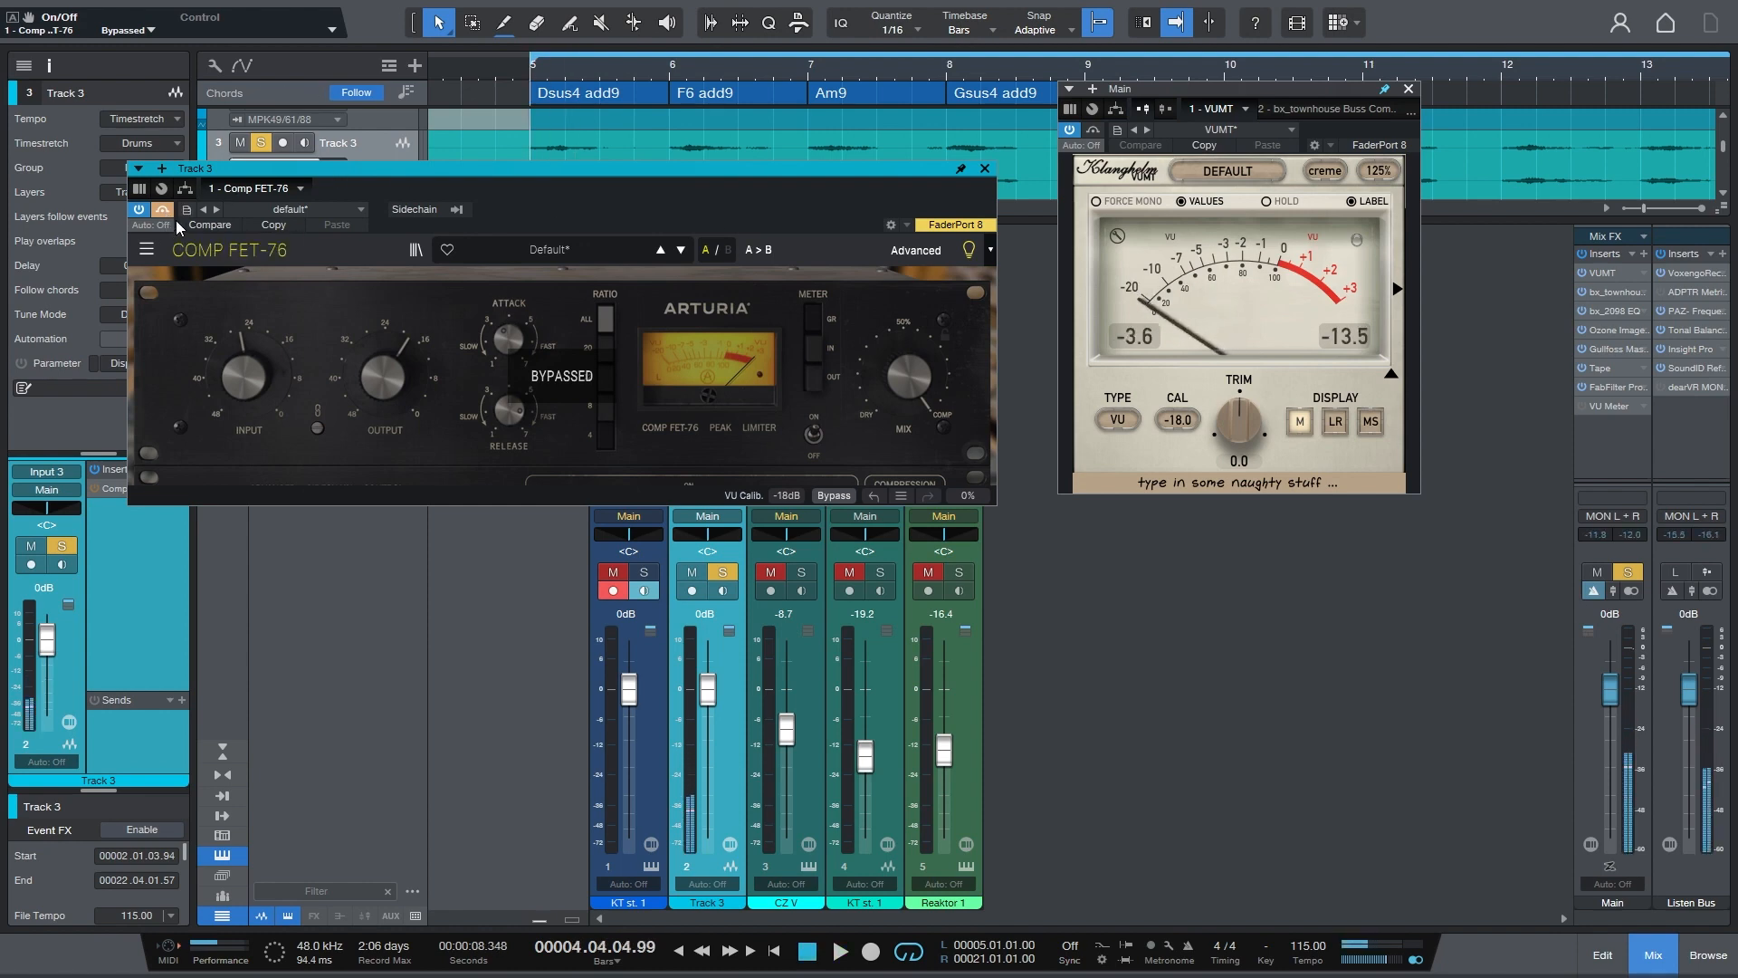
click(139, 209)
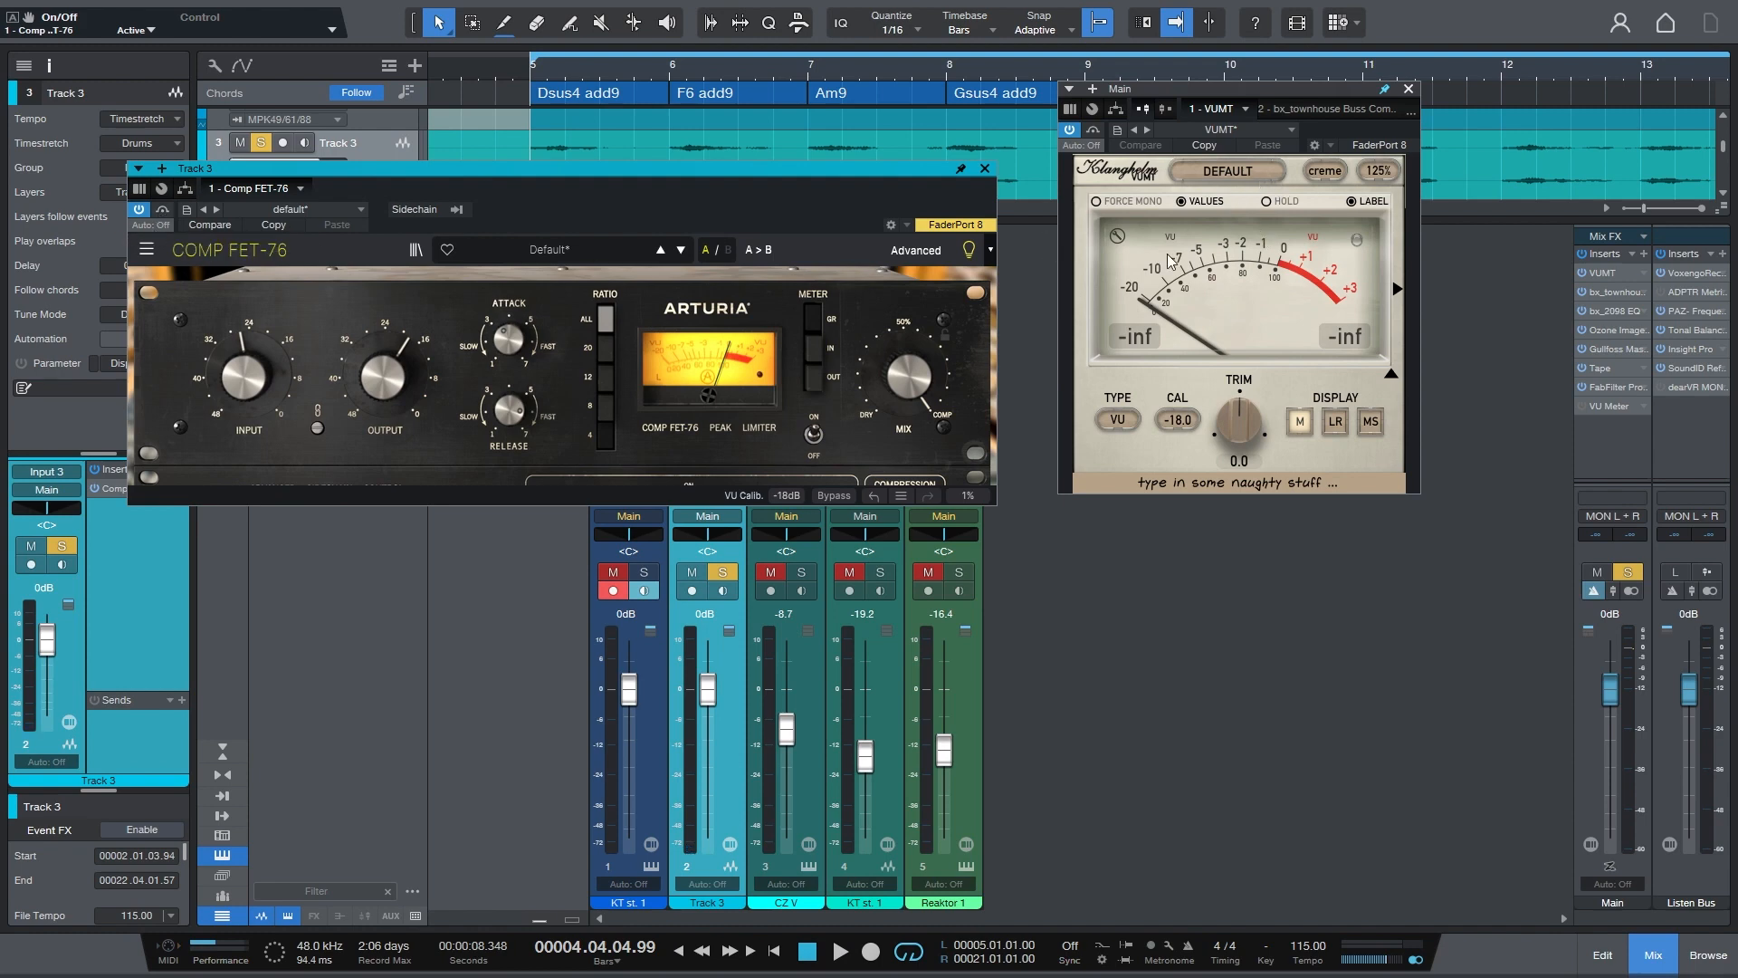
mouse_move(1218, 270)
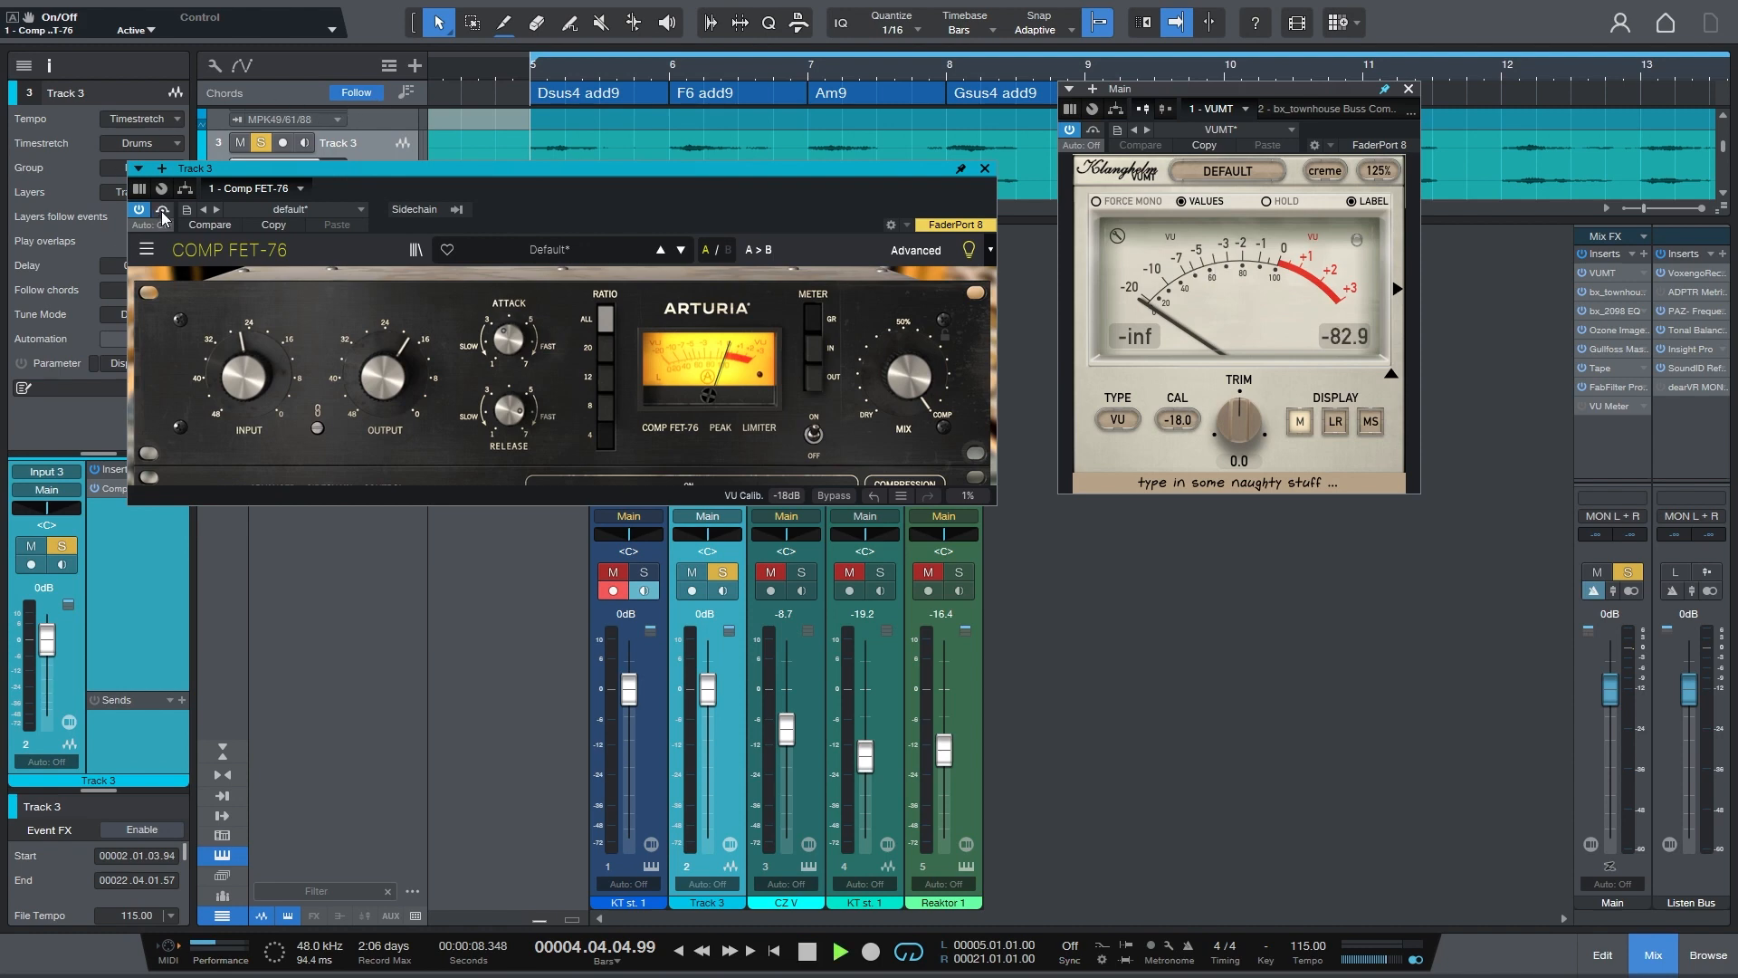
click(161, 210)
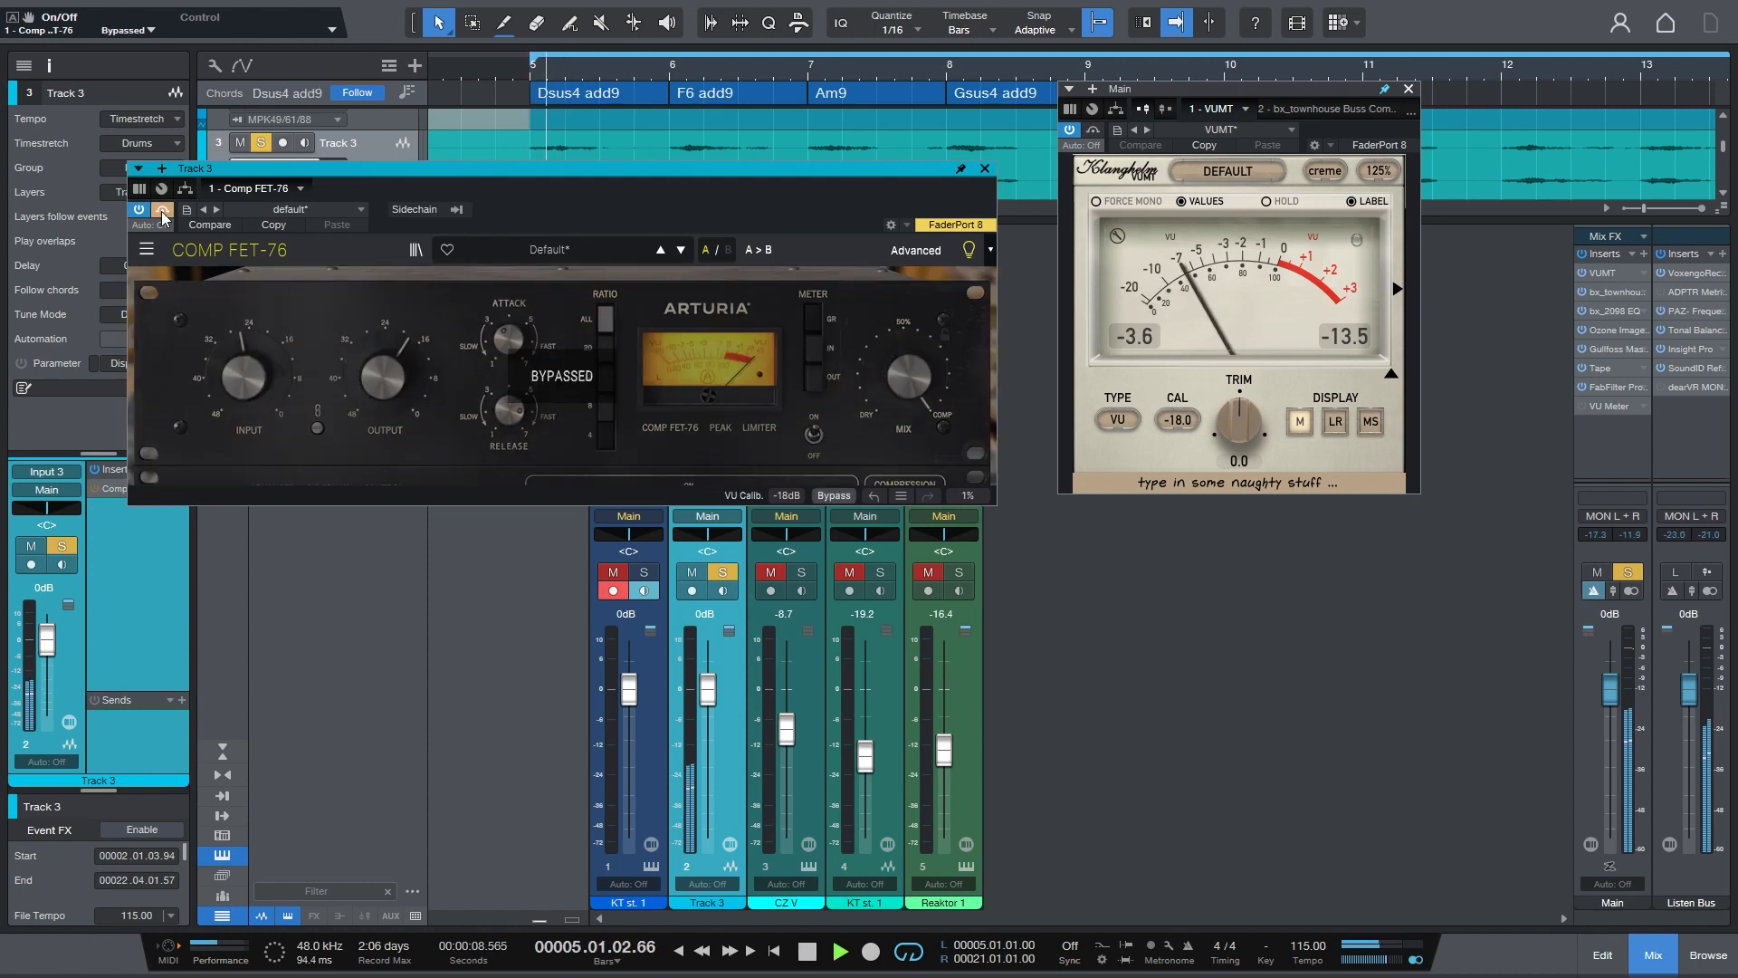
click(163, 210)
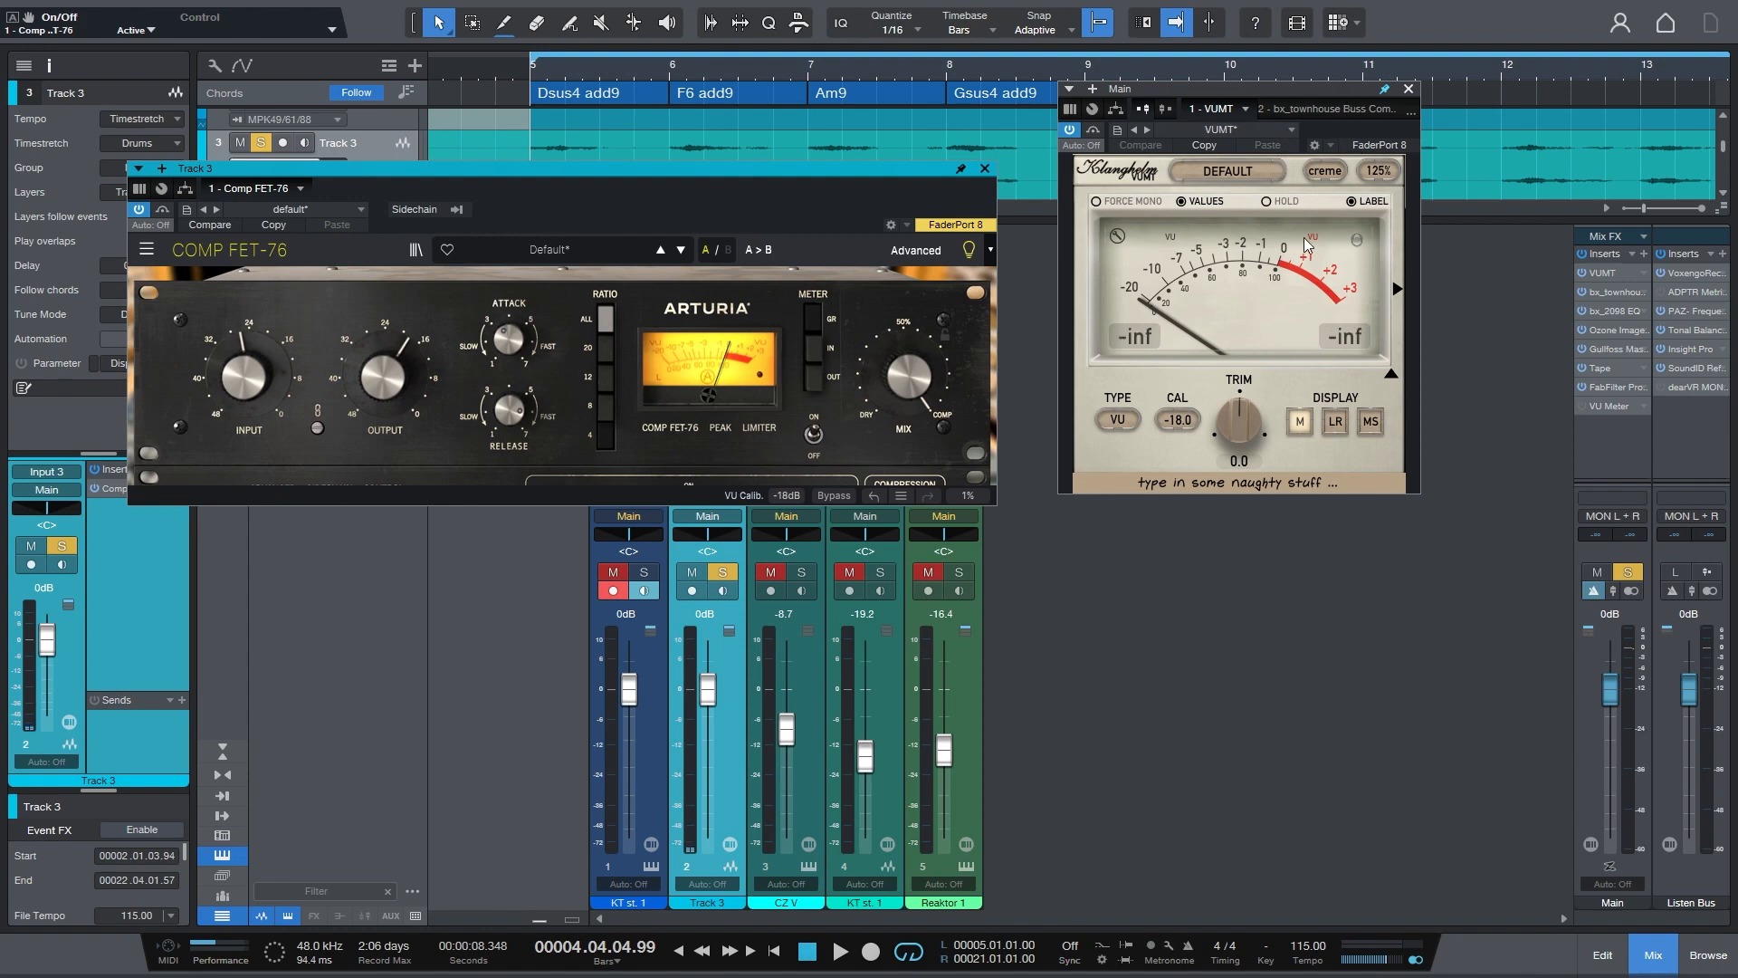
mouse_move(1320, 156)
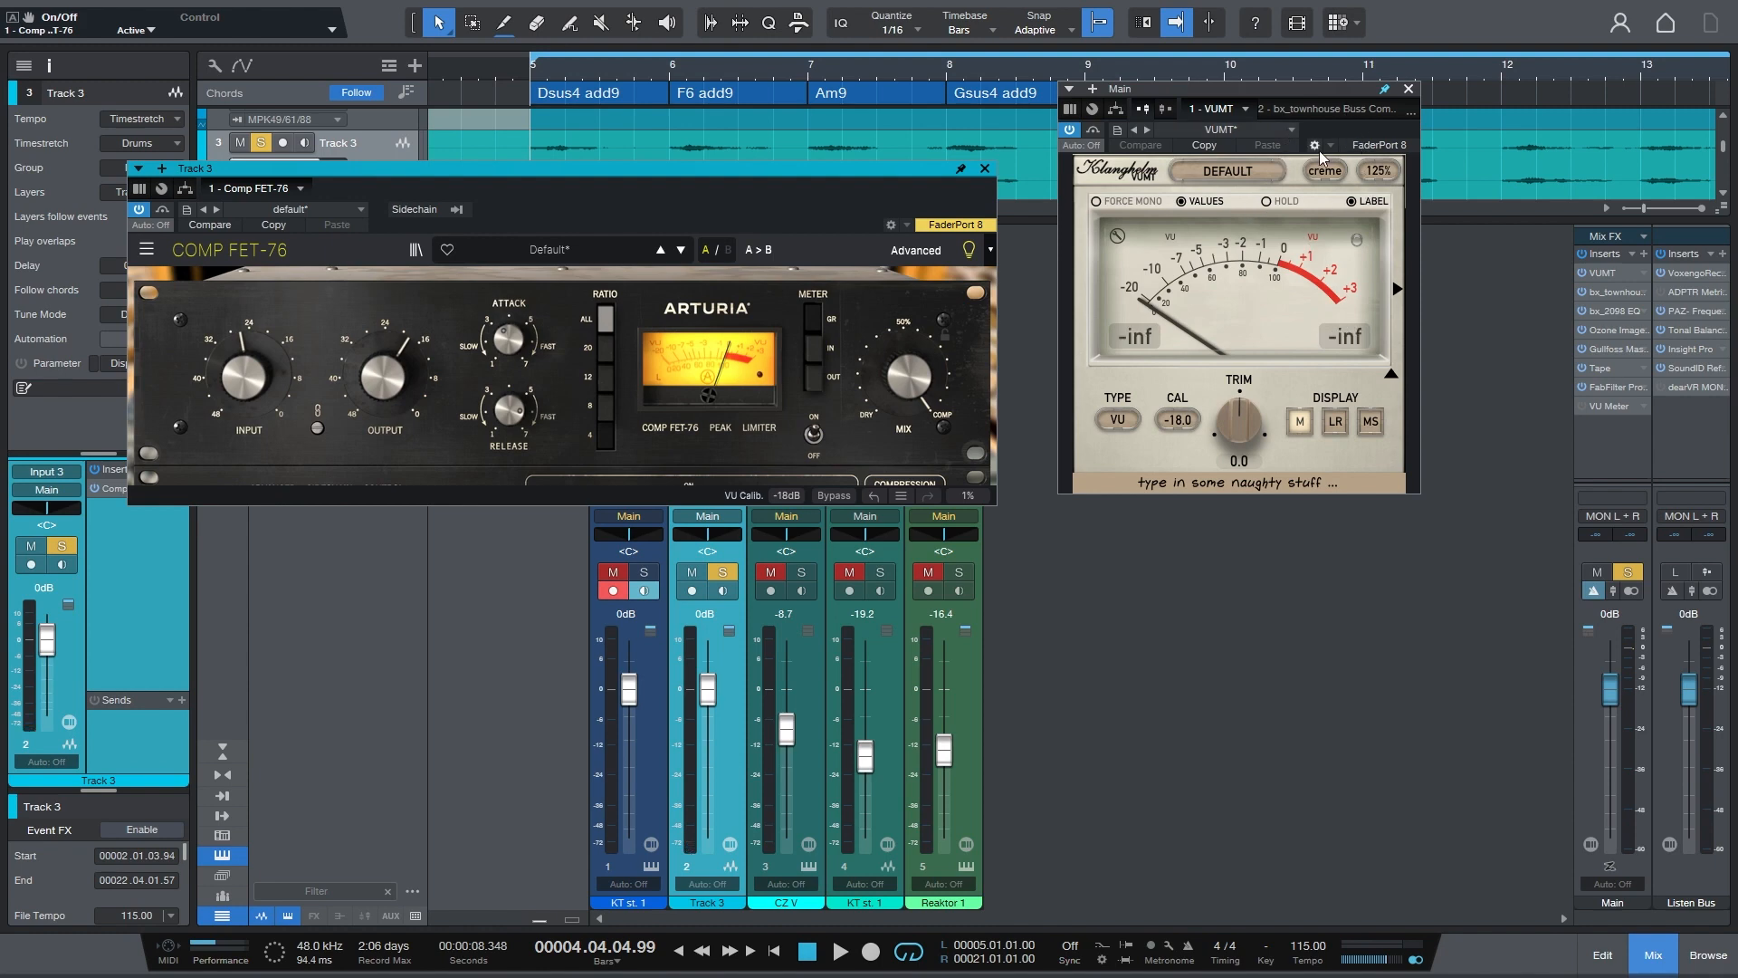
mouse_move(1104, 238)
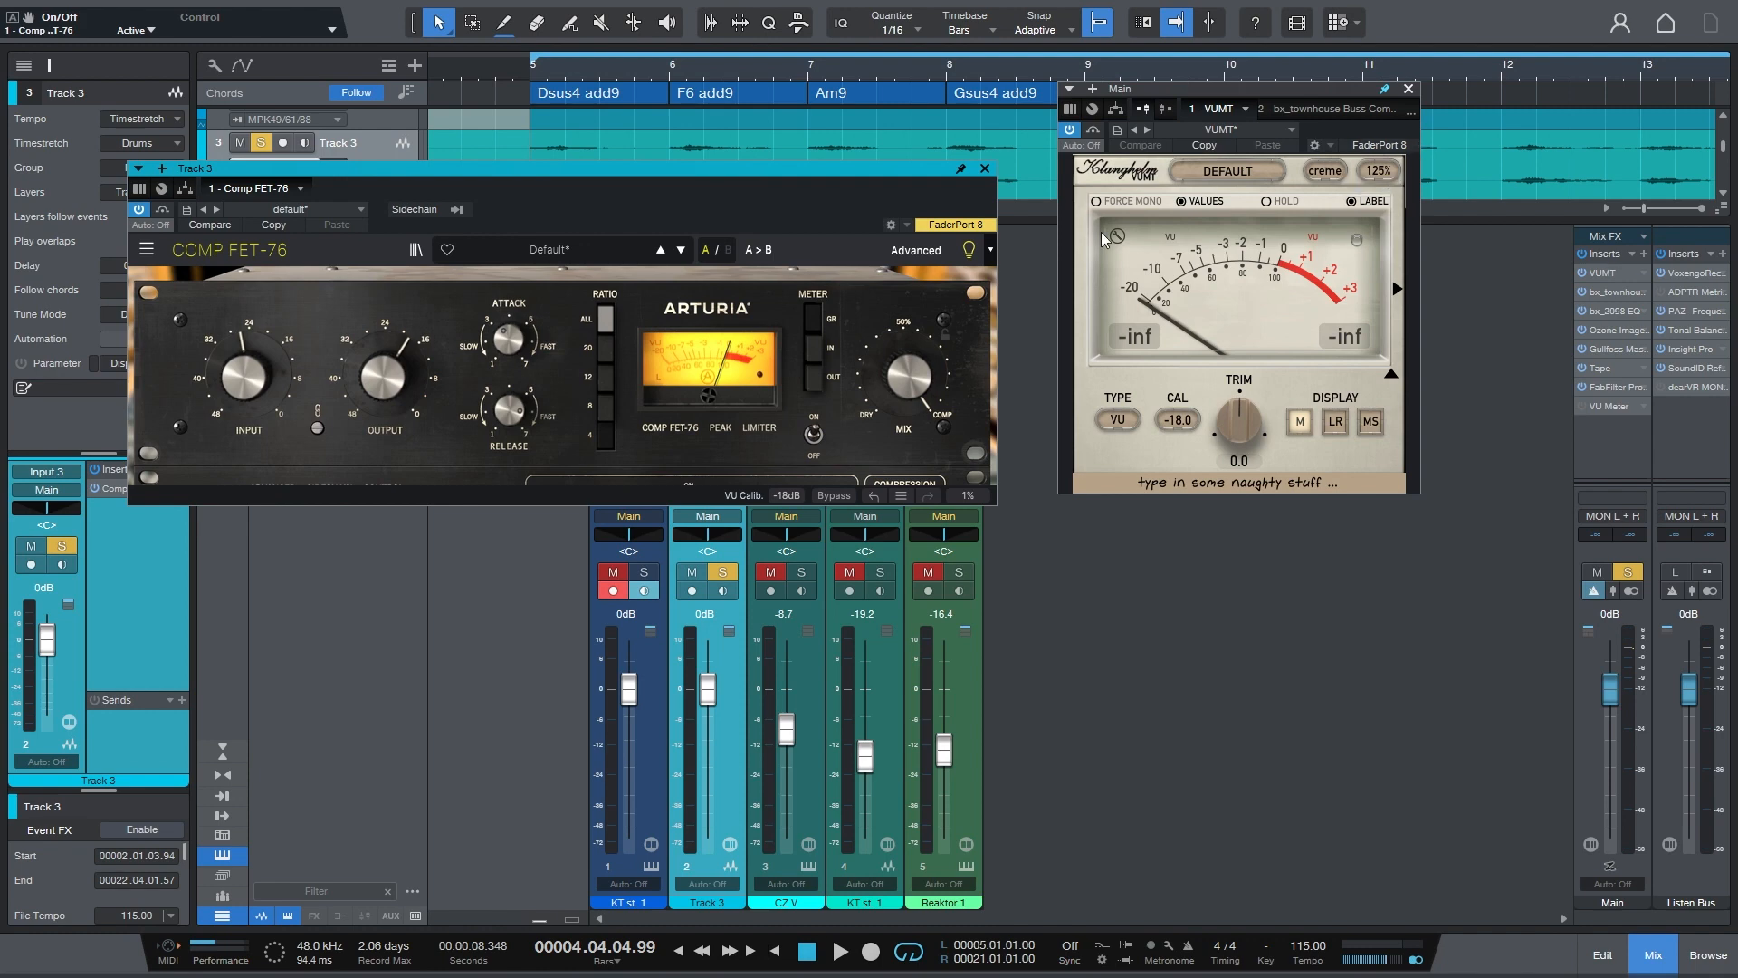
click(984, 169)
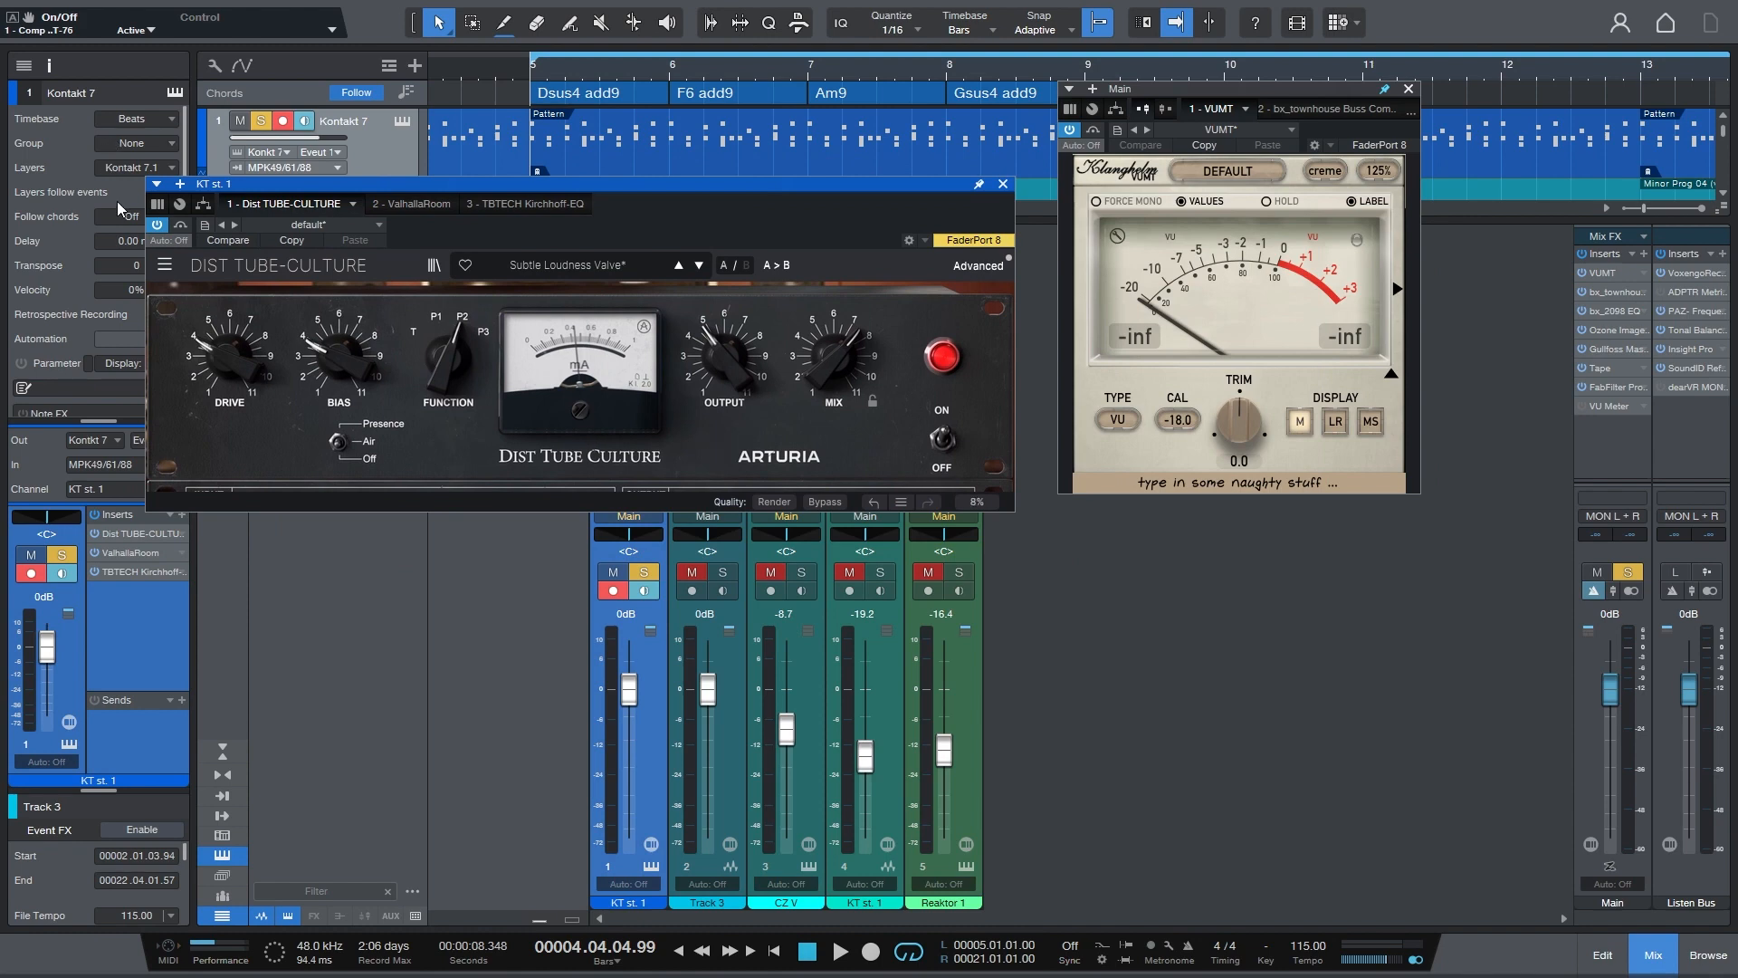
- Bypass KT st. 1's Dist TUBE-CULTURE and switch it back on while reading VUMT
click(180, 224)
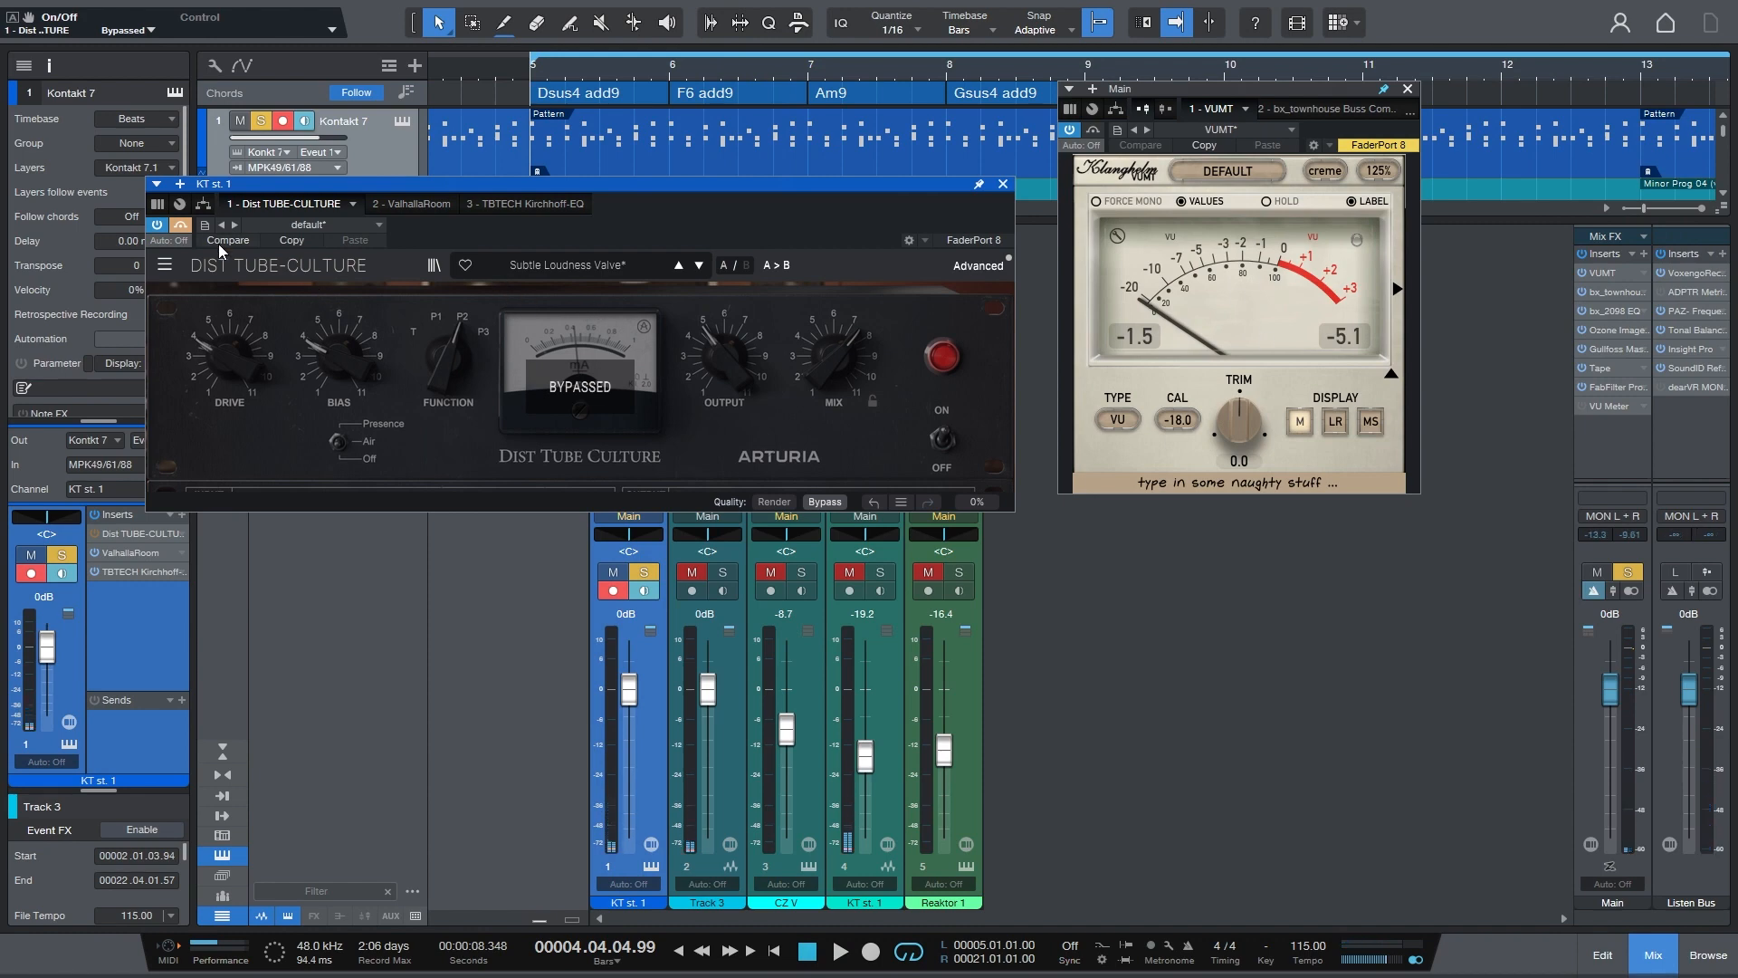
click(157, 224)
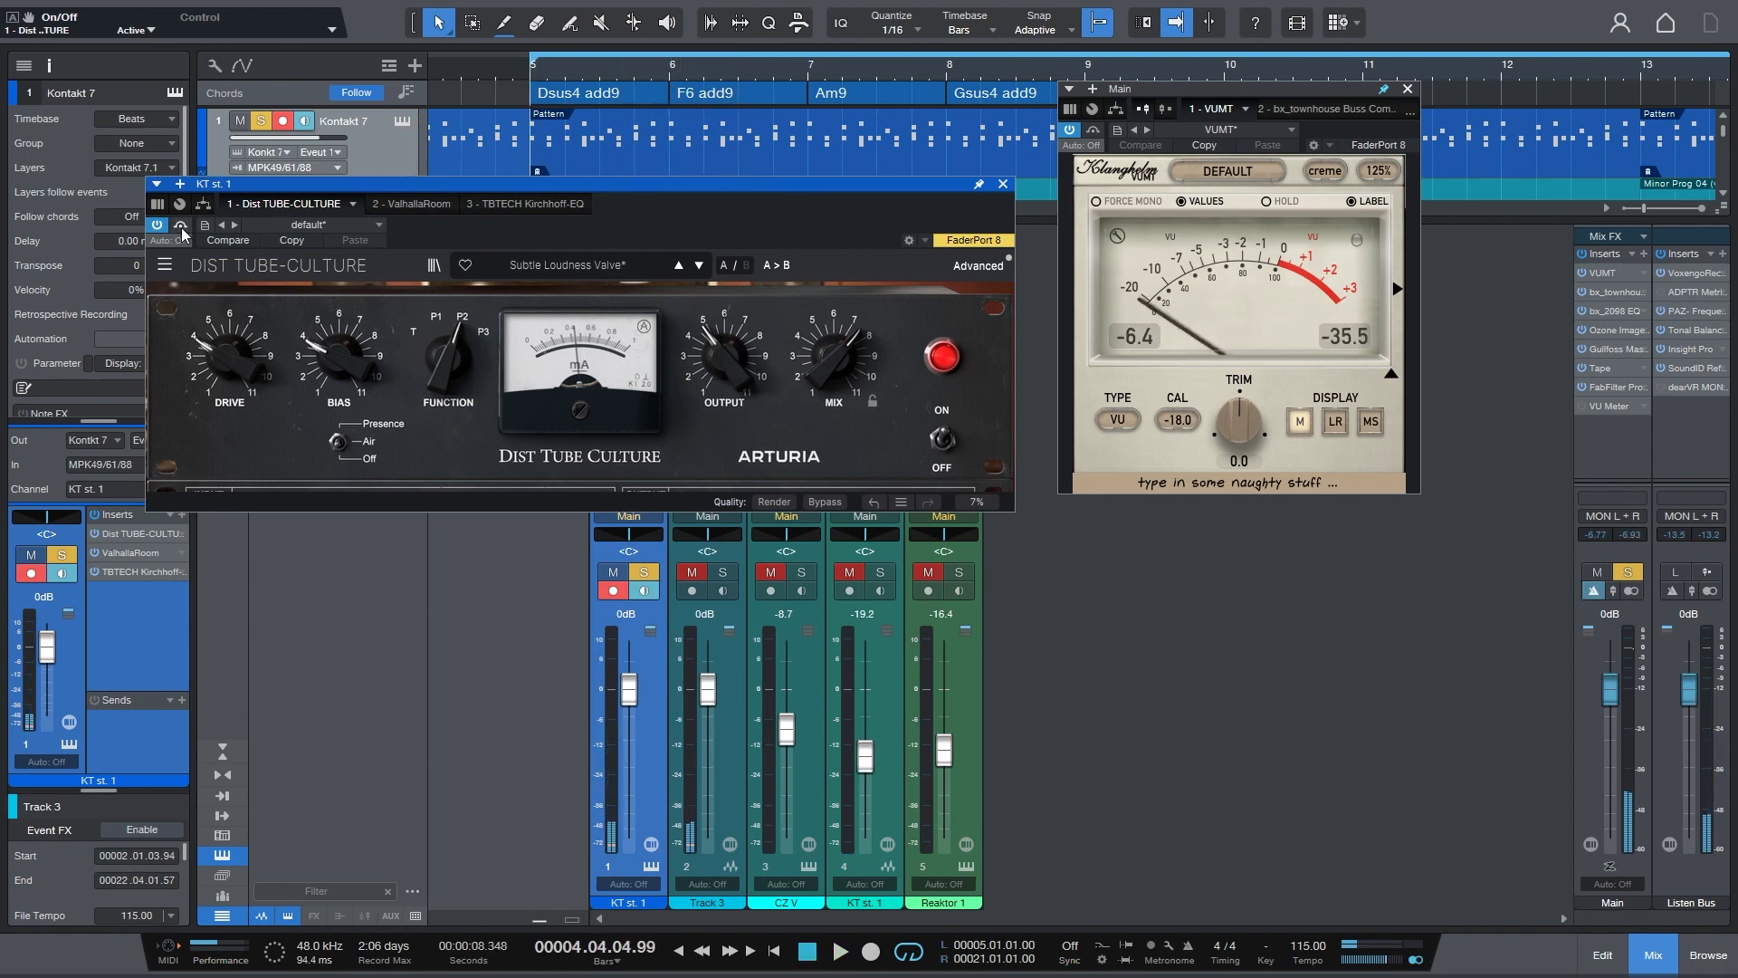
mouse_move(698, 501)
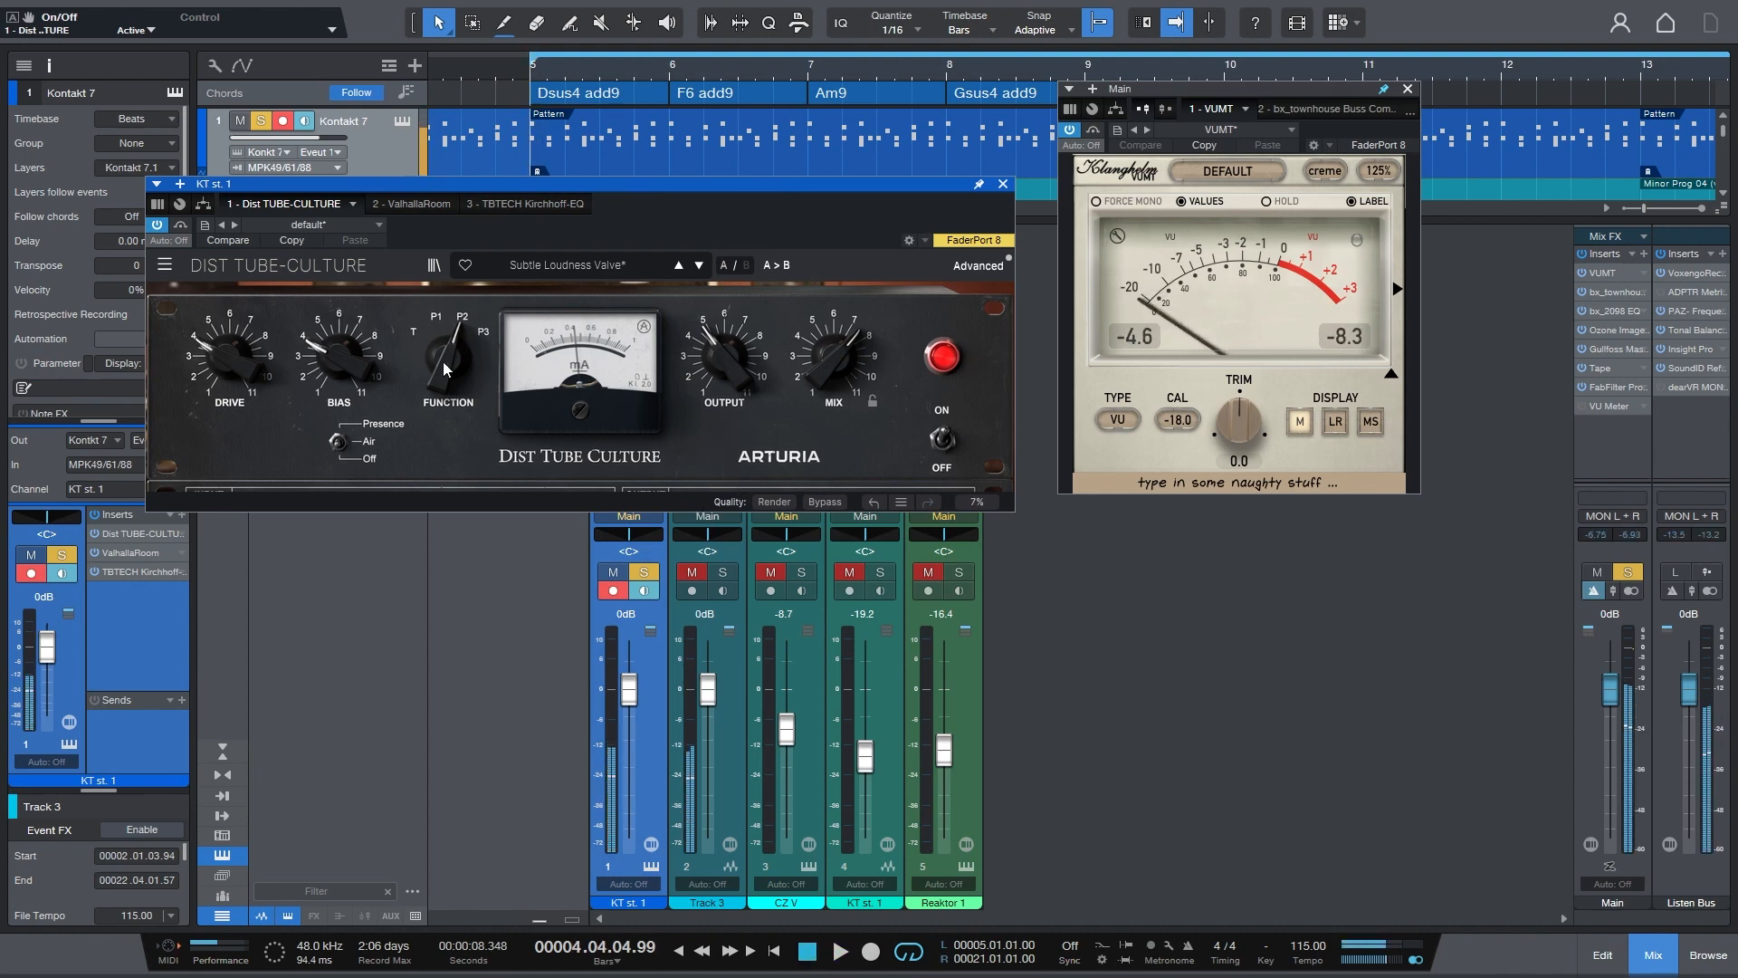
- Set Dist TUBE-CULTURE output gain to 0.475, checking it against bypass
click(180, 224)
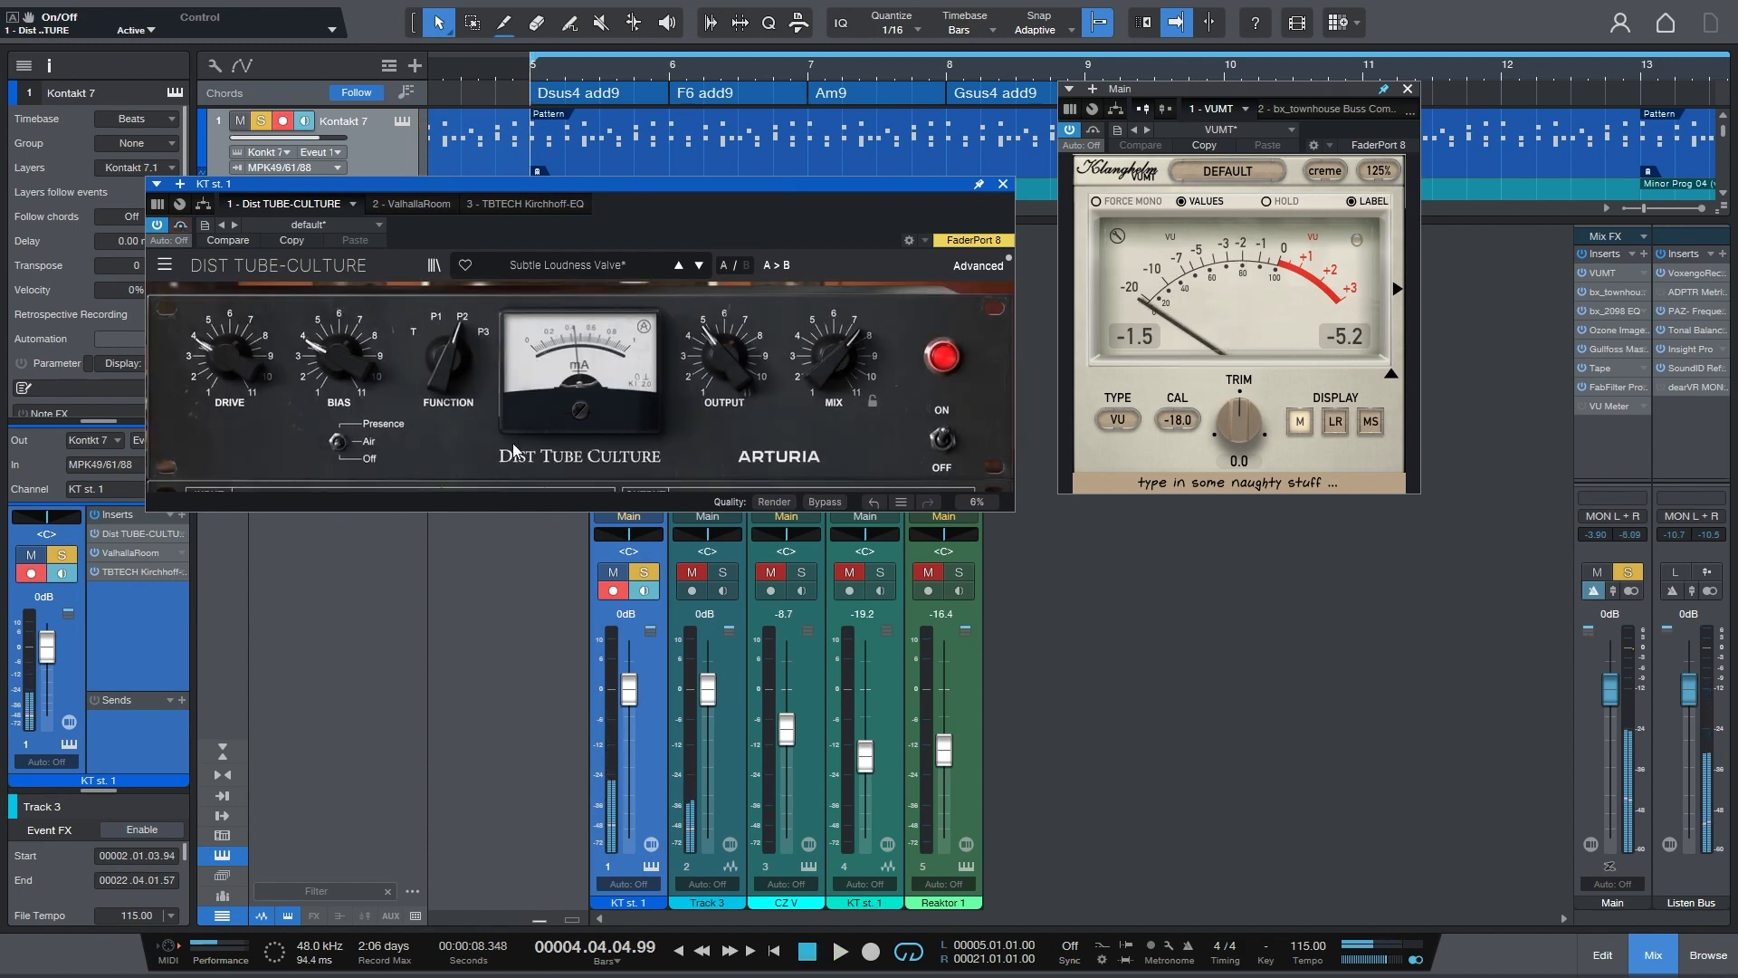
drag(722, 350, 722, 371)
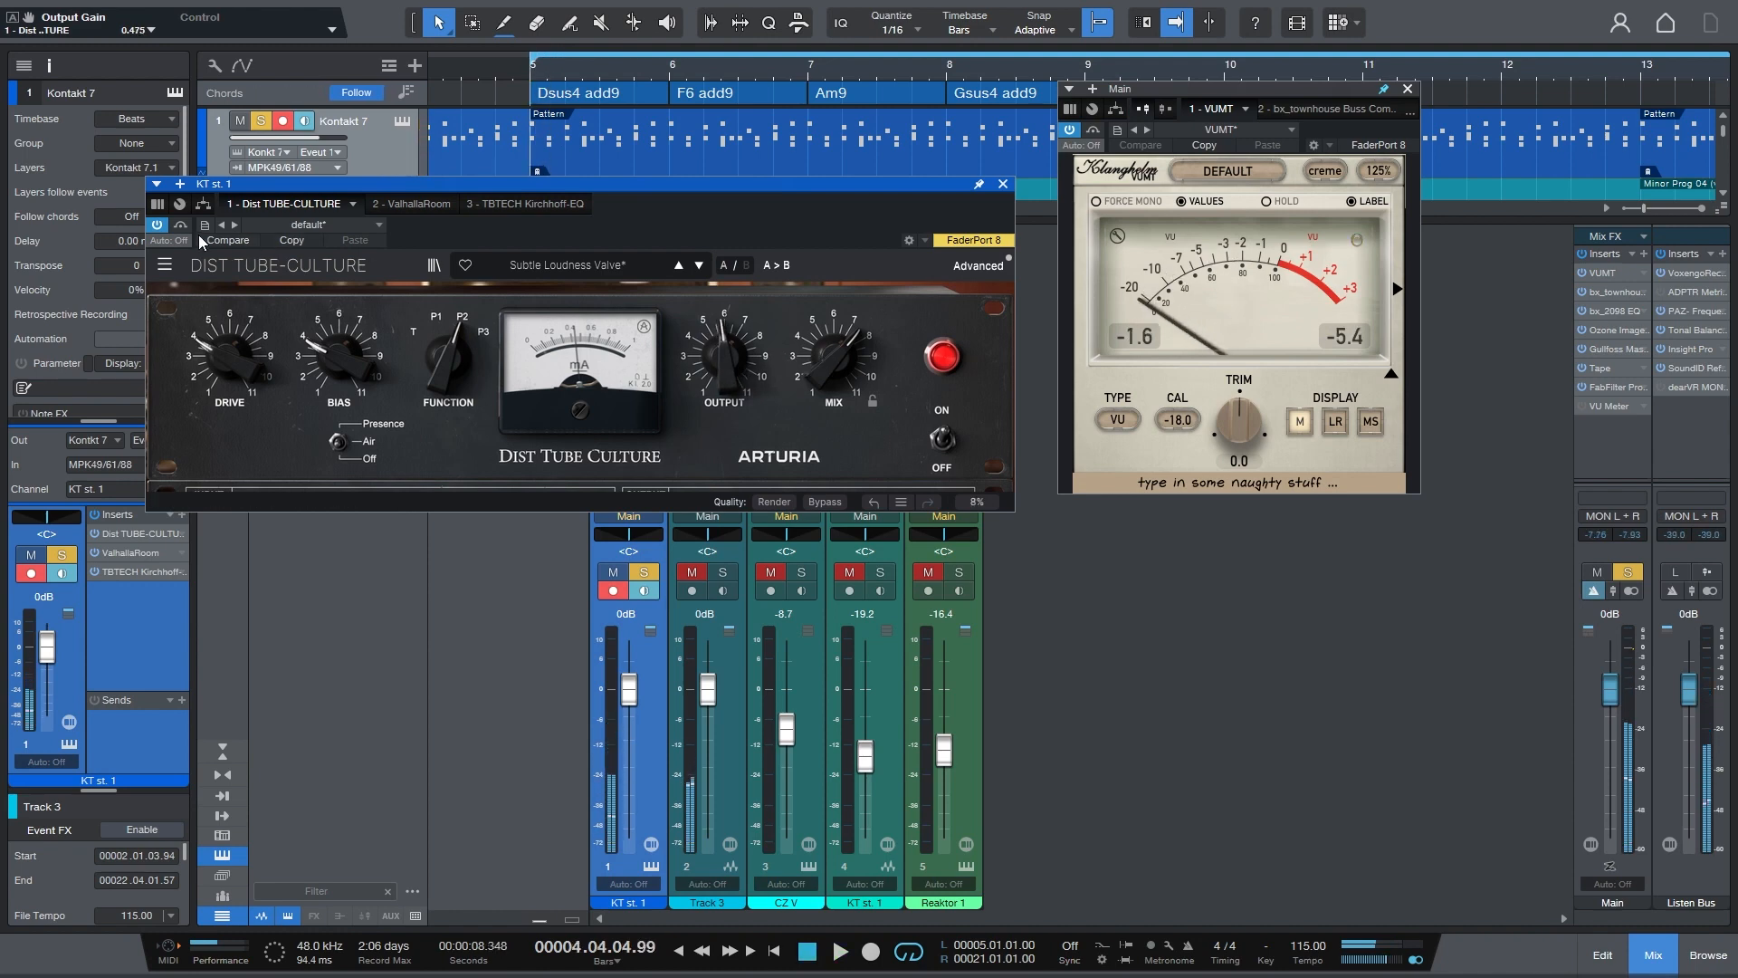
mouse_move(190, 227)
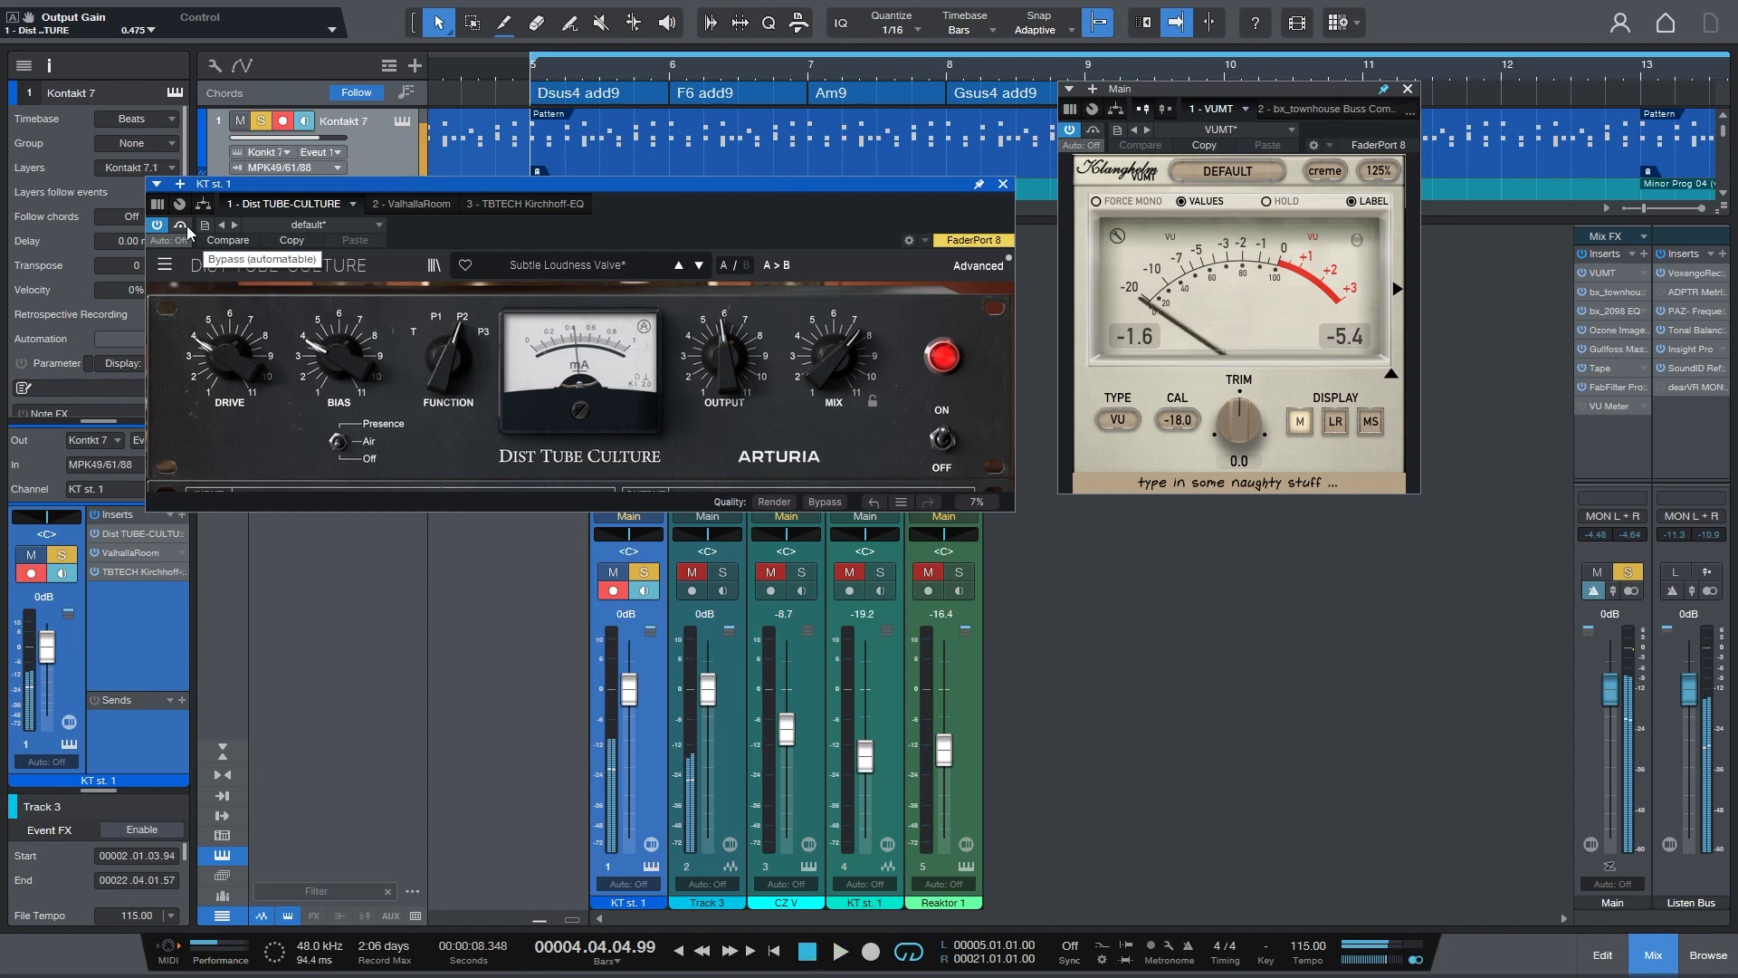
click(180, 225)
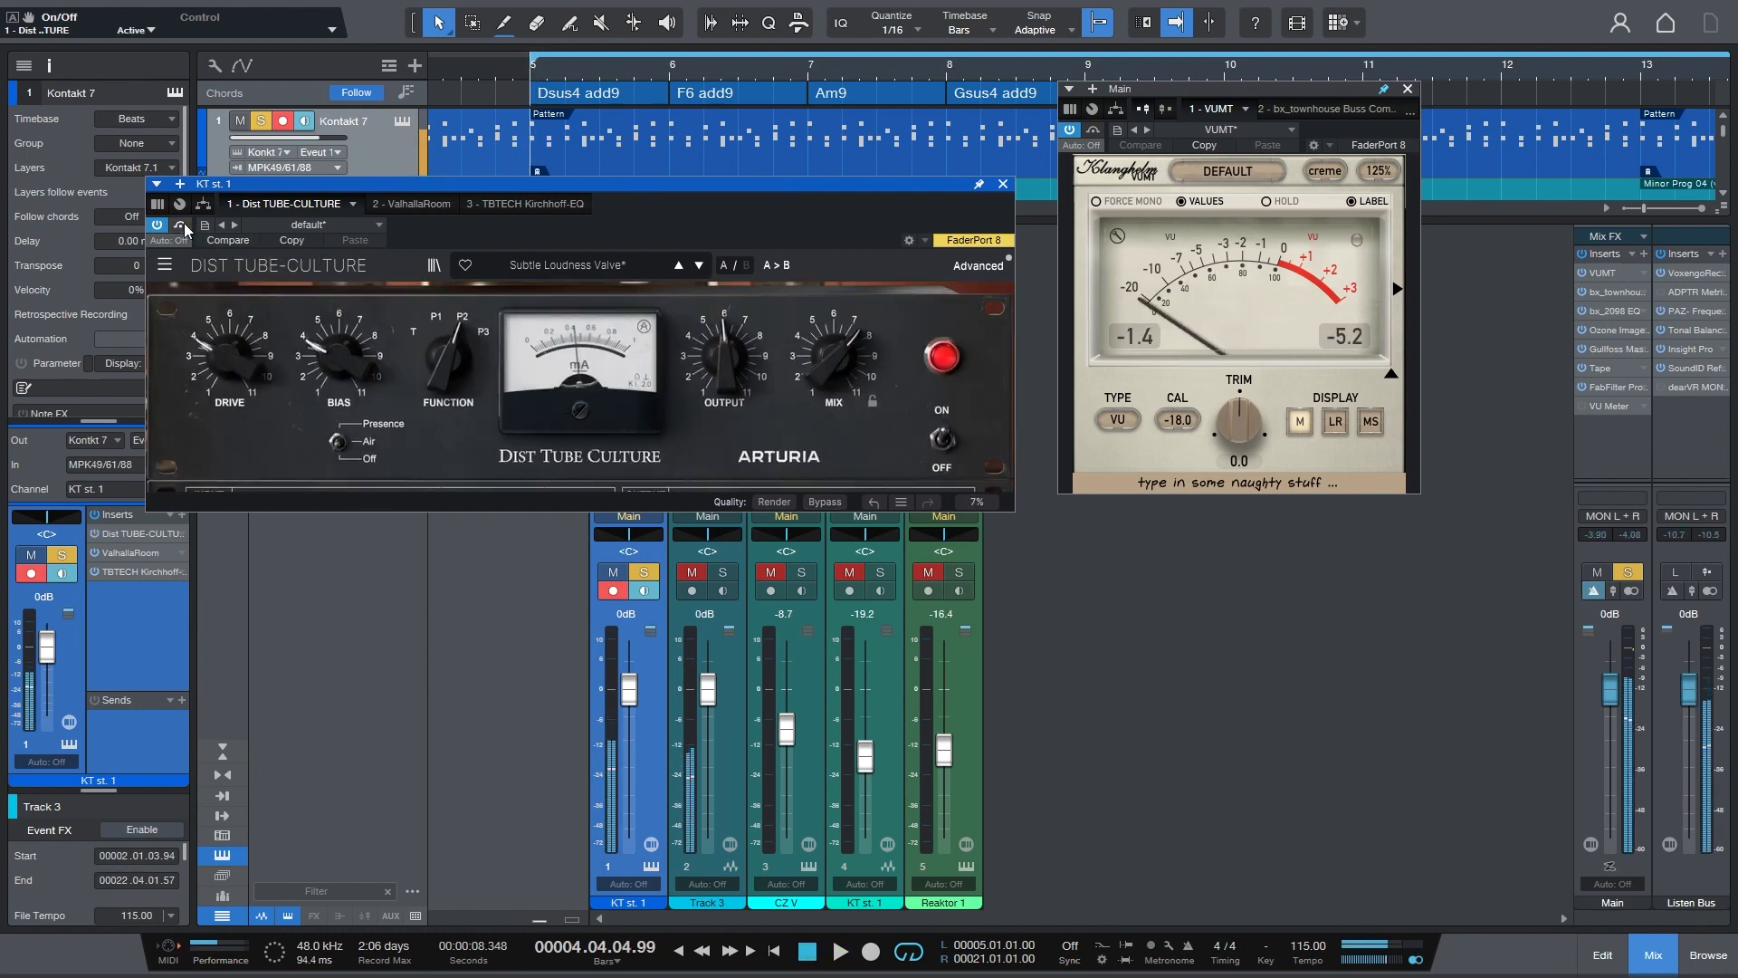
click(181, 224)
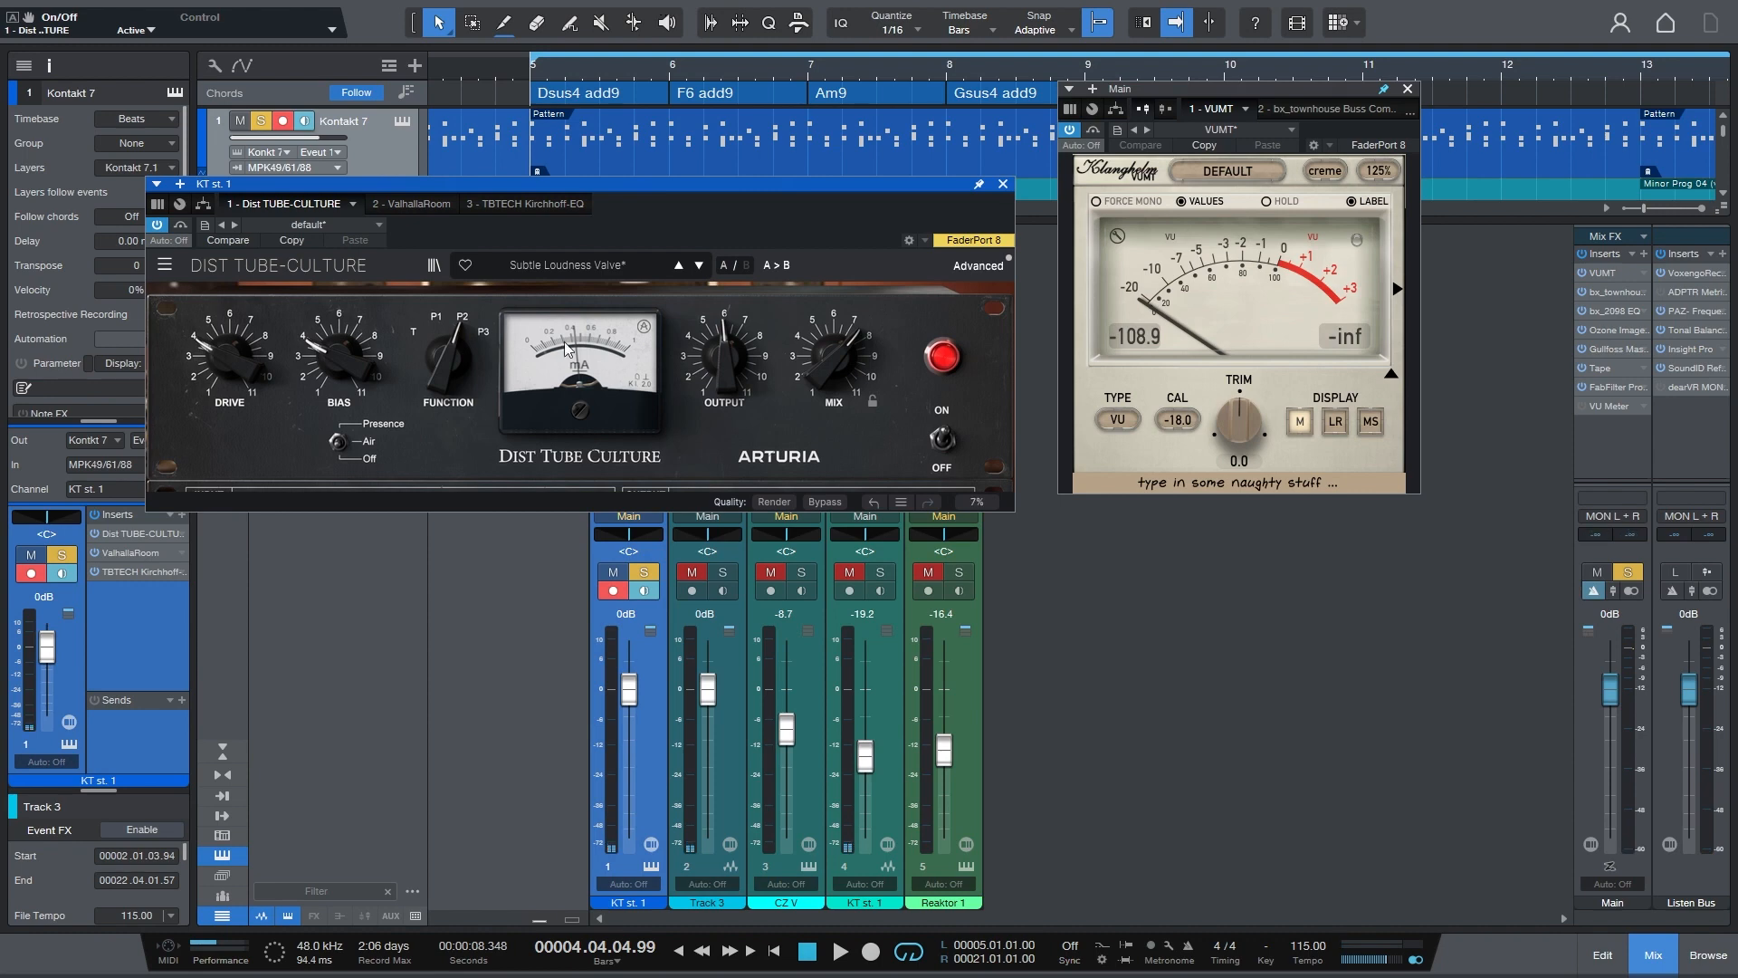
mouse_move(370, 412)
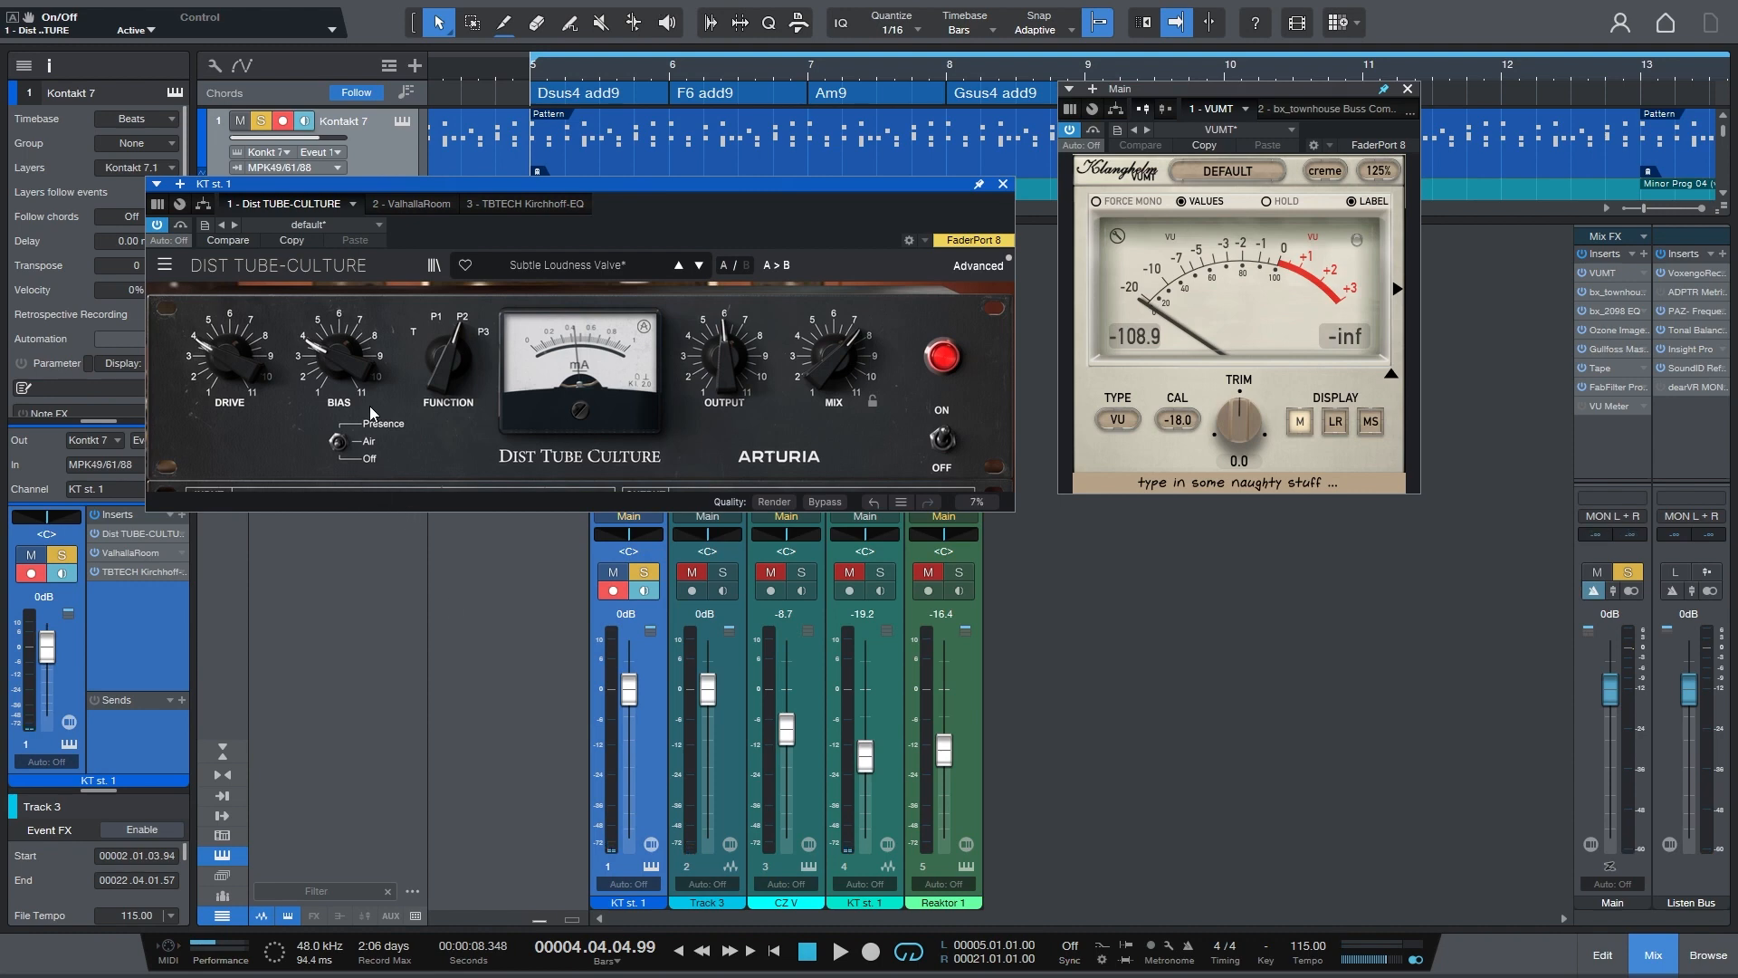